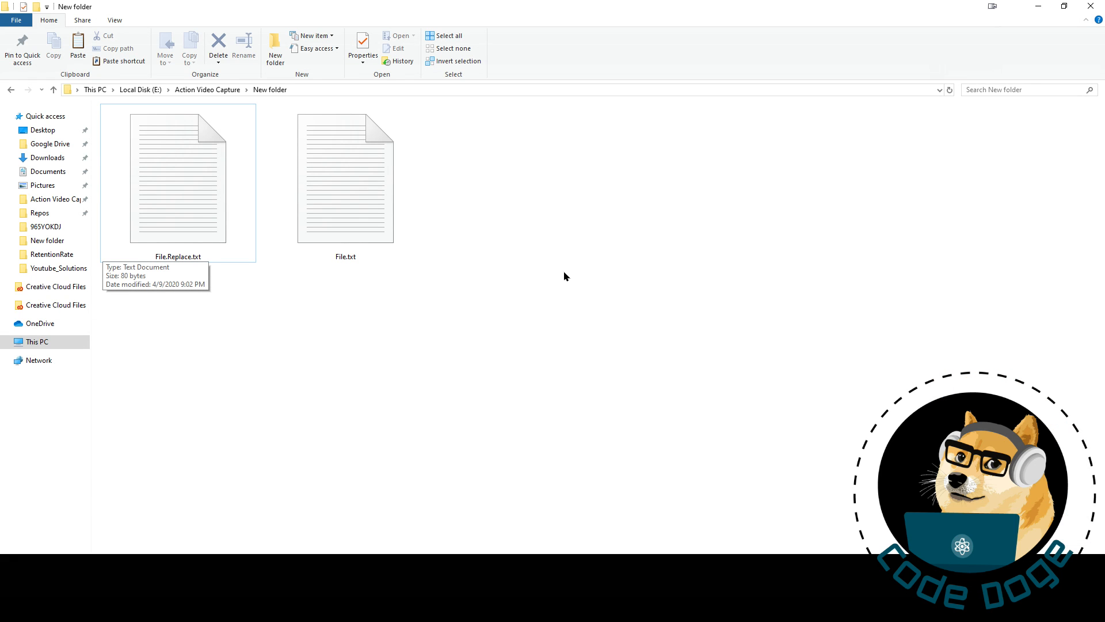
pyautogui.moveTo(437, 241)
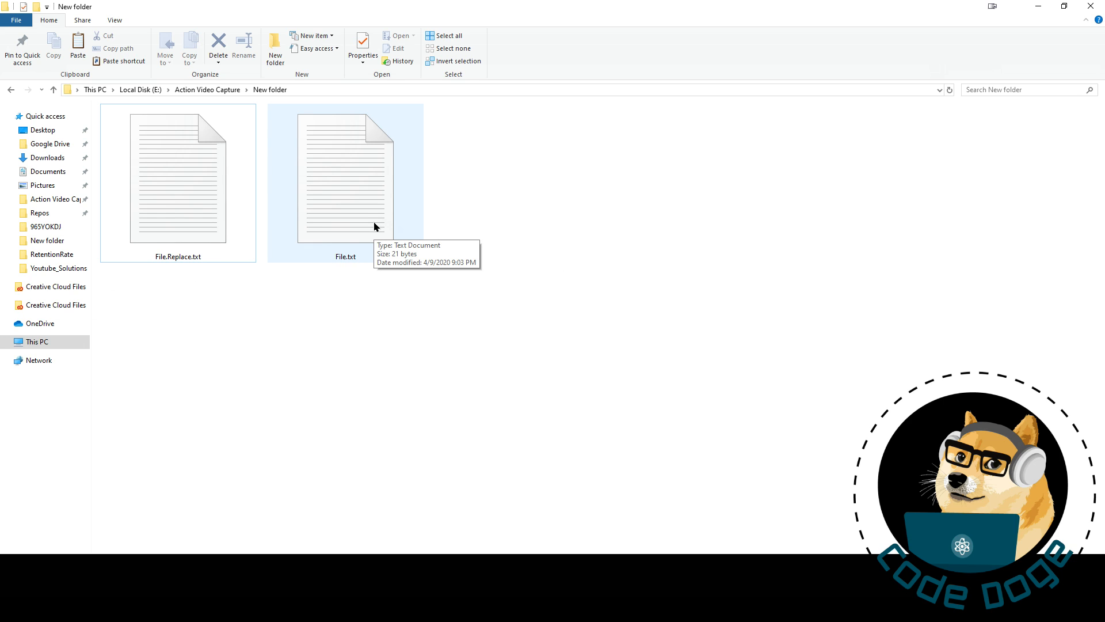
# Read the original texts of File.txt and File.Replace.txt in Notepad
pyautogui.doubleClick(344, 180)
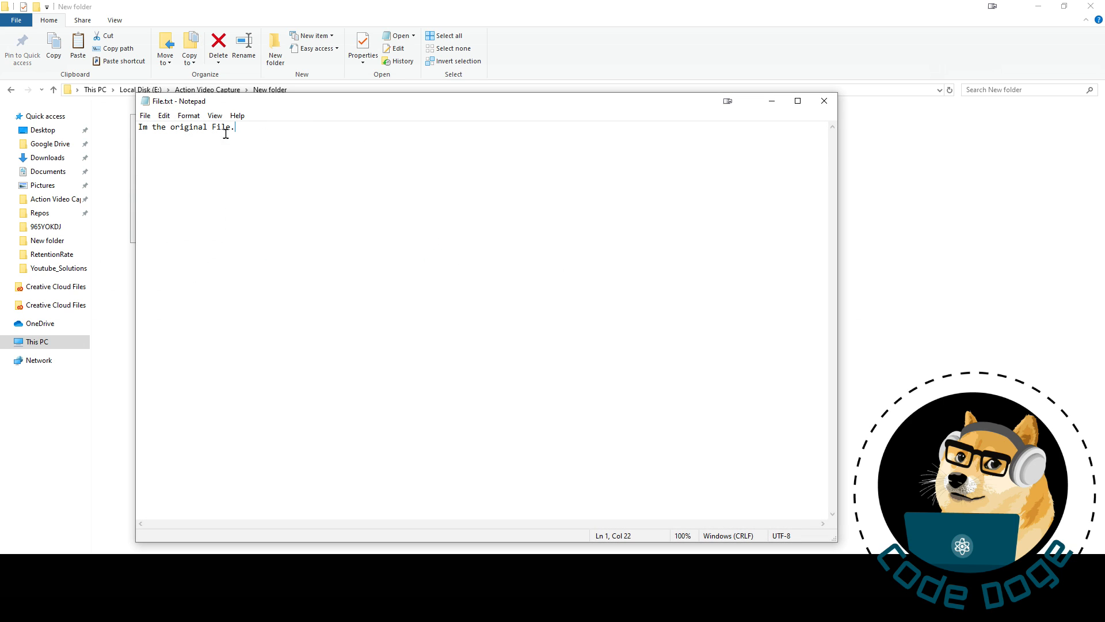
pyautogui.click(823, 100)
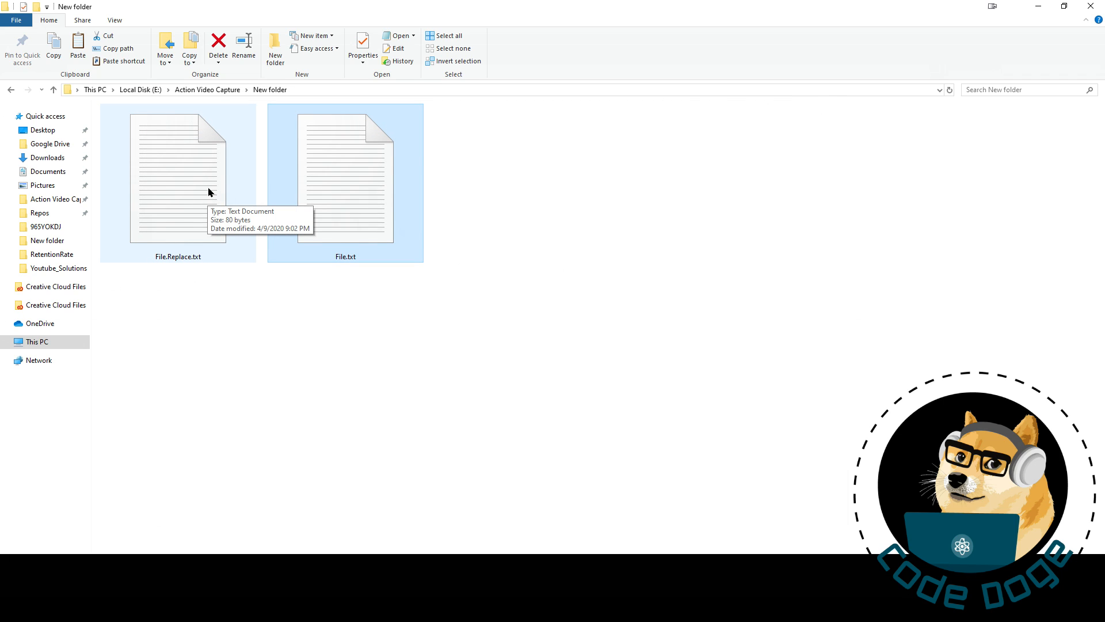
pyautogui.doubleClick(178, 176)
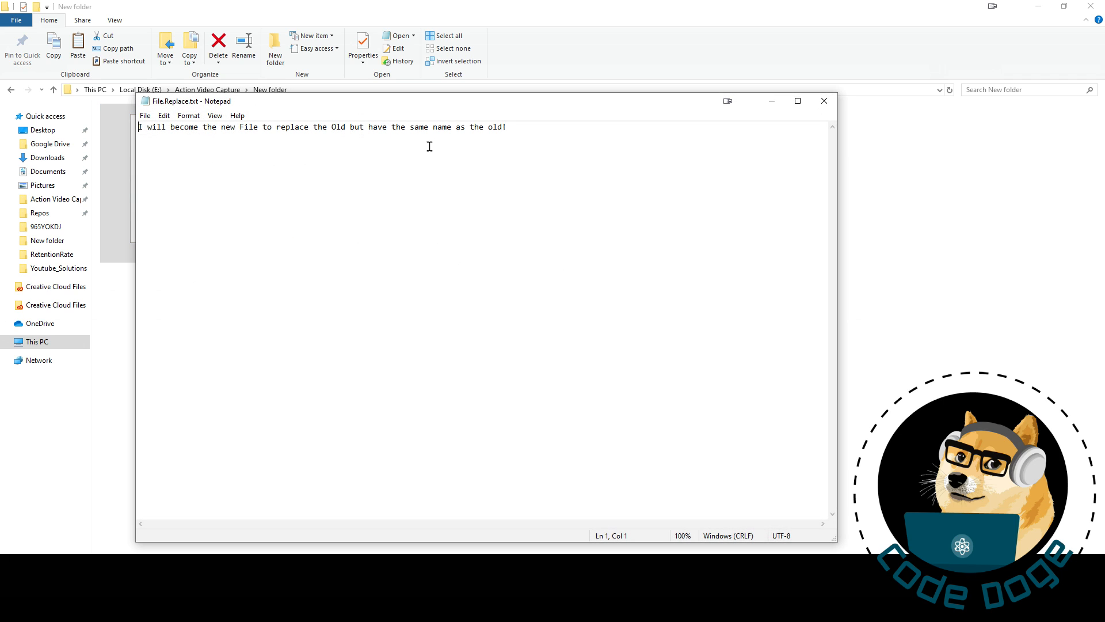
pyautogui.moveTo(571, 139)
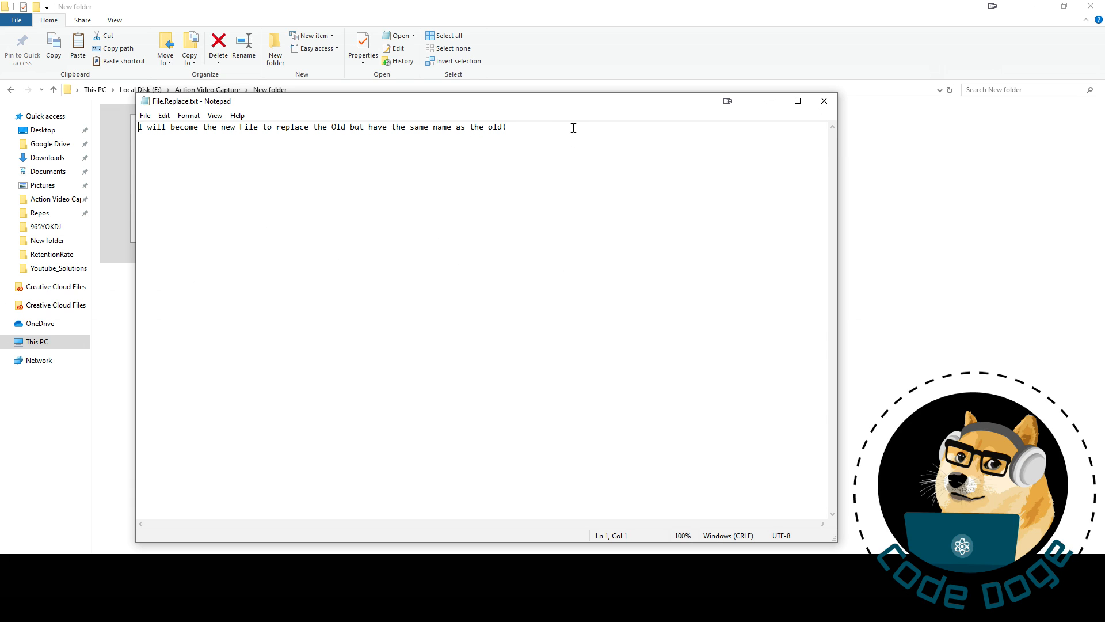
pyautogui.click(823, 101)
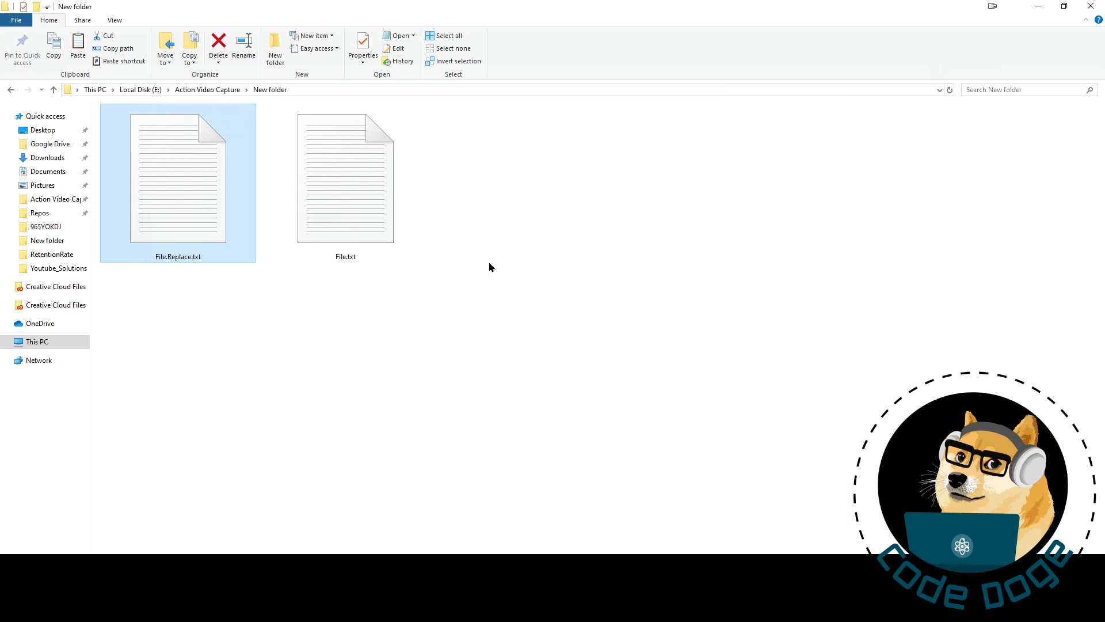
# Open the remaining File.txt to check its new content
pyautogui.click(346, 180)
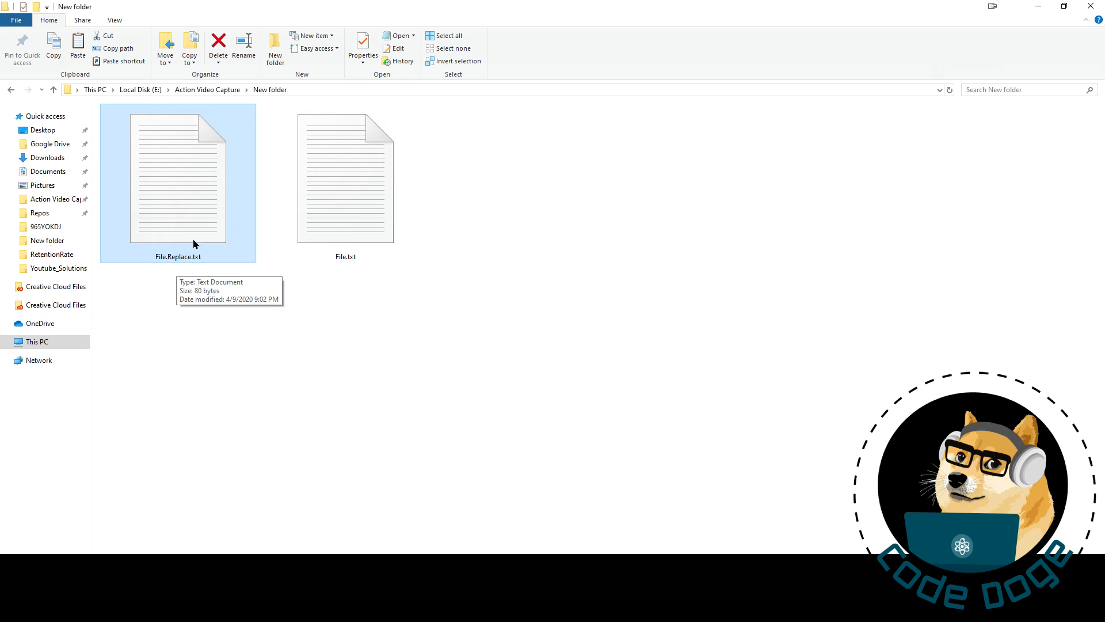
pyautogui.moveTo(194, 202)
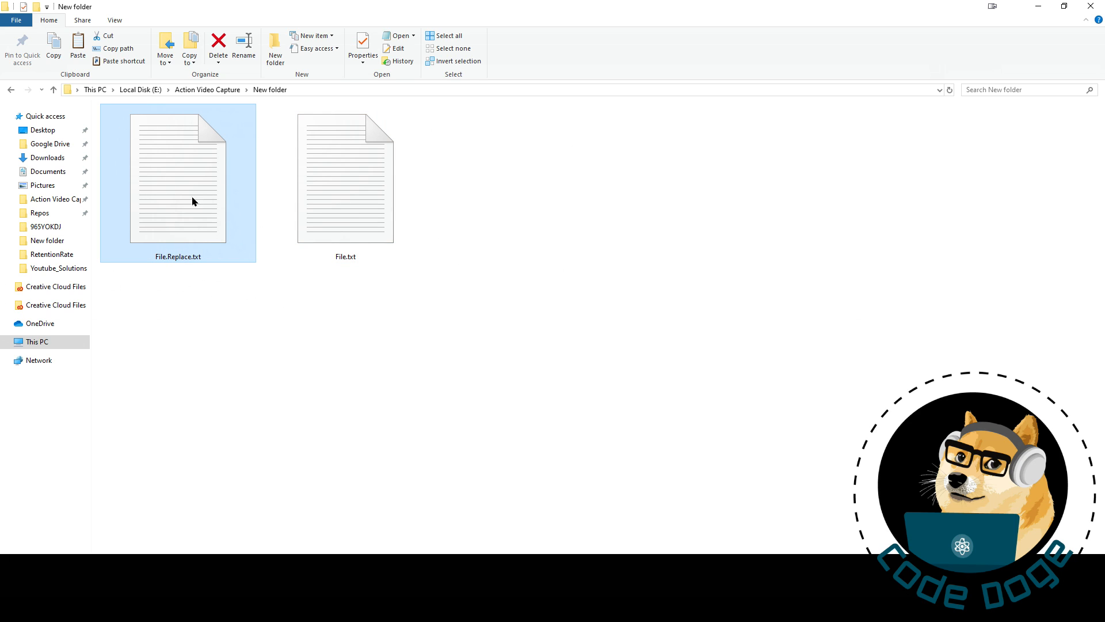
pyautogui.moveTo(342, 205)
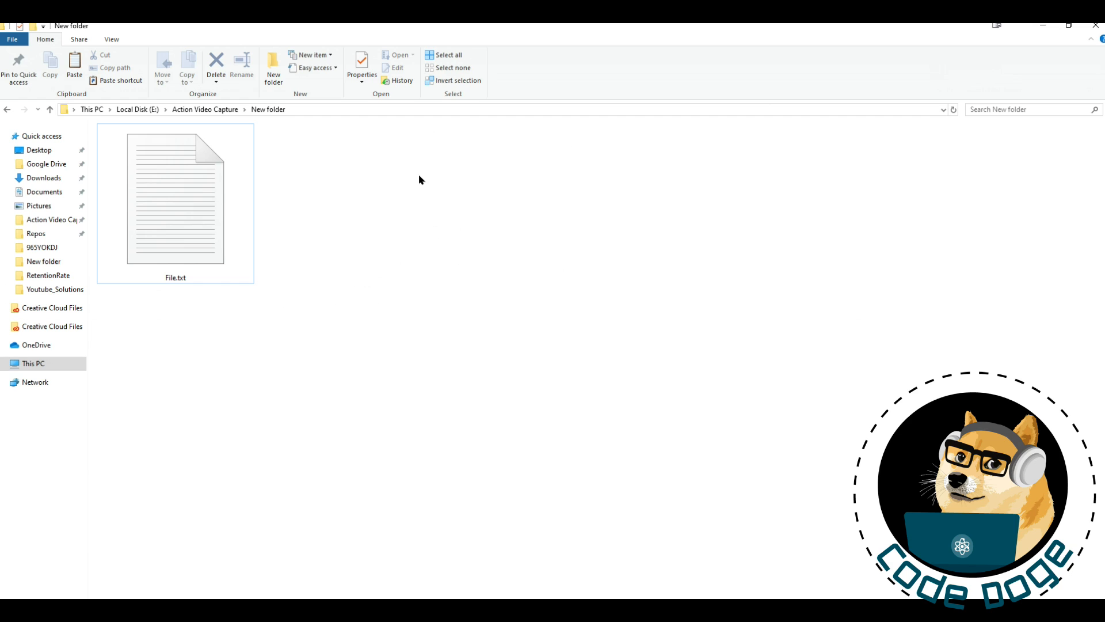
pyautogui.moveTo(415, 205)
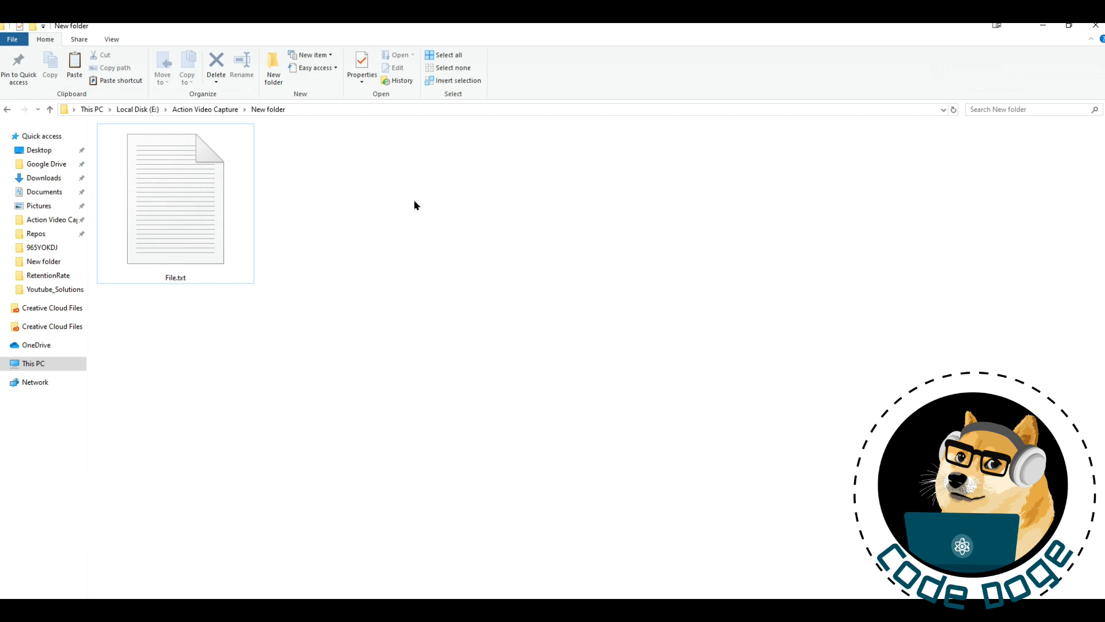
pyautogui.click(175, 199)
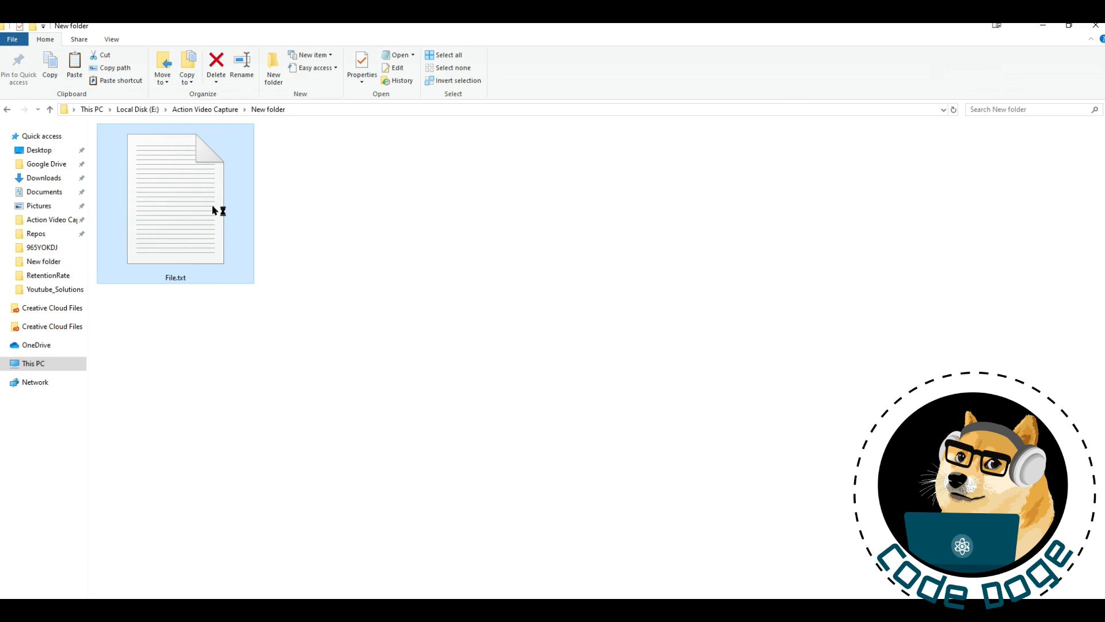
pyautogui.doubleClick(175, 198)
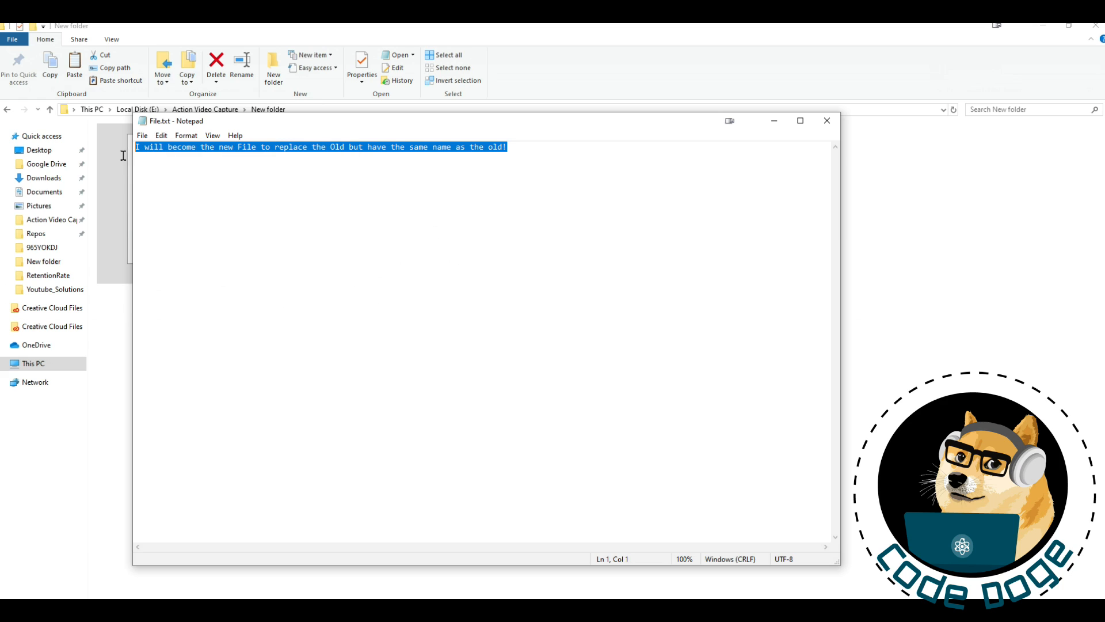
pyautogui.moveTo(521, 180)
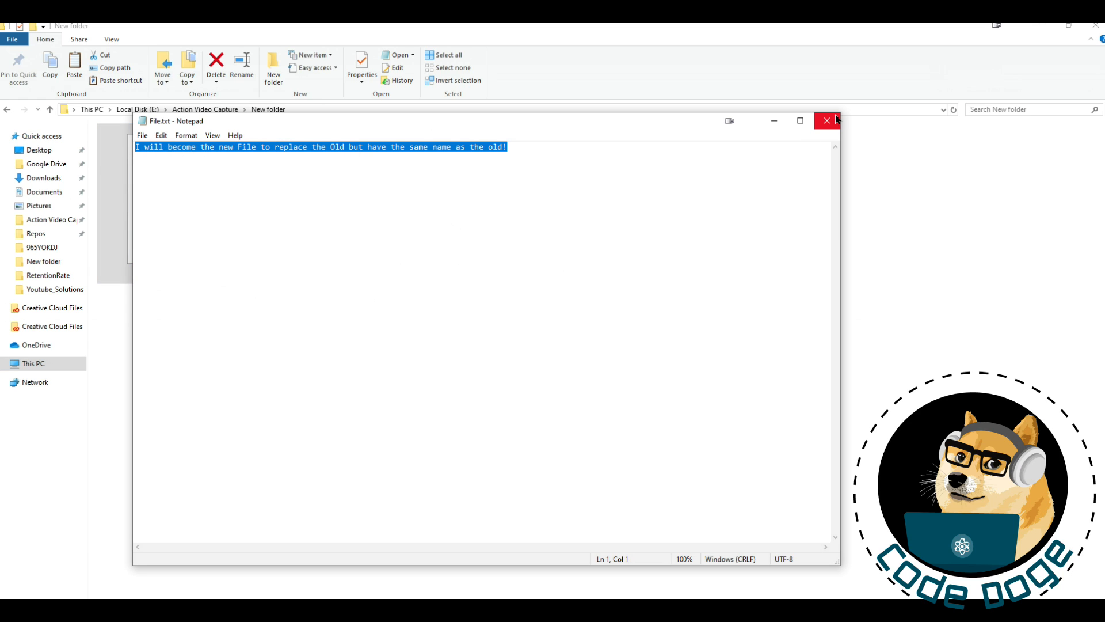
pyautogui.moveTo(827, 120)
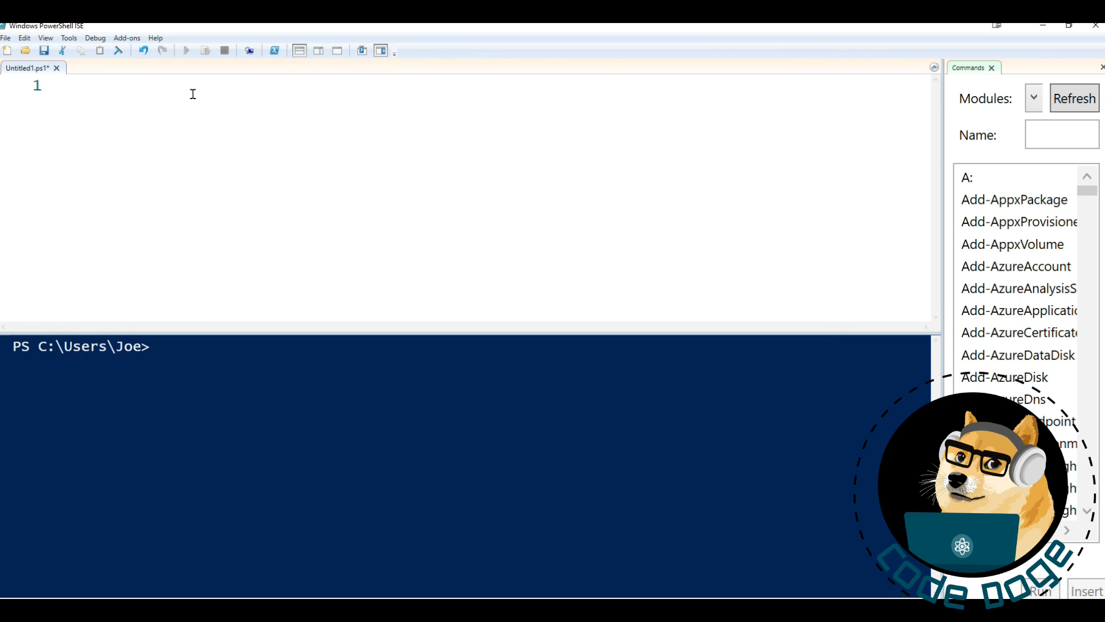
# Start the param block with [string]$targetFiles defaulting to "replace."
pyautogui.write('param')
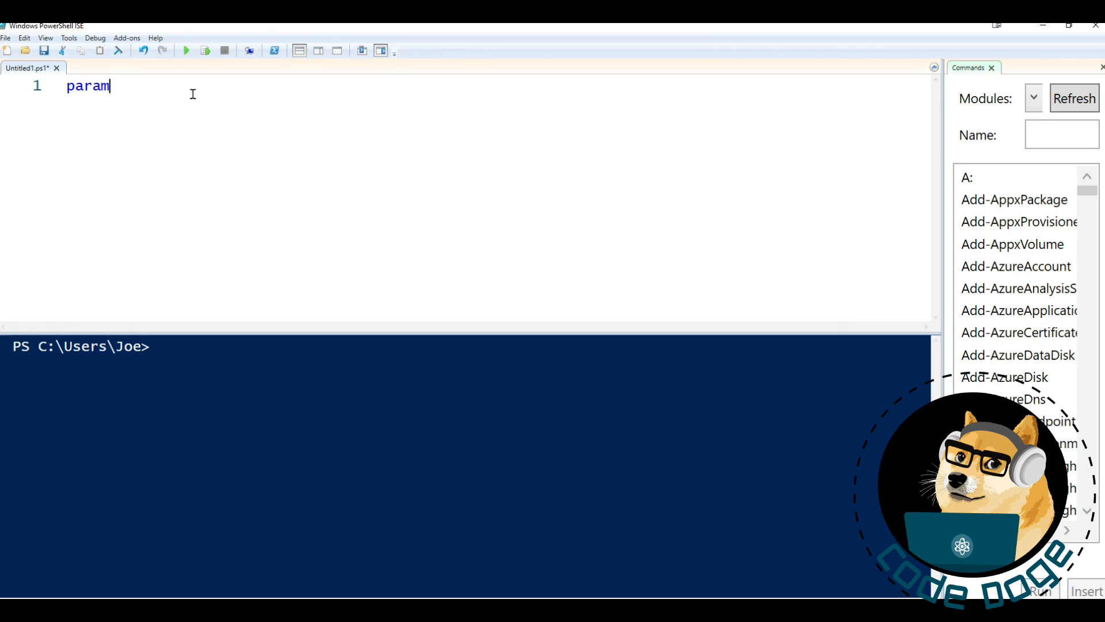
pyautogui.write('(')
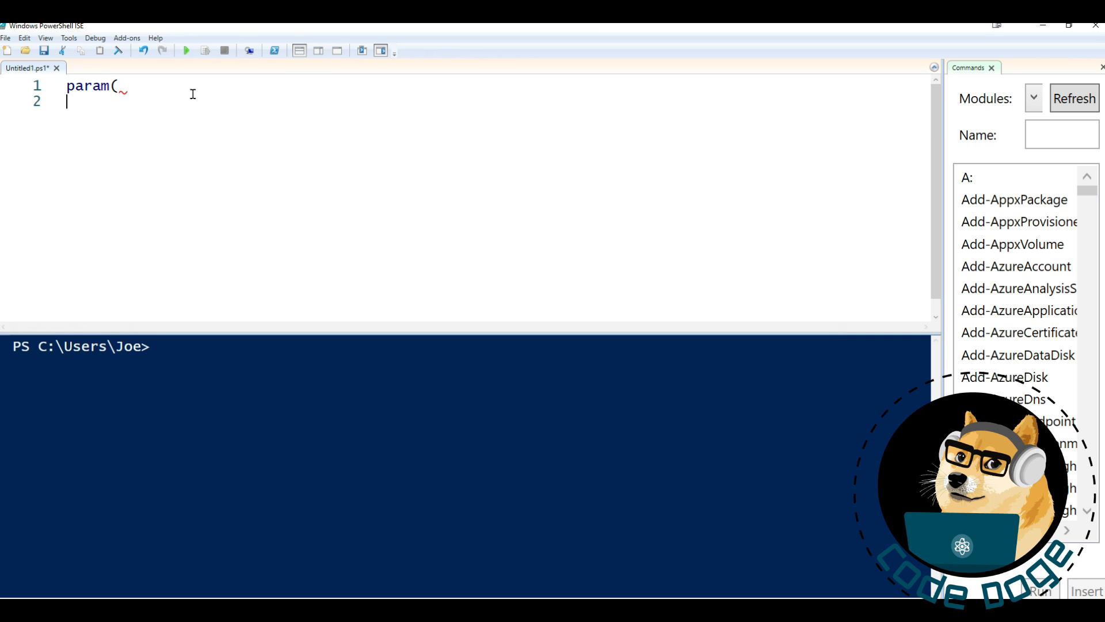
pyautogui.write('[string')
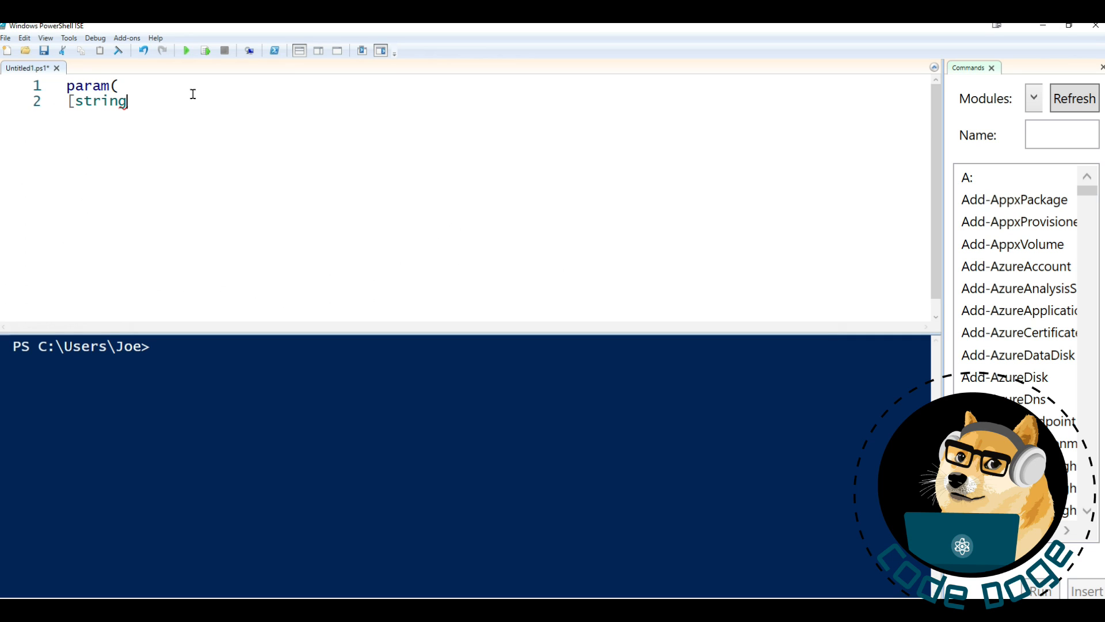
pyautogui.write(']')
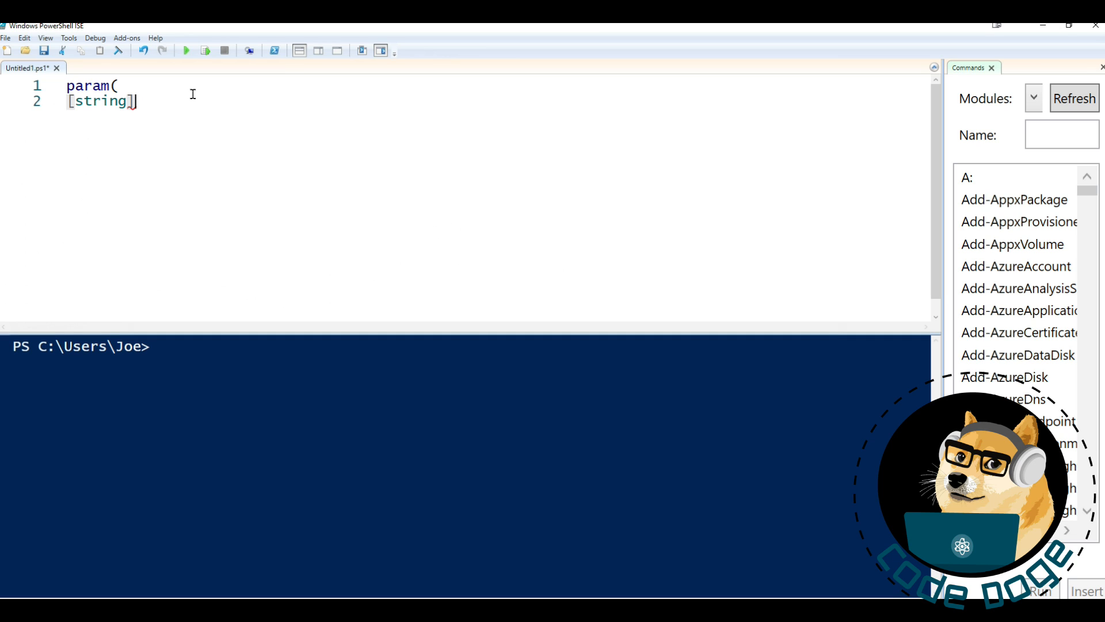
pyautogui.write('$')
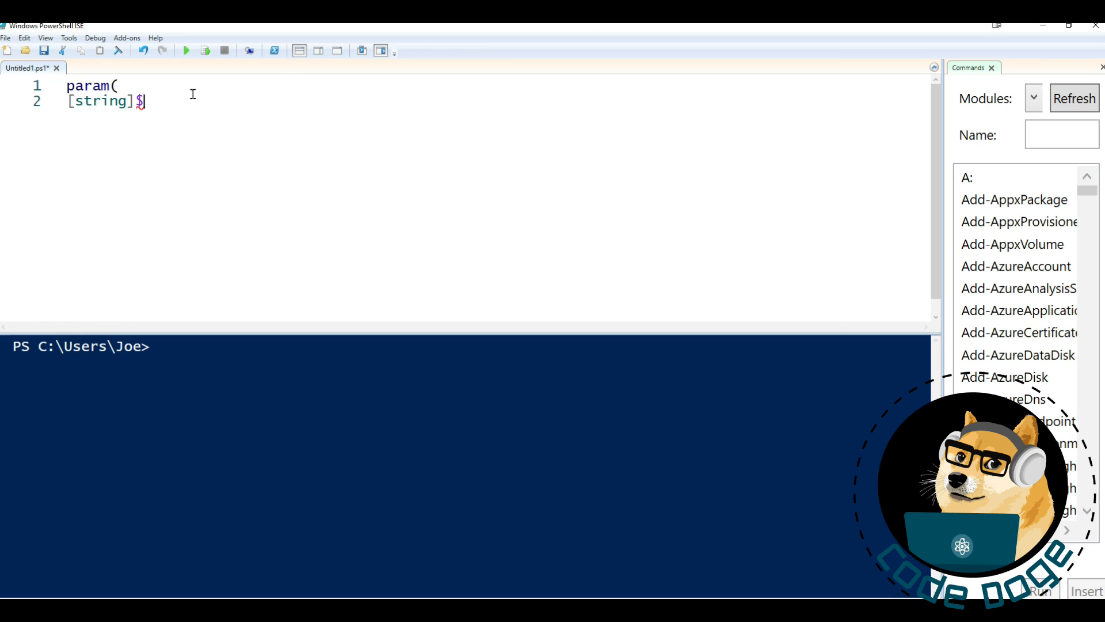
pyautogui.write('target')
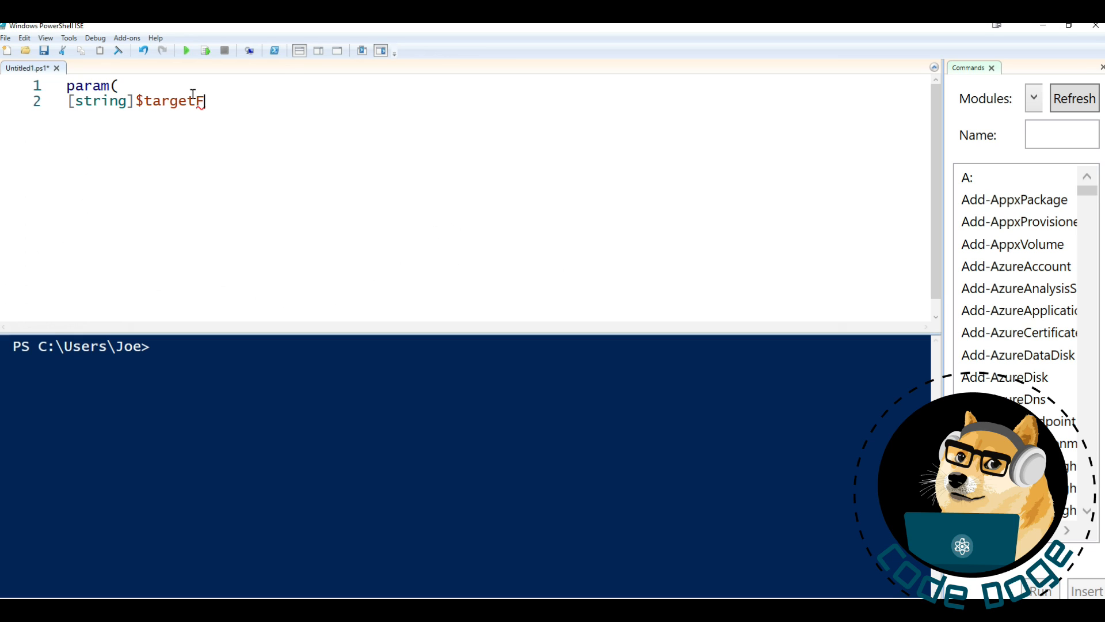
pyautogui.write('Files =')
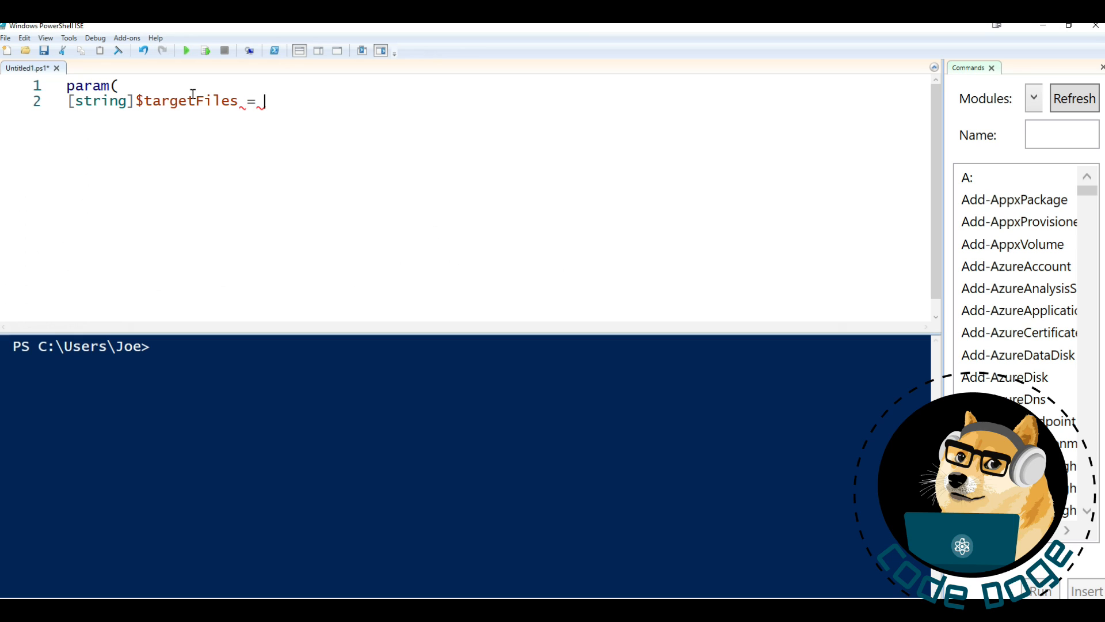
pyautogui.write('""')
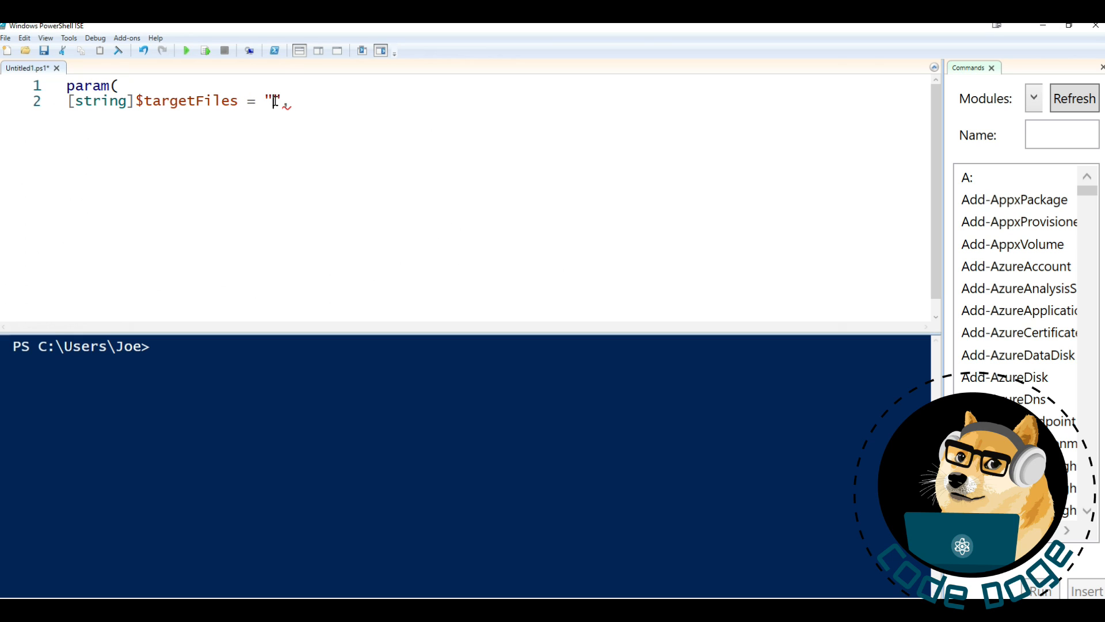
pyautogui.moveTo(340, 94)
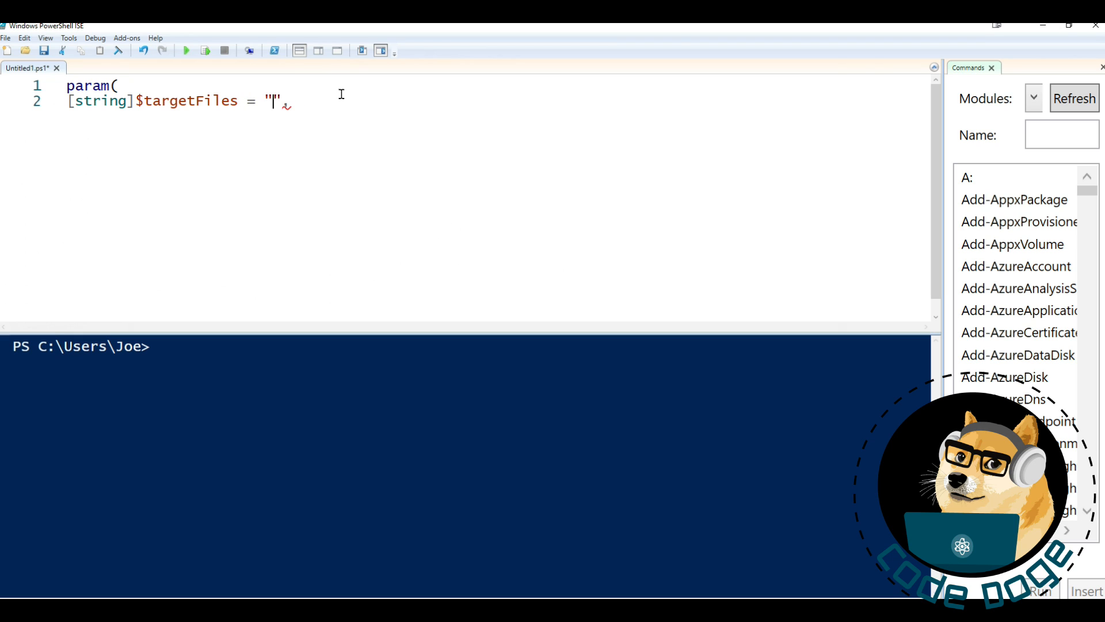
pyautogui.write('replace.')
pyautogui.write('[string')
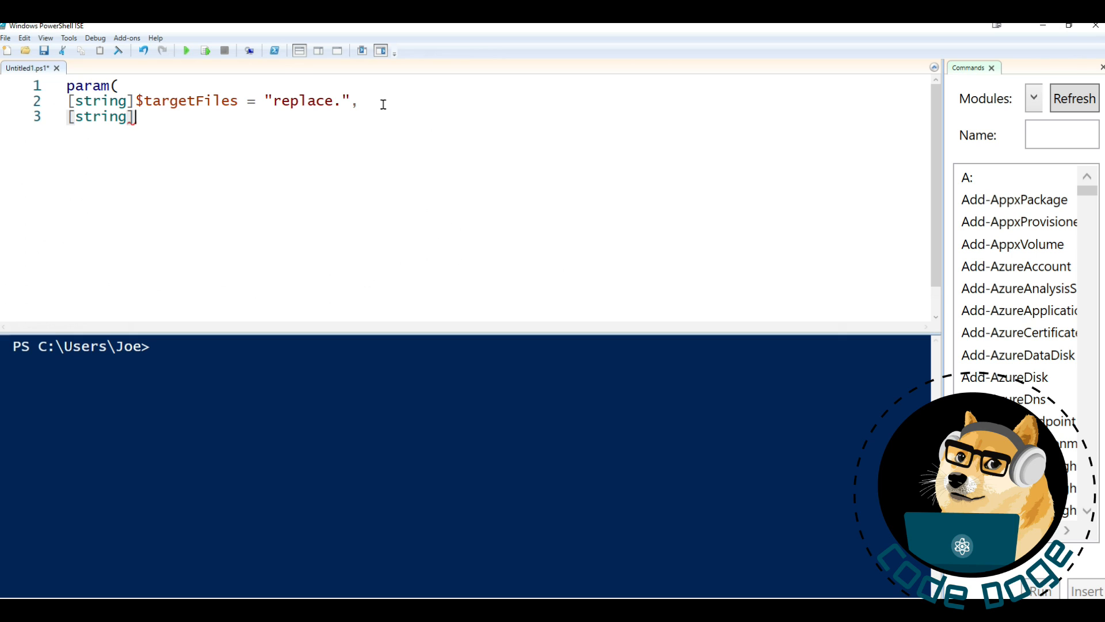
# Add the $targetRename = "" and [string]$directory parameters
pyautogui.write('$targetRename')
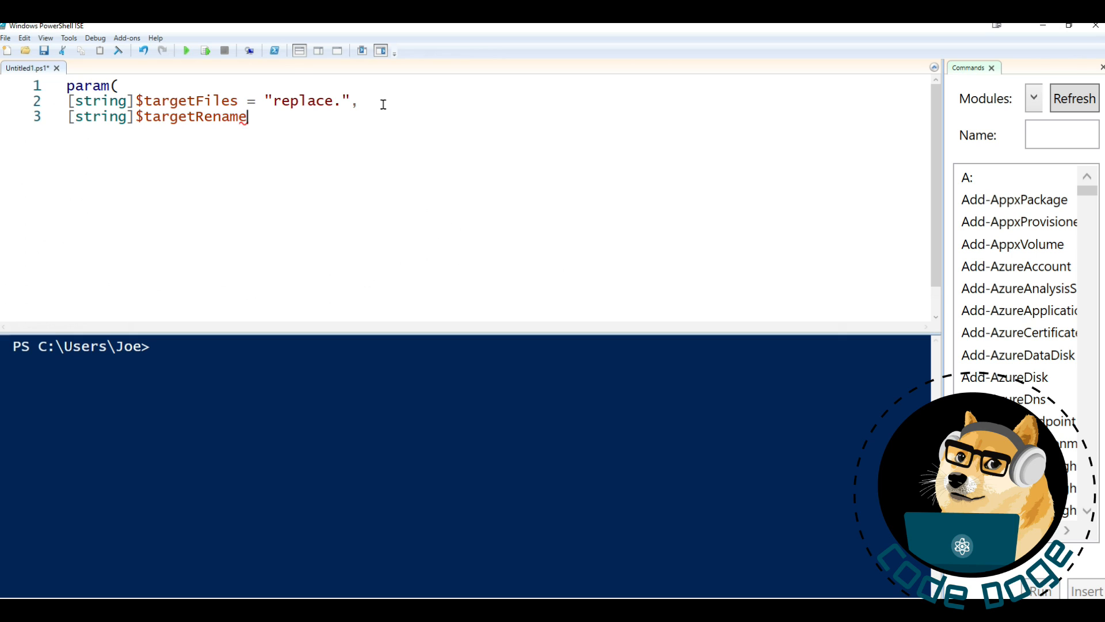
pyautogui.write('=')
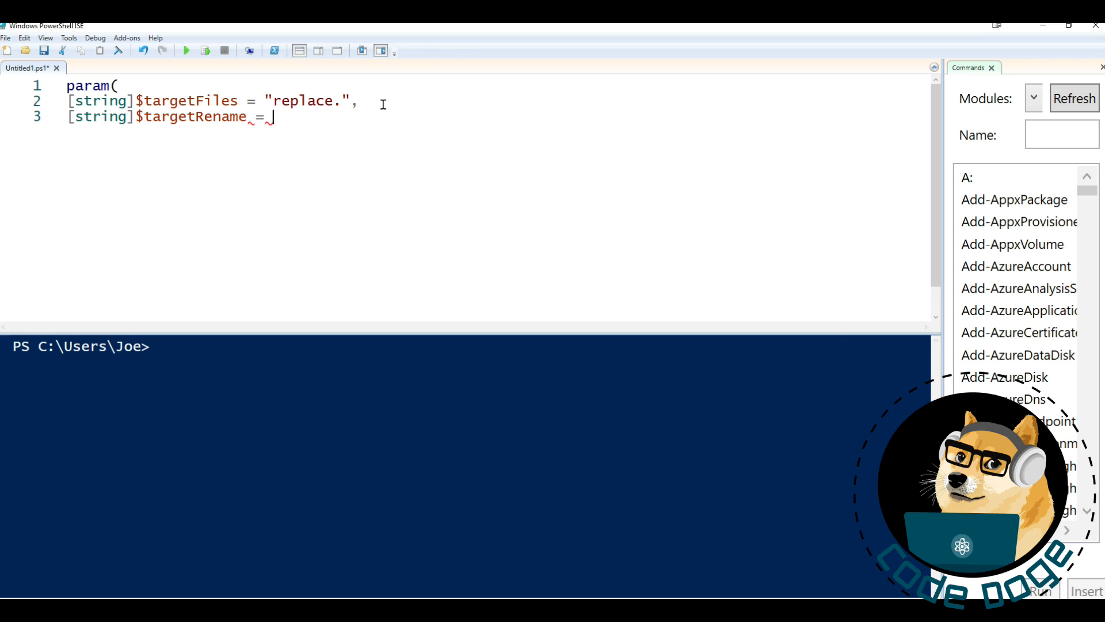
pyautogui.write('"",')
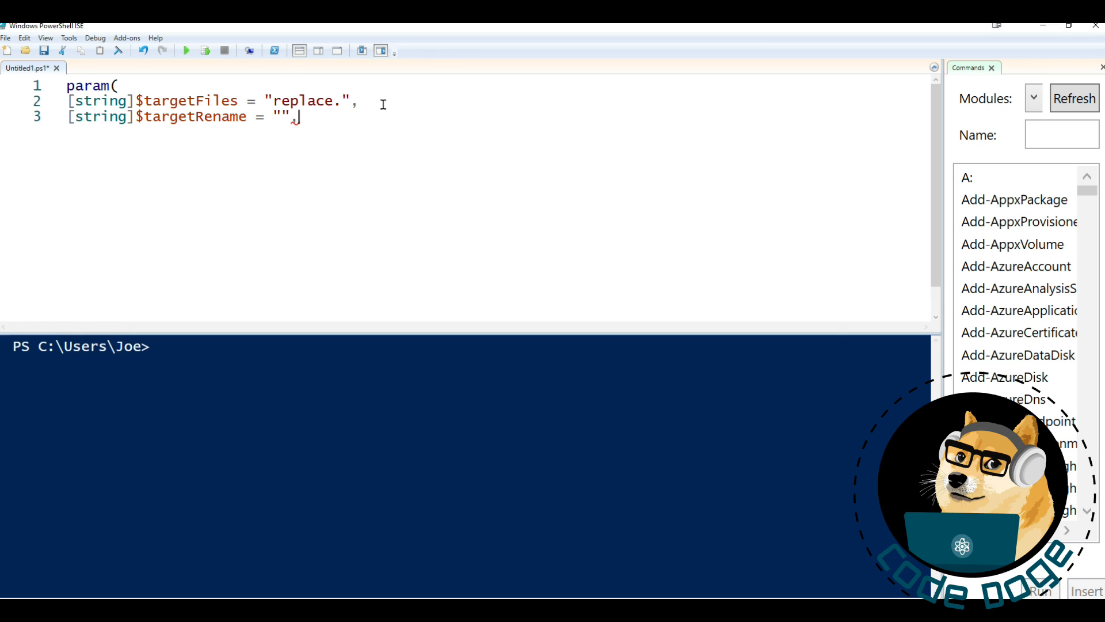
pyautogui.write('[st')
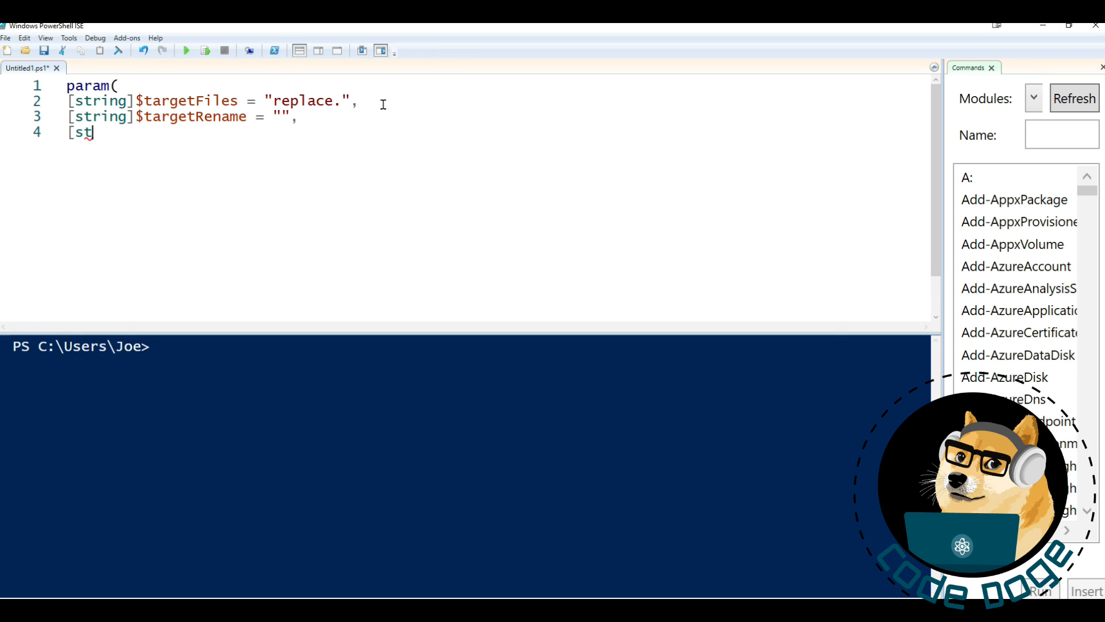
pyautogui.write('ring]$d')
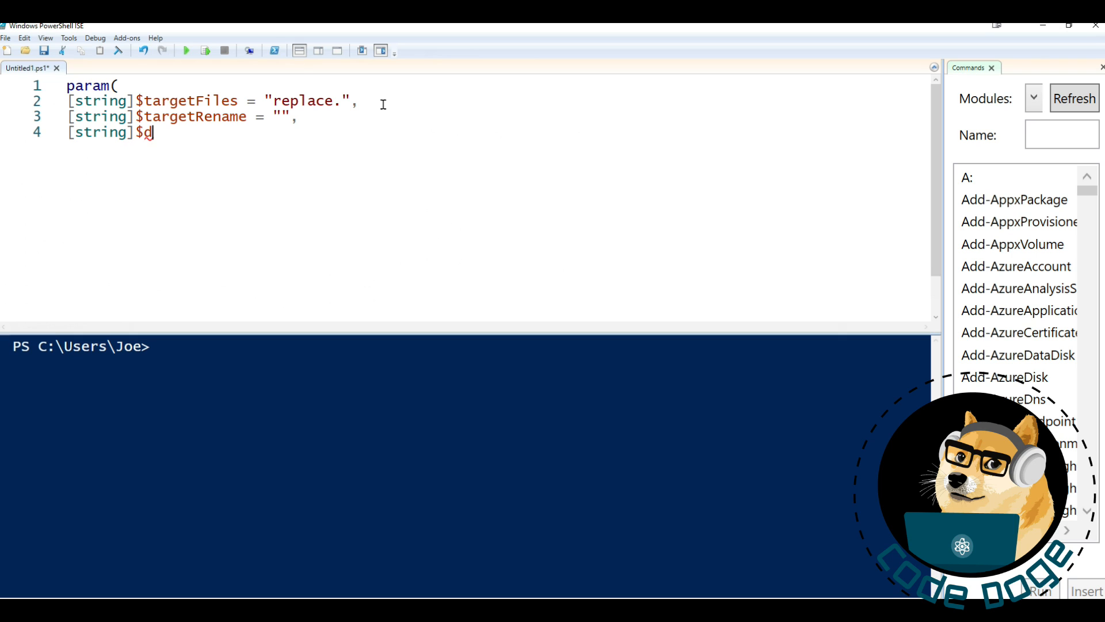
pyautogui.write('irectory')
pyautogui.write(')')
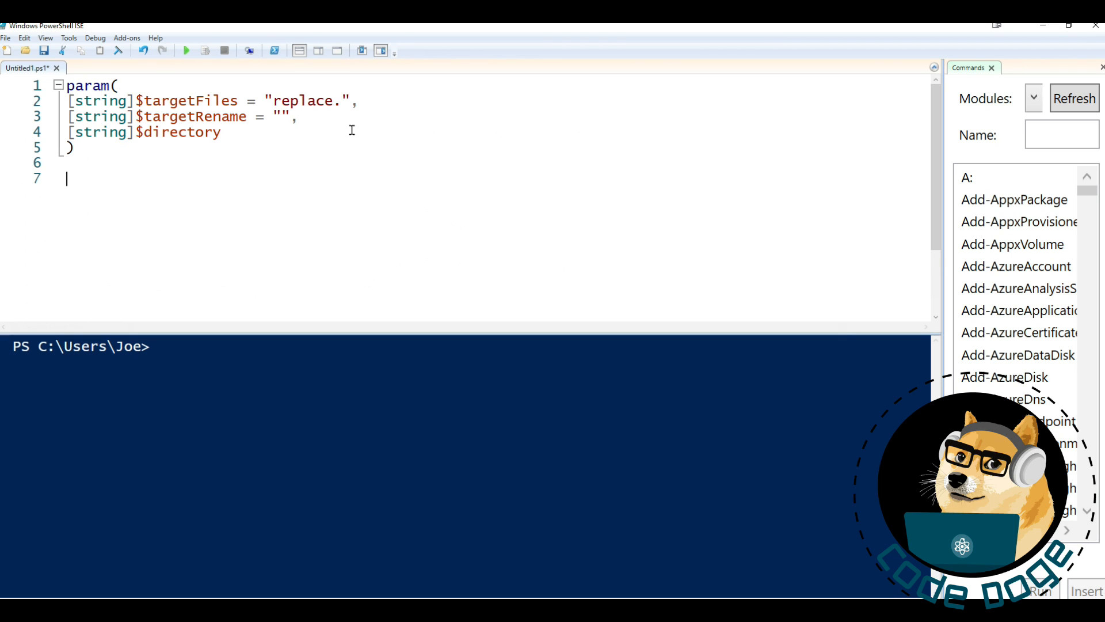
# Begin assigning $filesToReplace from Get-ChildItem -Path $directory
pyautogui.write('$')
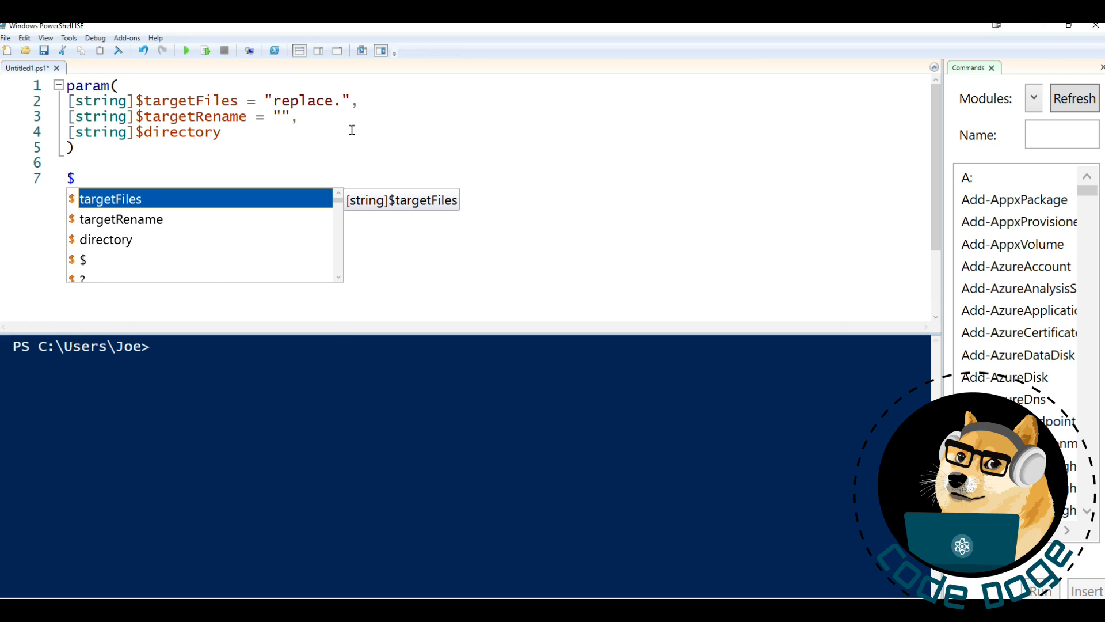
pyautogui.write('filesTo')
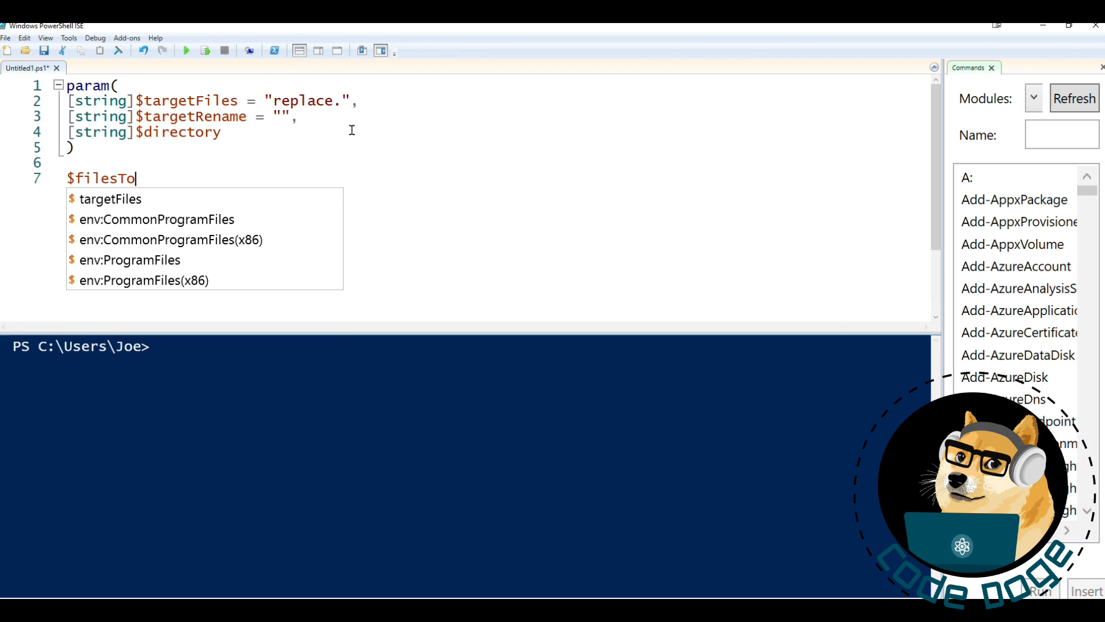
pyautogui.write('Replace =')
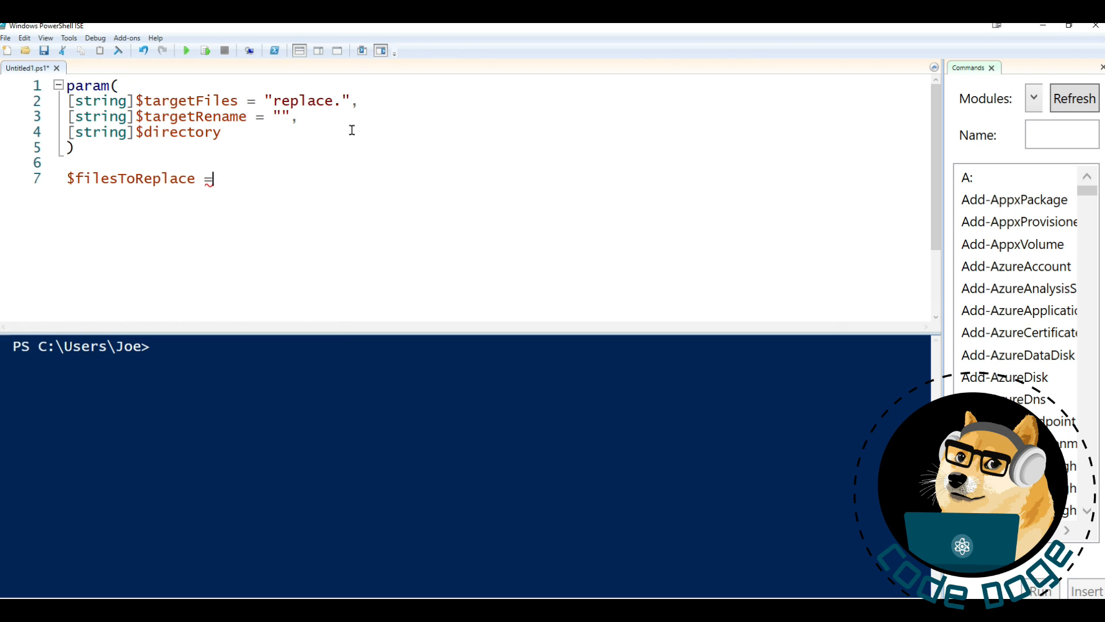
pyautogui.write('(Get-Child')
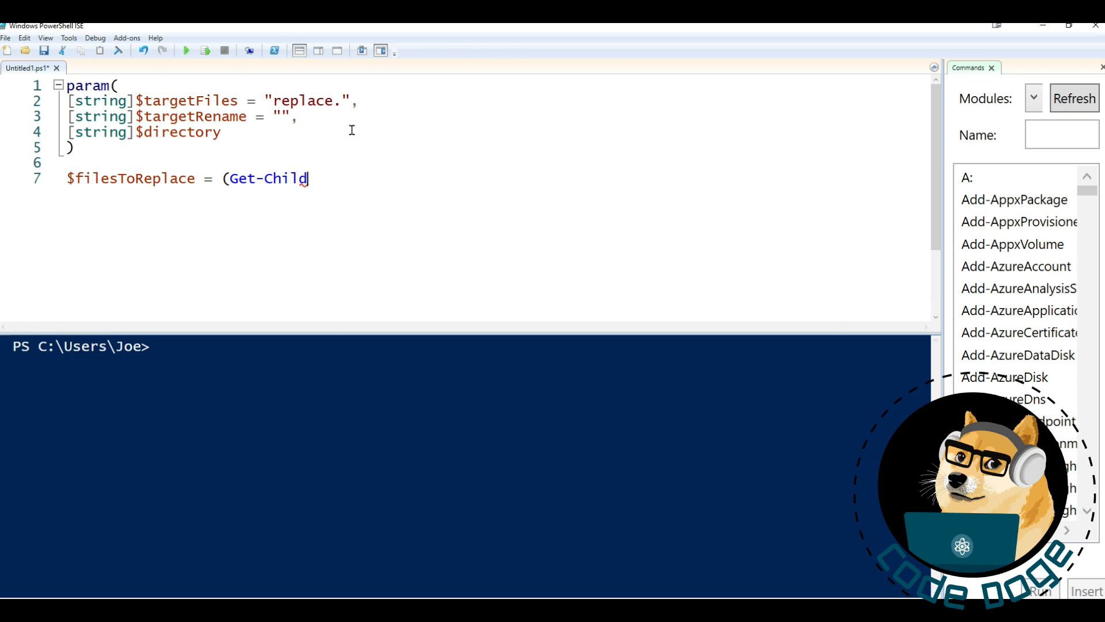
pyautogui.write('Item')
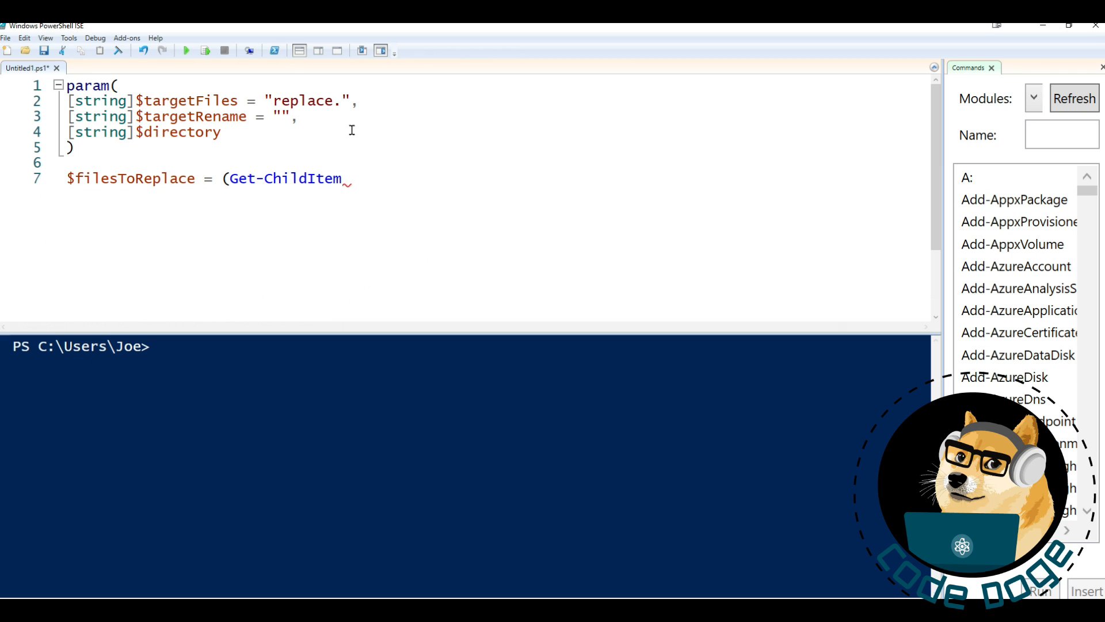
pyautogui.write('-Path')
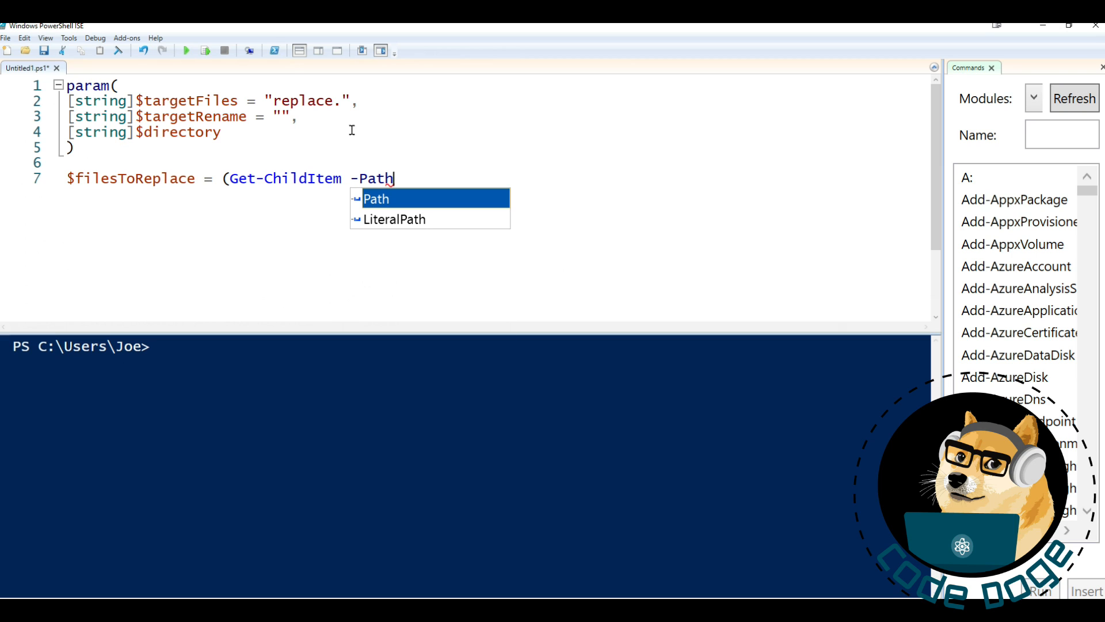
pyautogui.write('$direco')
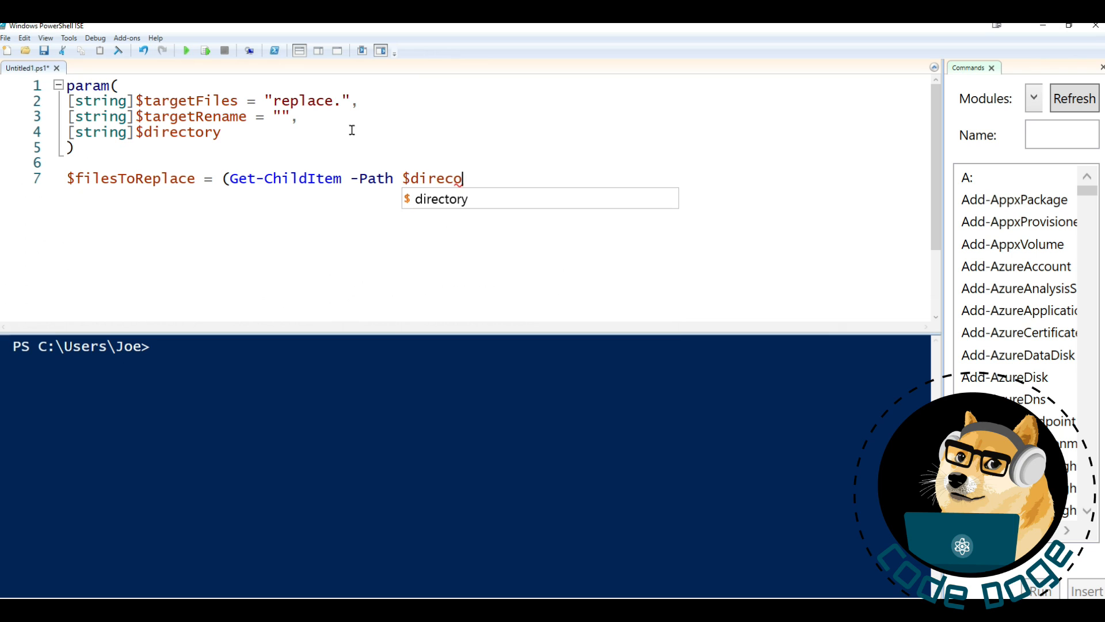
pyautogui.write('tory -')
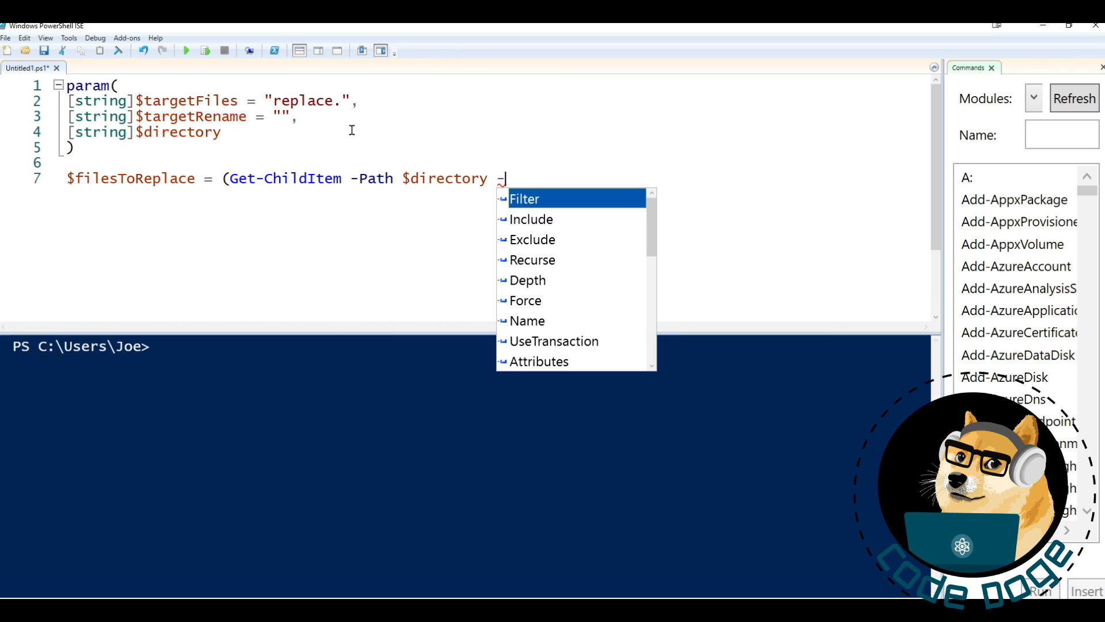
# Add -Filter .*$targetFiles* and -Recurse, taking the results' FullName
pyautogui.write('Filter $')
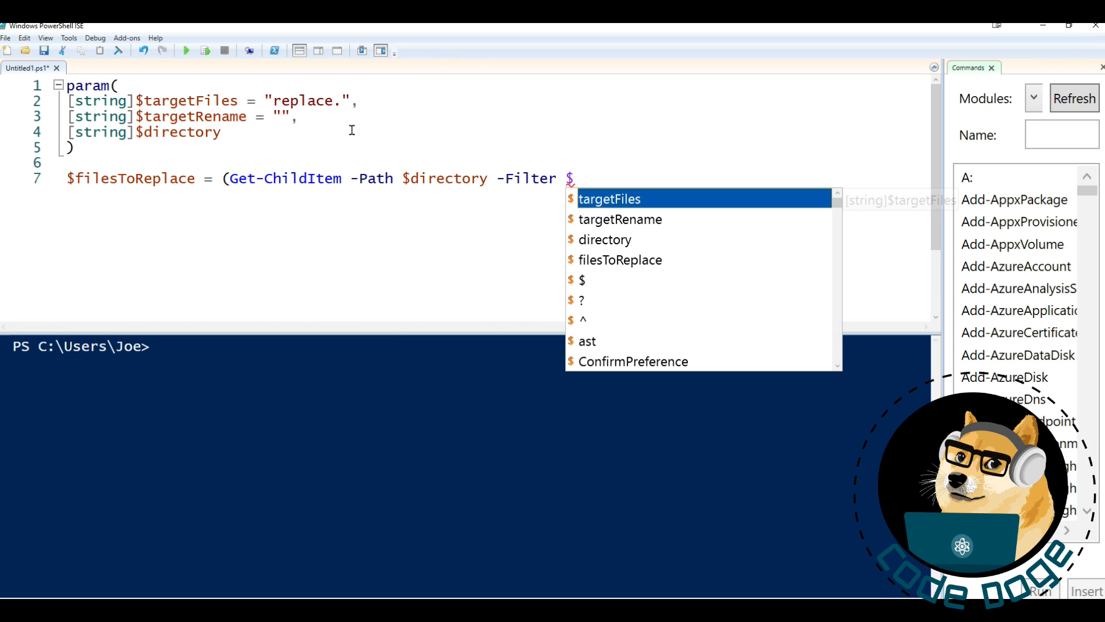
pyautogui.write('*.')
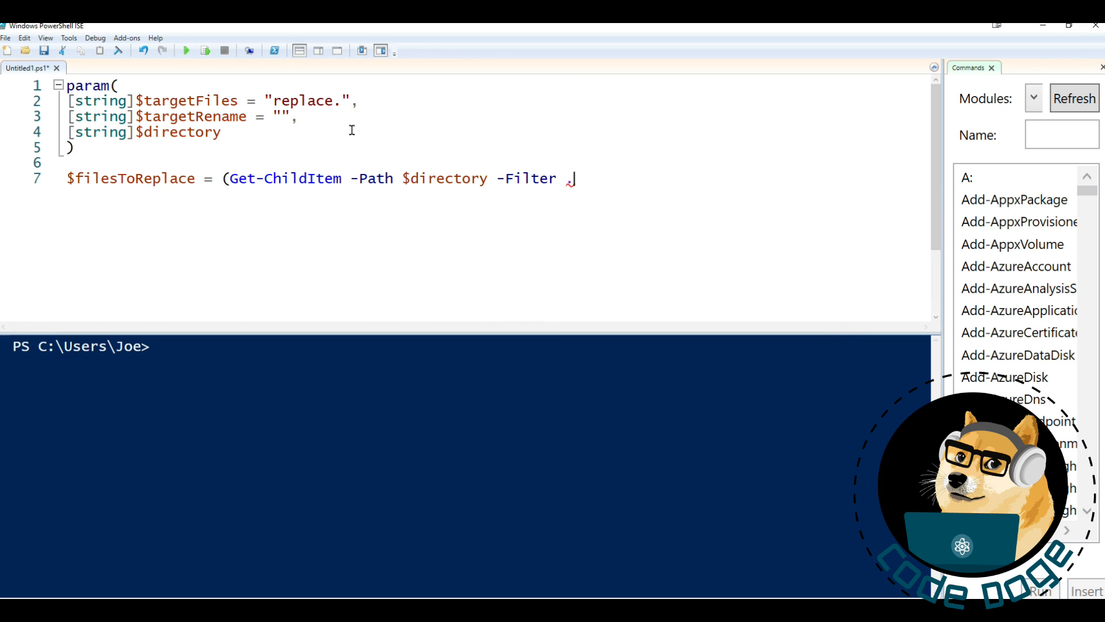
pyautogui.write('*$targetFiles')
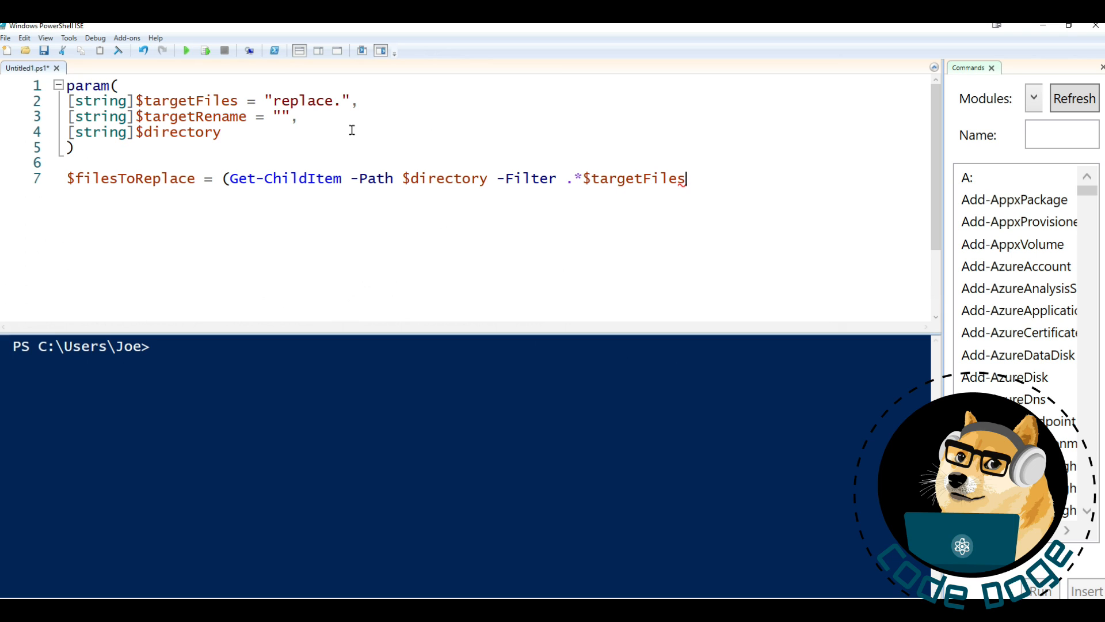
pyautogui.write('*')
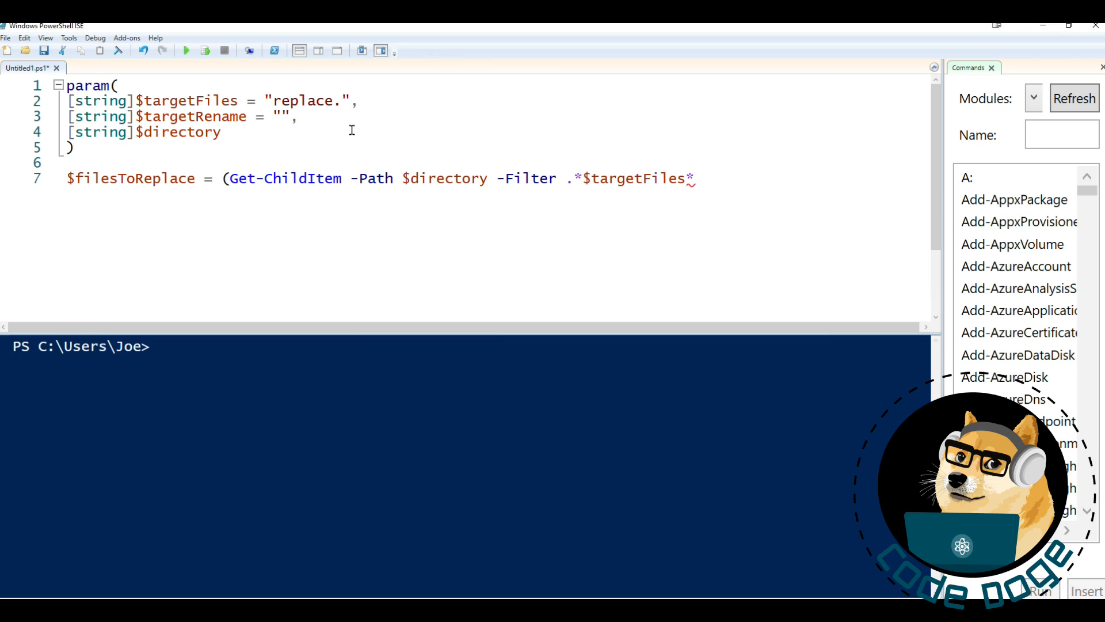
pyautogui.write('-Recur')
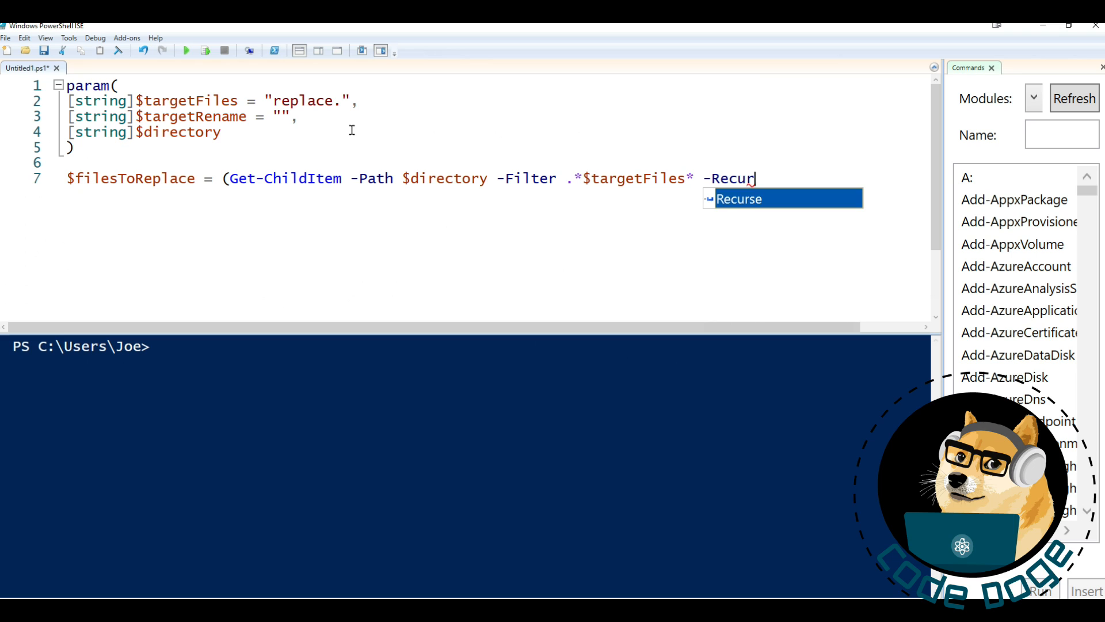
pyautogui.write('se)')
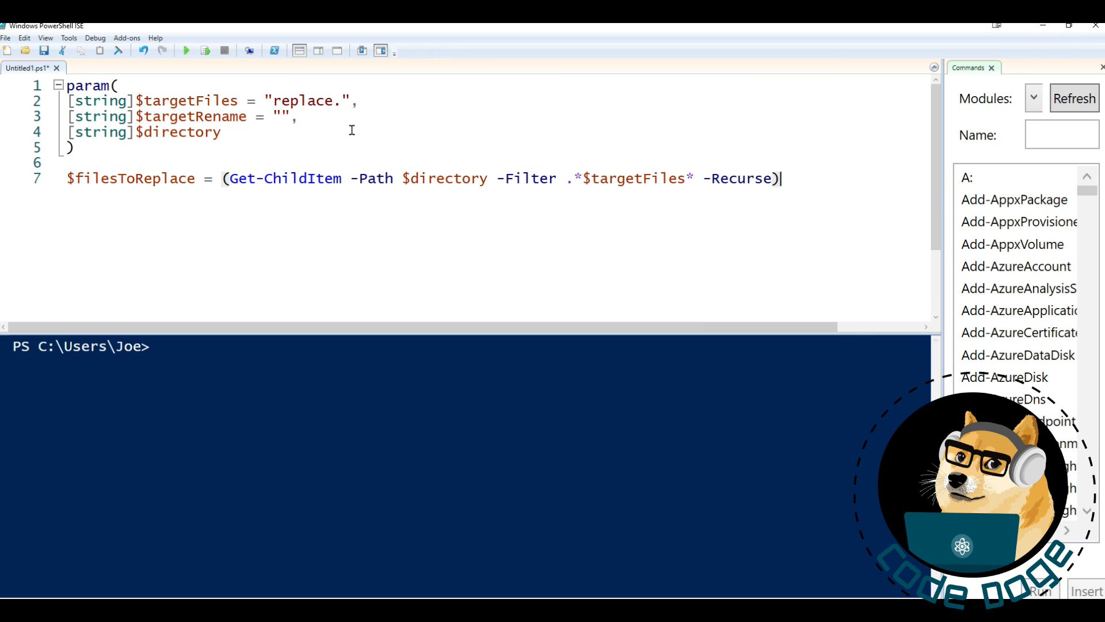
pyautogui.write('.Full')
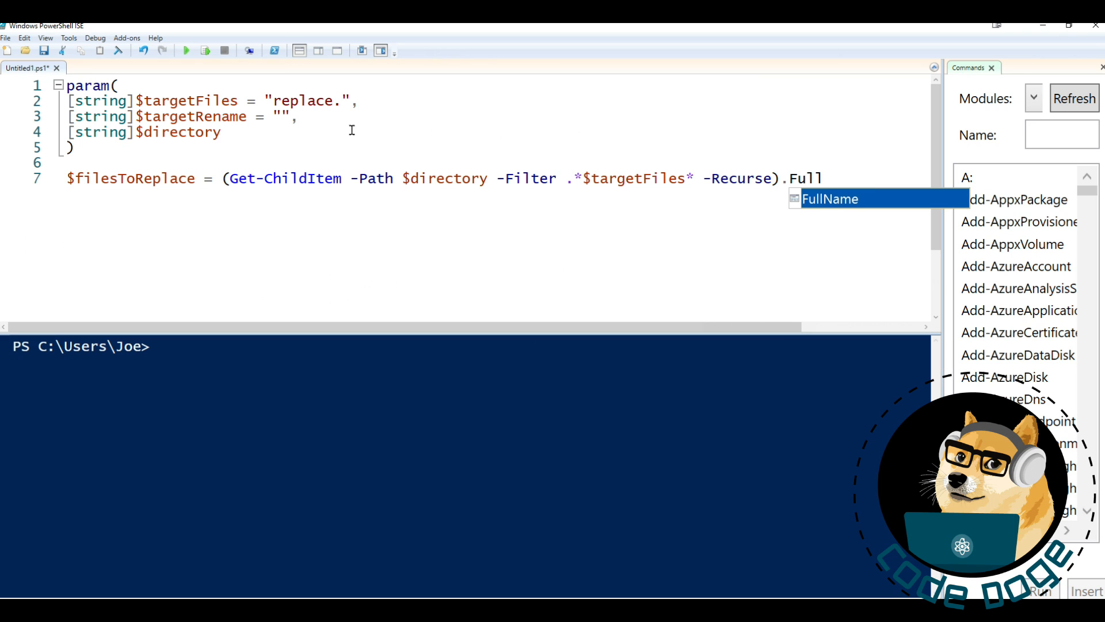
pyautogui.press('Tab')
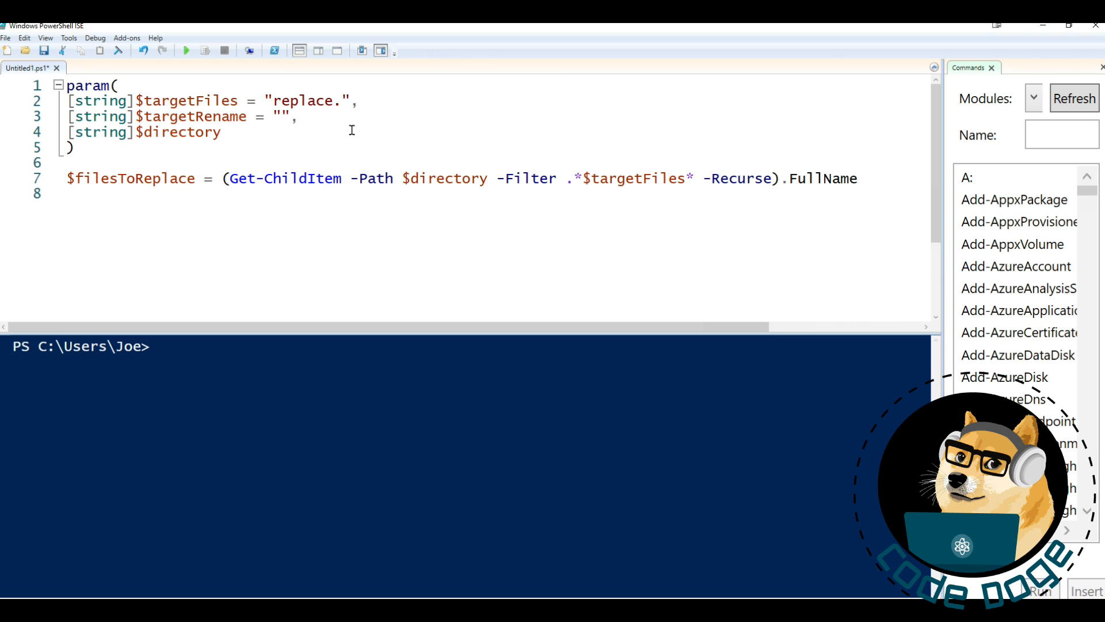
# Write the foreach($file in $filesToReplace) header with a new body line
pyautogui.write('$')
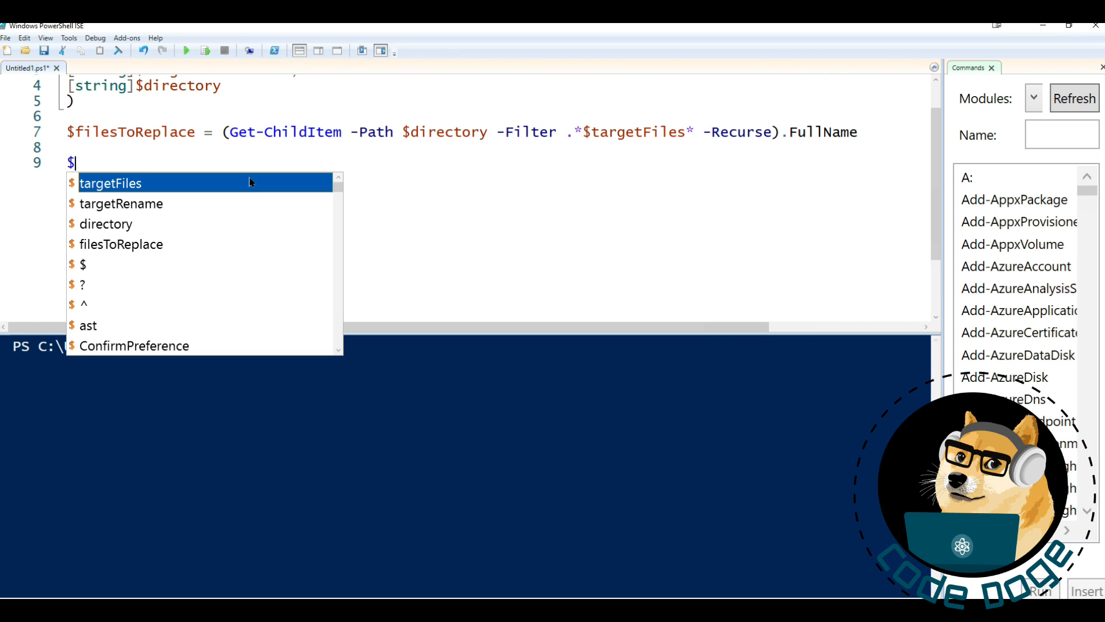
pyautogui.write('fore')
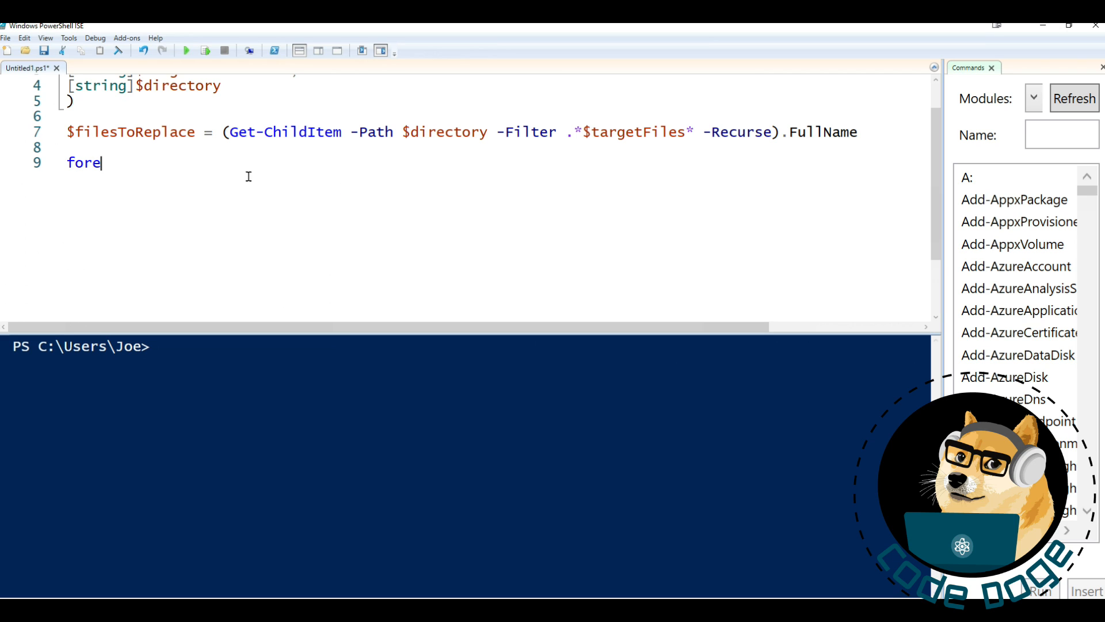
pyautogui.write('ach($file')
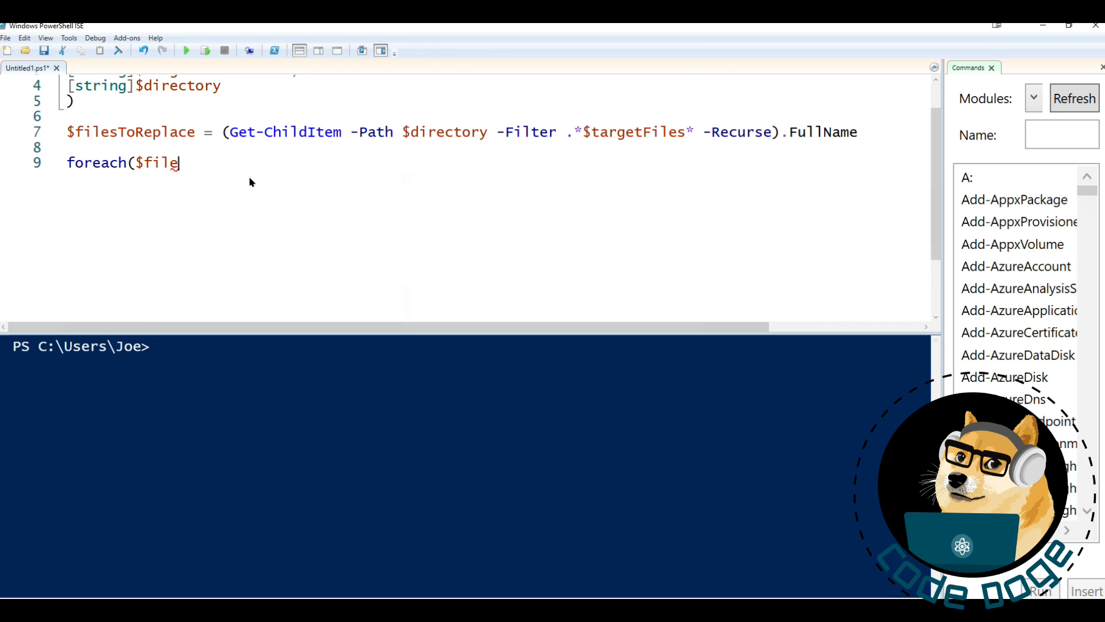
pyautogui.write('in $filesToReplace')
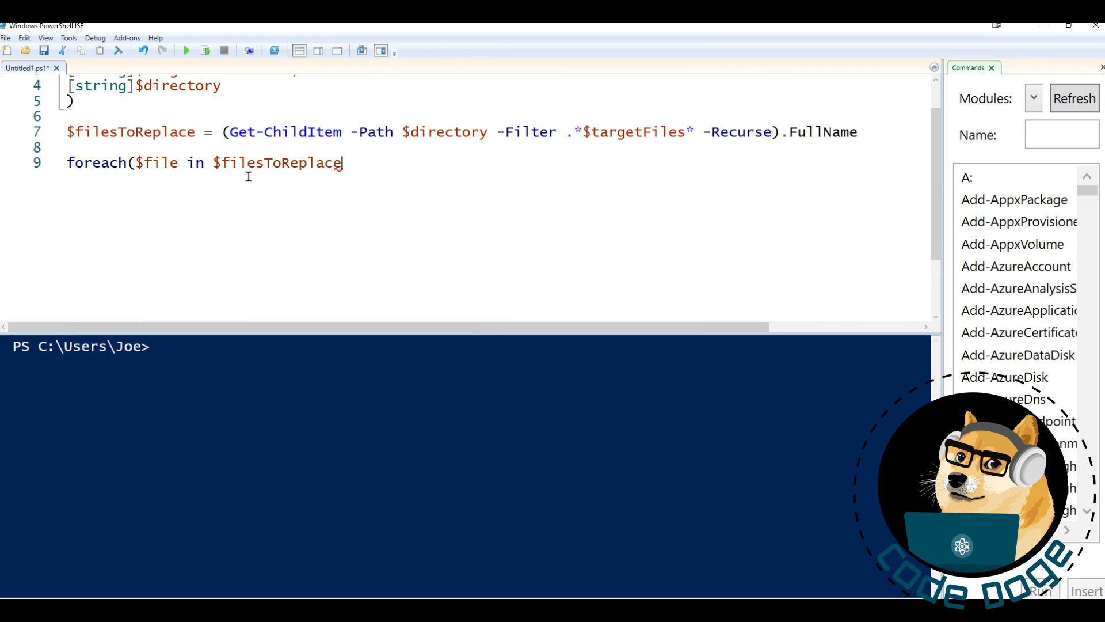
pyautogui.write(')')
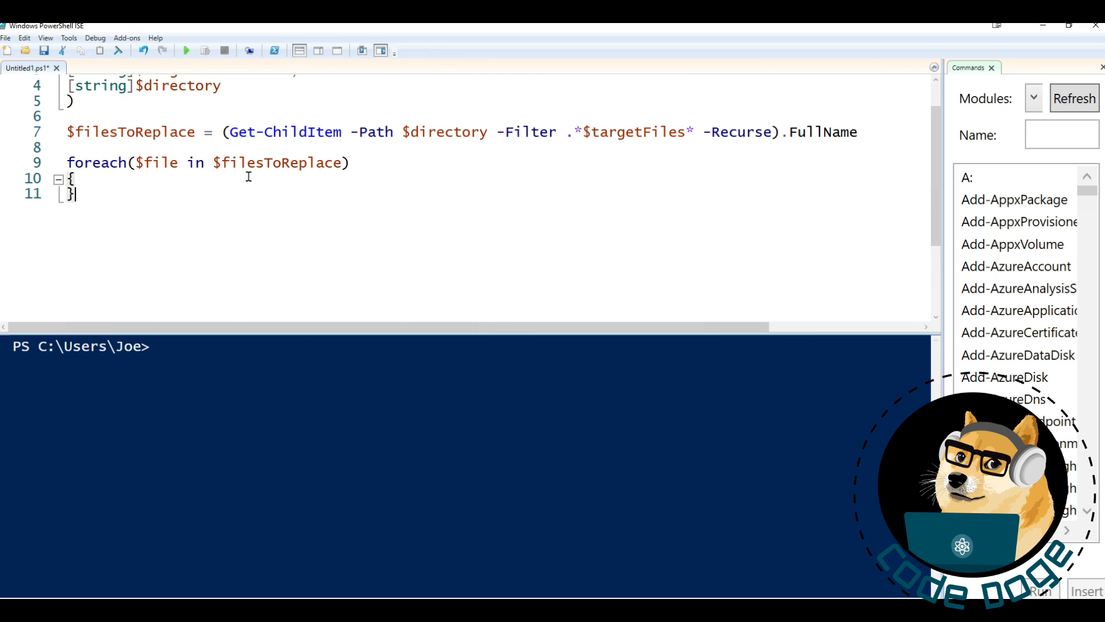
pyautogui.press('Enter')
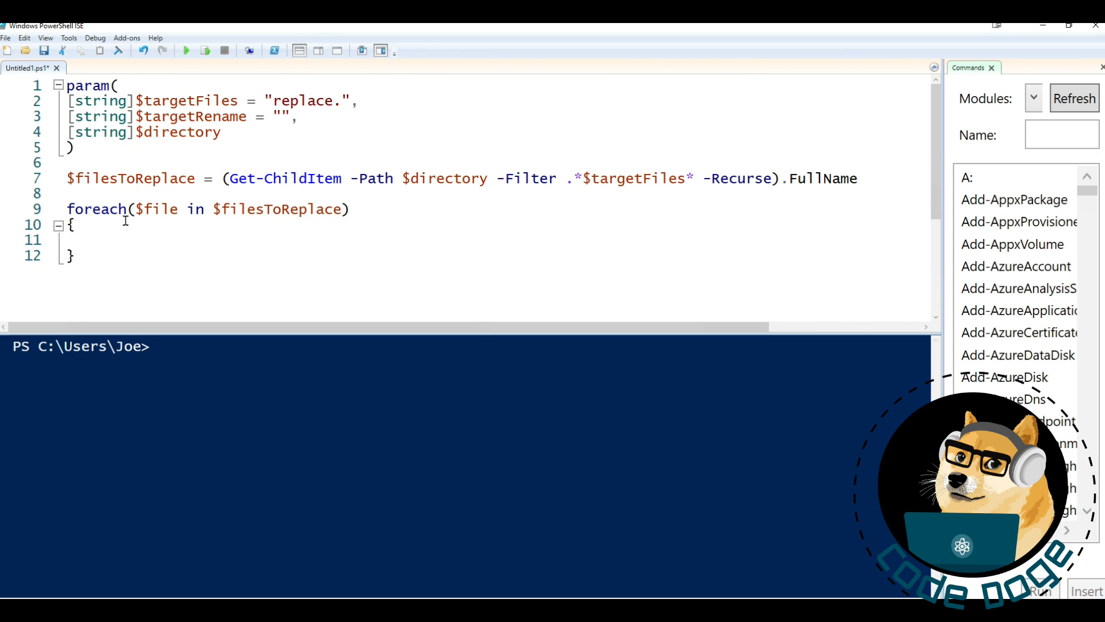
# Assign $originalFile = $file.replace("$($targetFiles)","$($targetRename)") inside the loop
pyautogui.write('$origin')
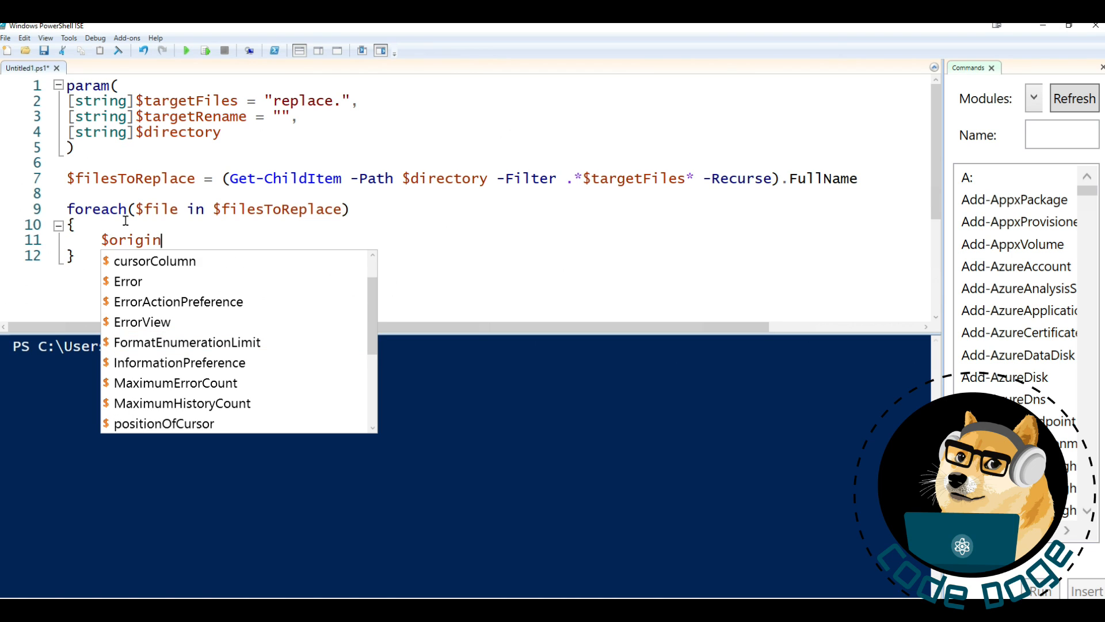
pyautogui.write('alFile')
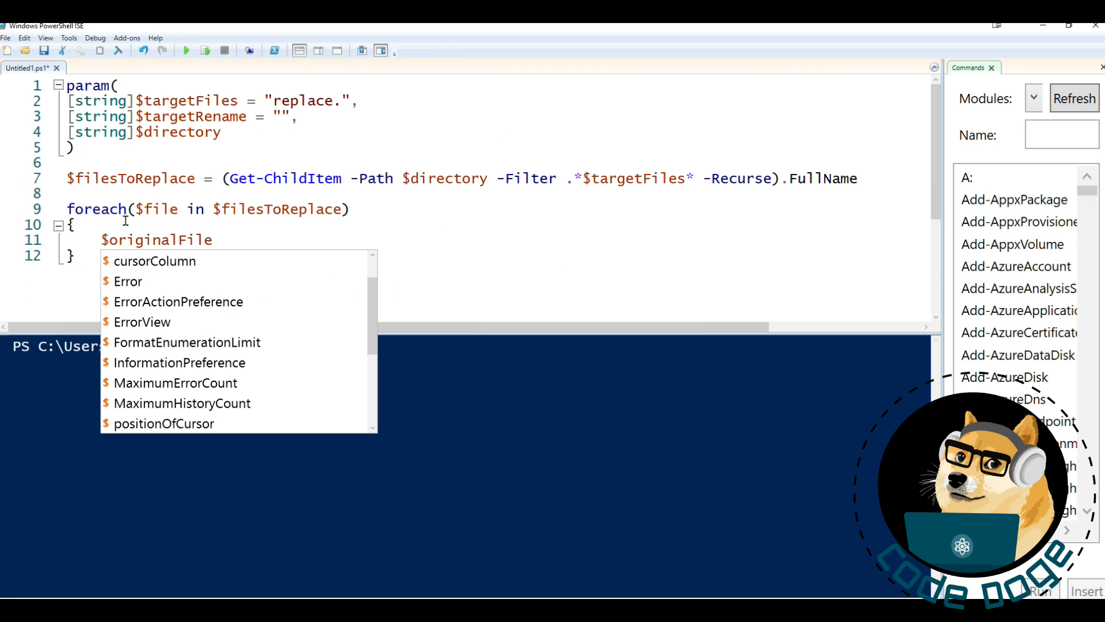
pyautogui.write('= $file.')
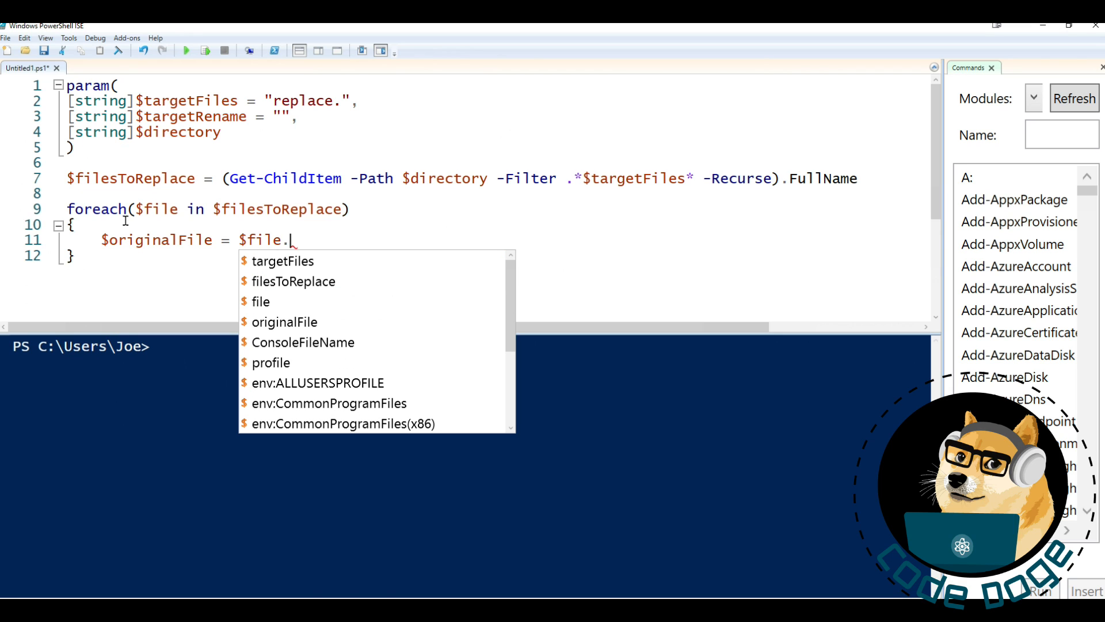
pyautogui.write('replace')
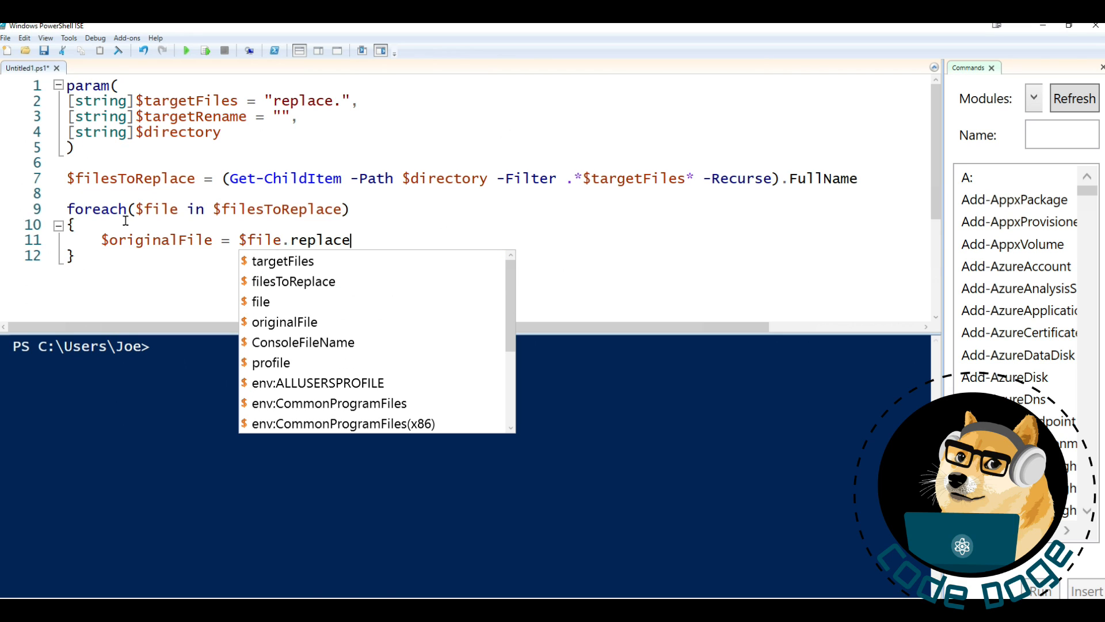
pyautogui.write('(')
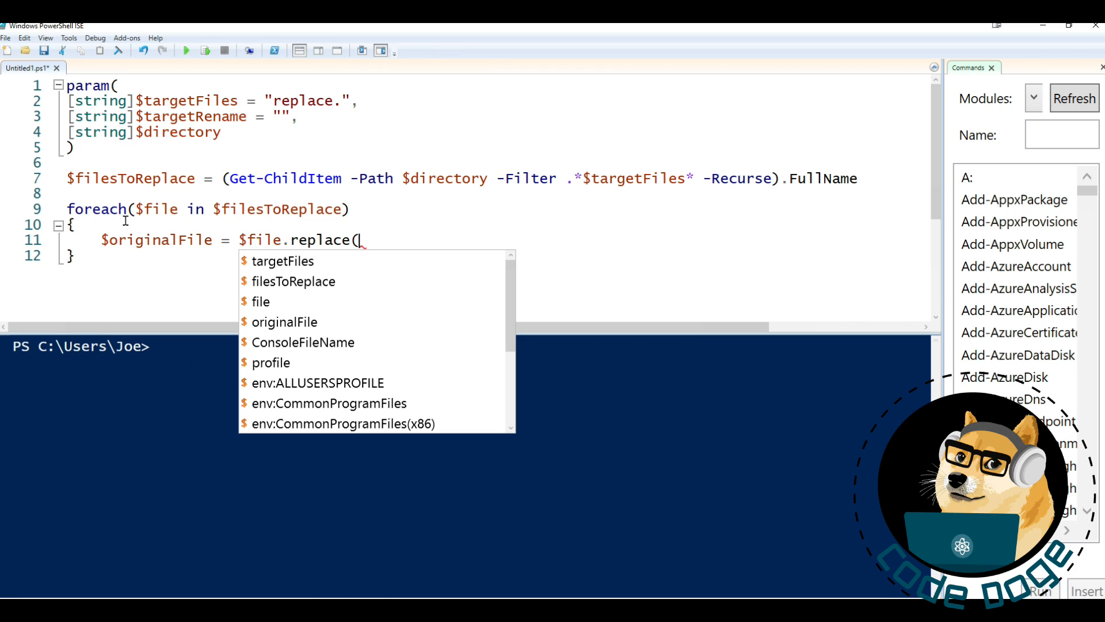
pyautogui.write('"')
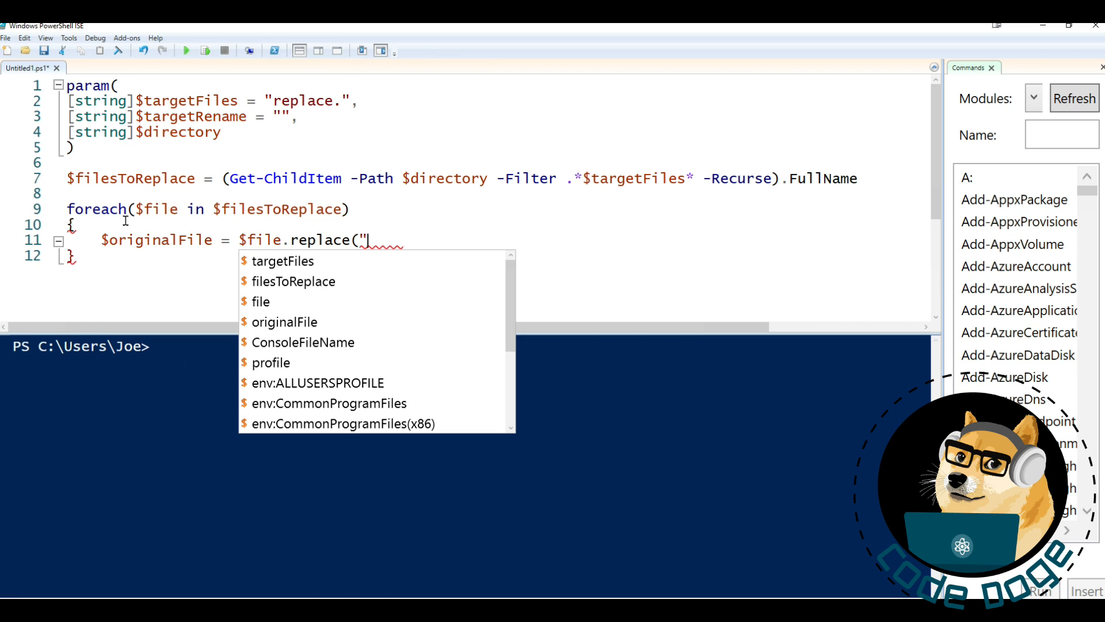
pyautogui.write('$(')
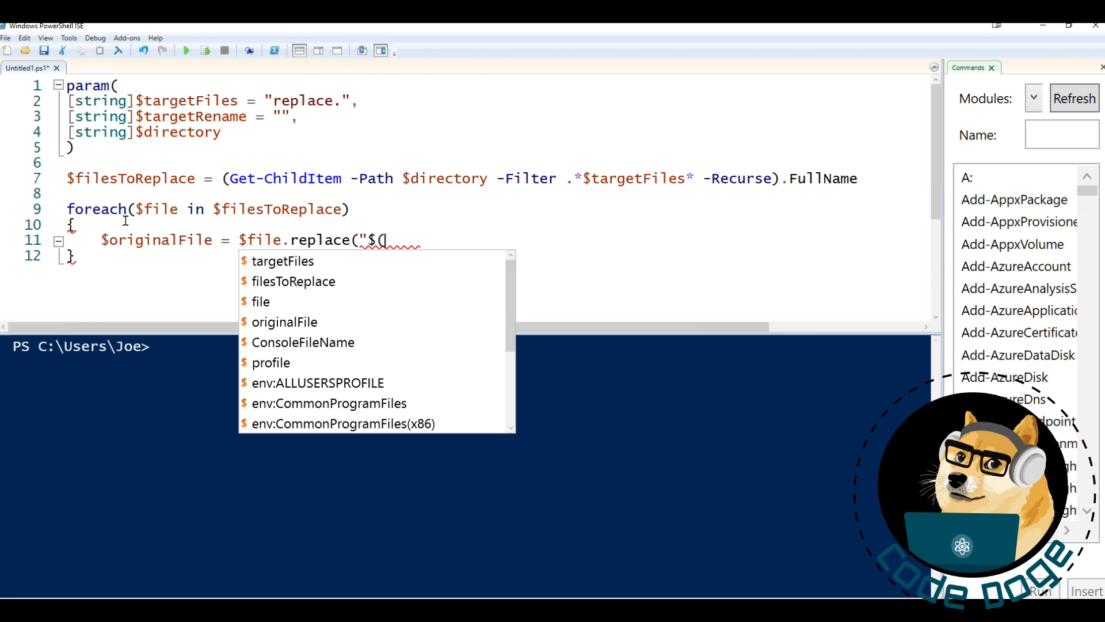
pyautogui.write('$targetFiles')
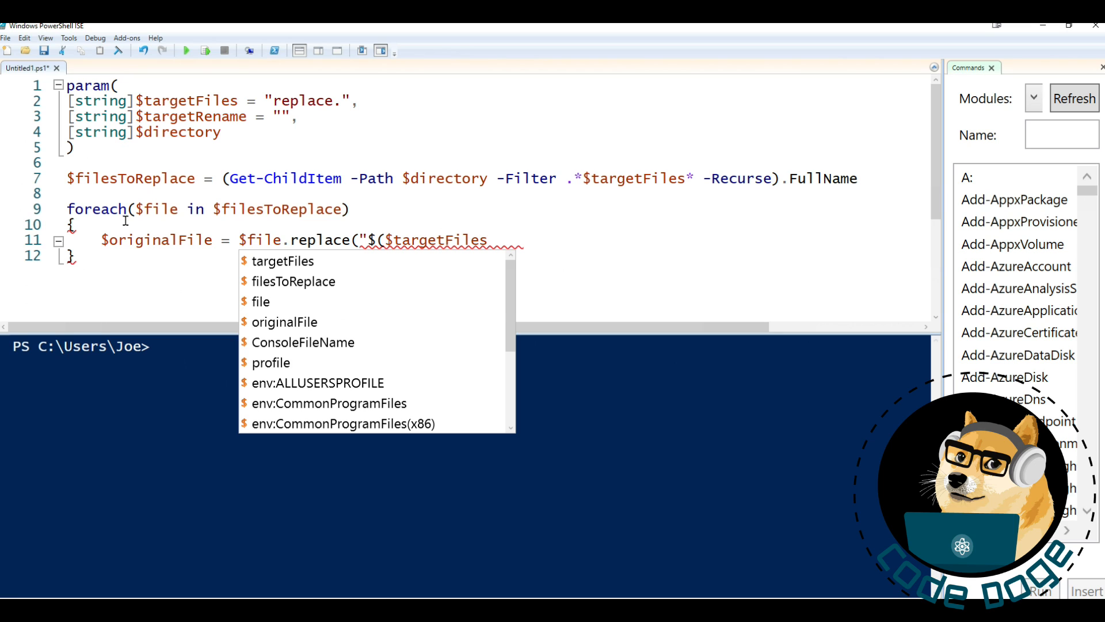
pyautogui.write(')",')
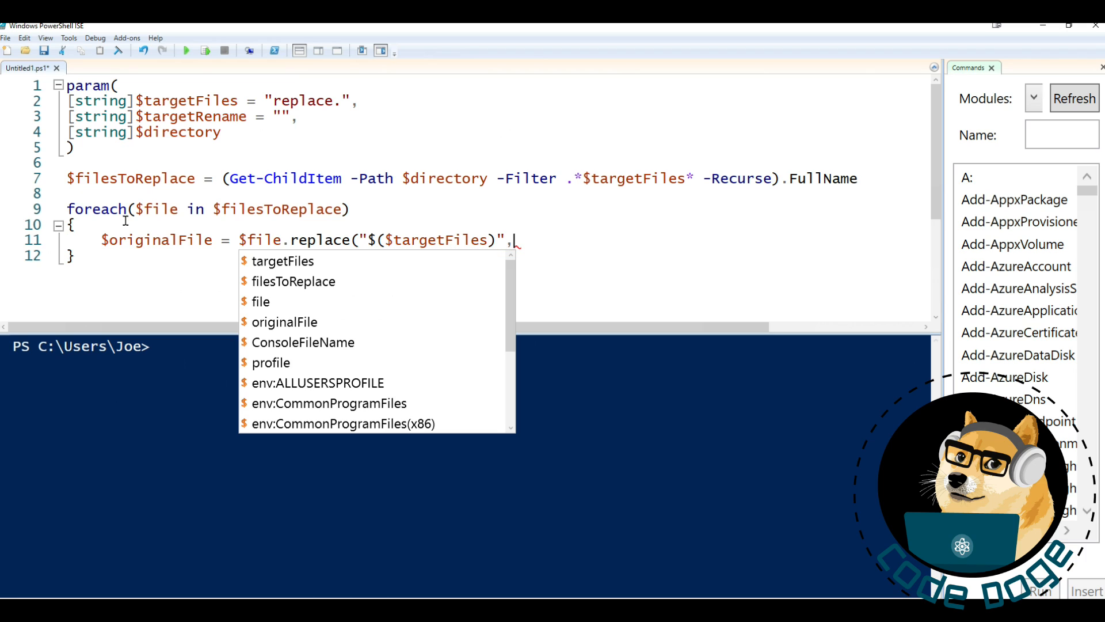
pyautogui.write('"')
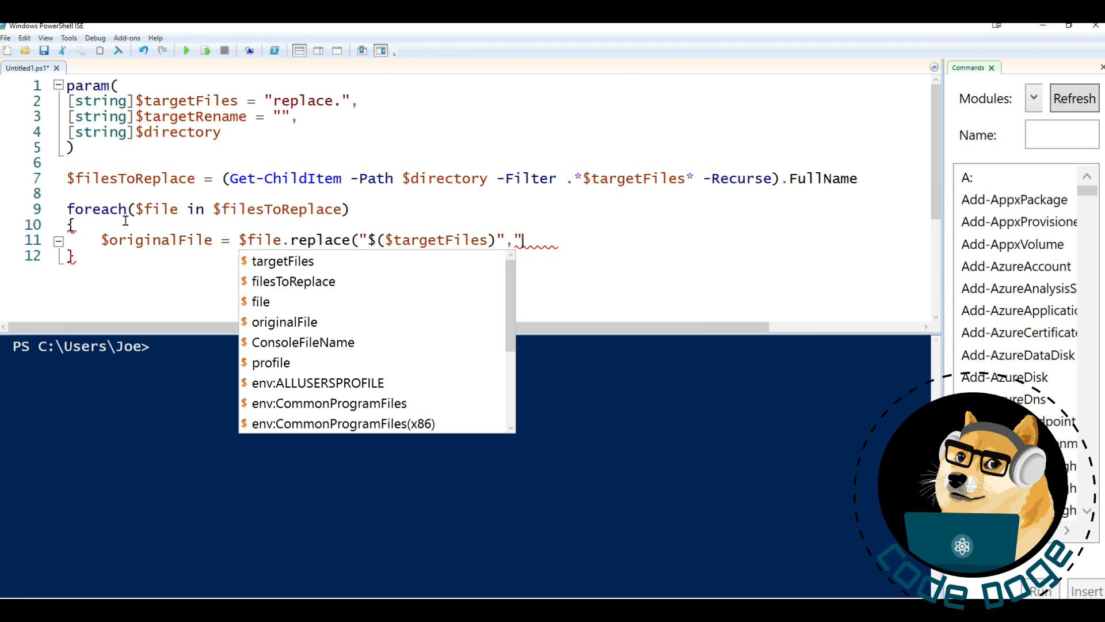
pyautogui.write('$($targetR')
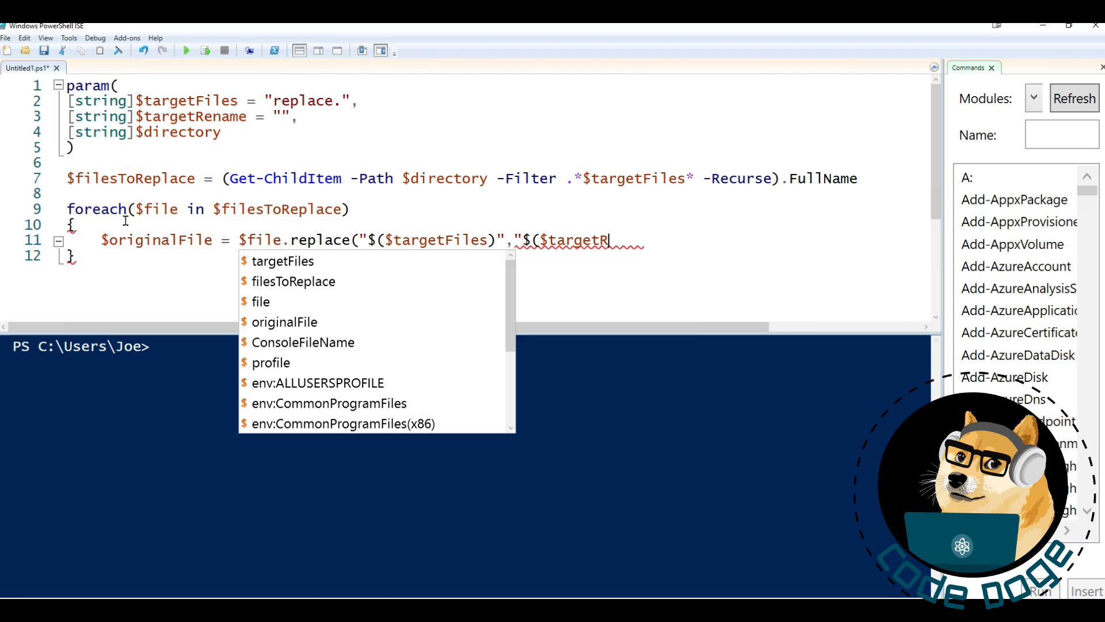
pyautogui.write('ename)")')
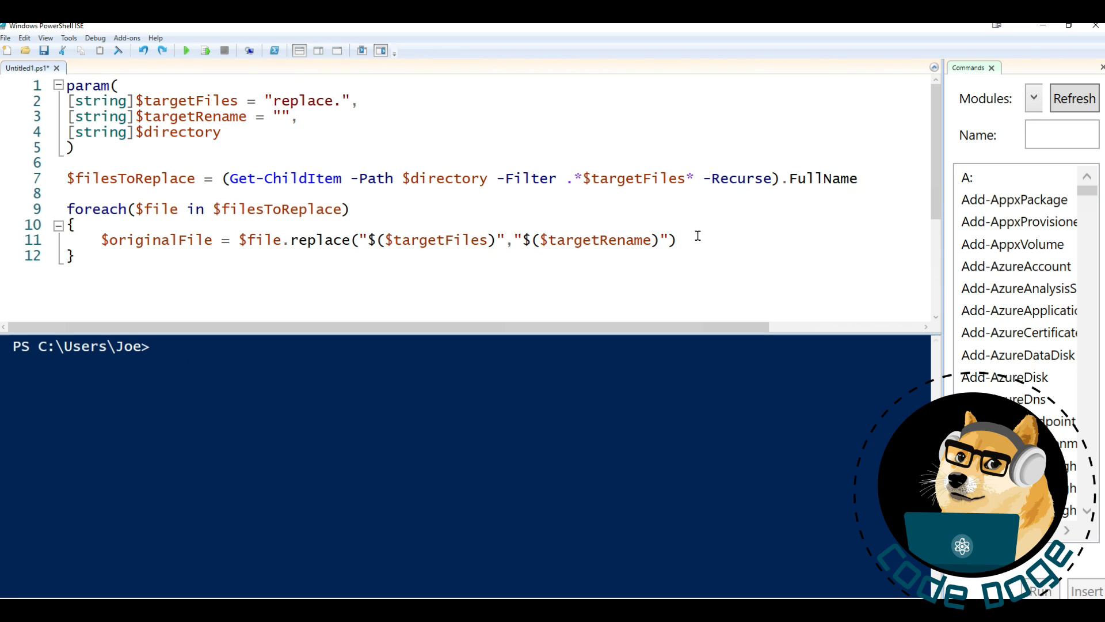
pyautogui.press('Enter')
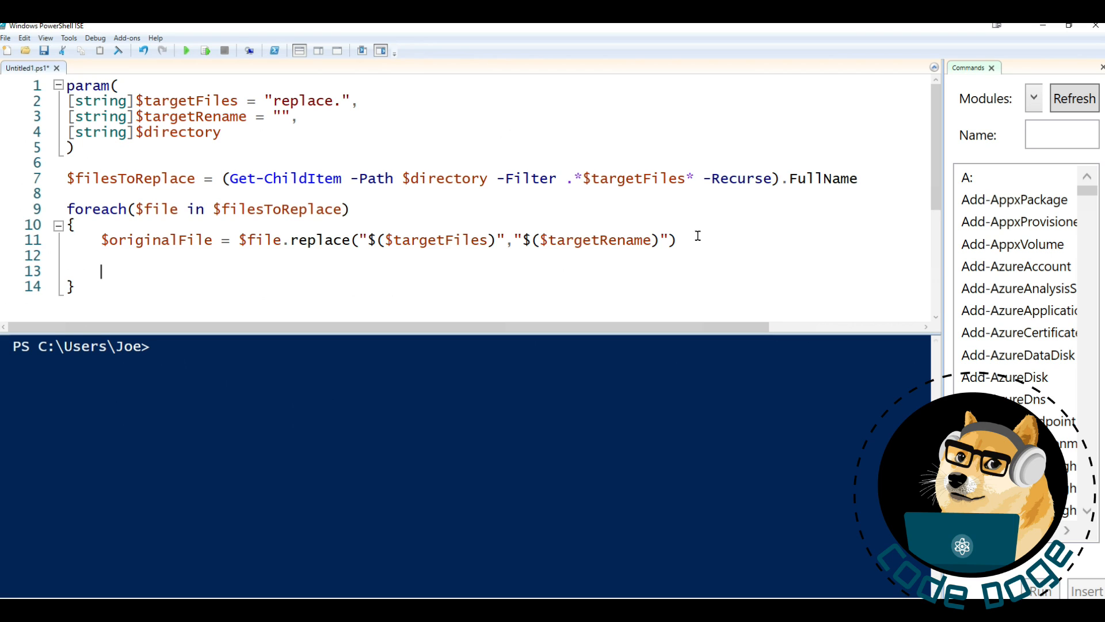
# Add remove-item $originalFile -force inside the loop
pyautogui.write('remove')
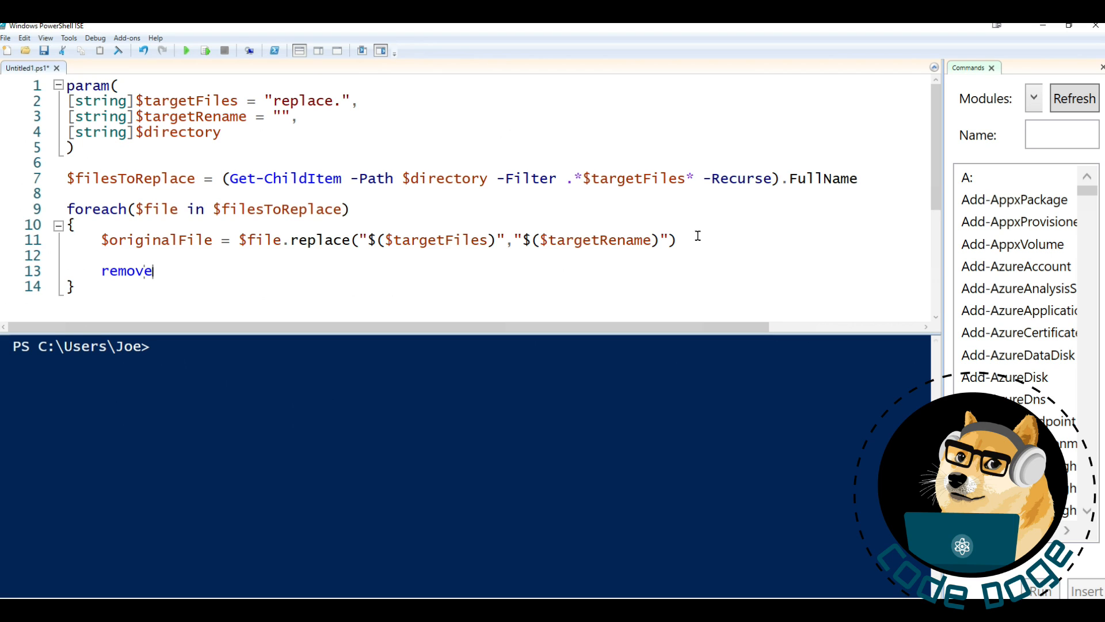
pyautogui.write('-item $or')
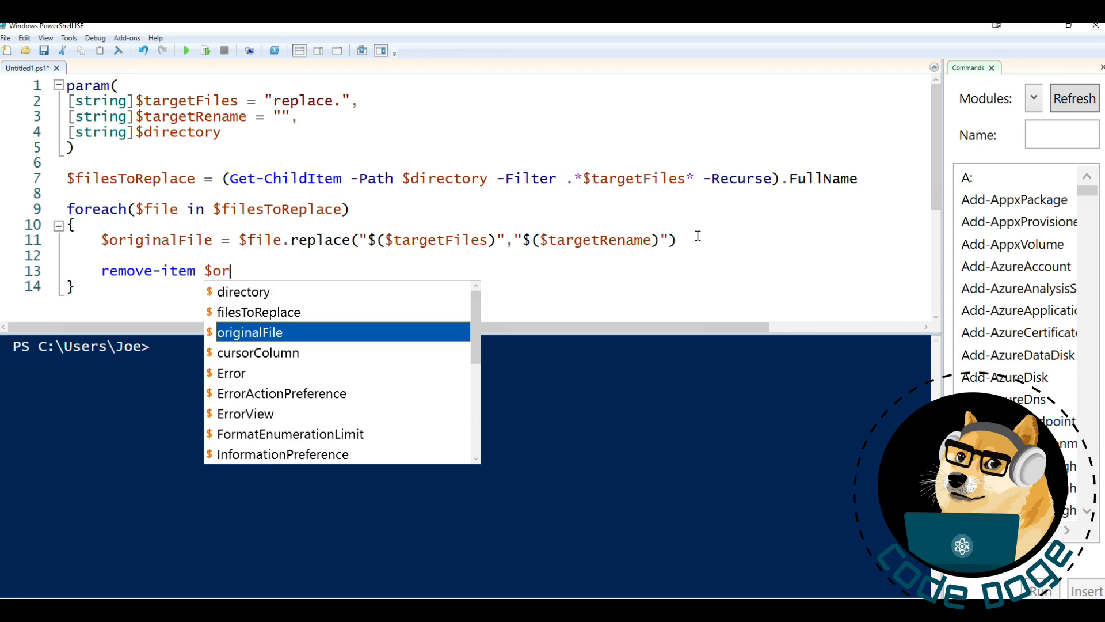
pyautogui.write('iginalFile -force')
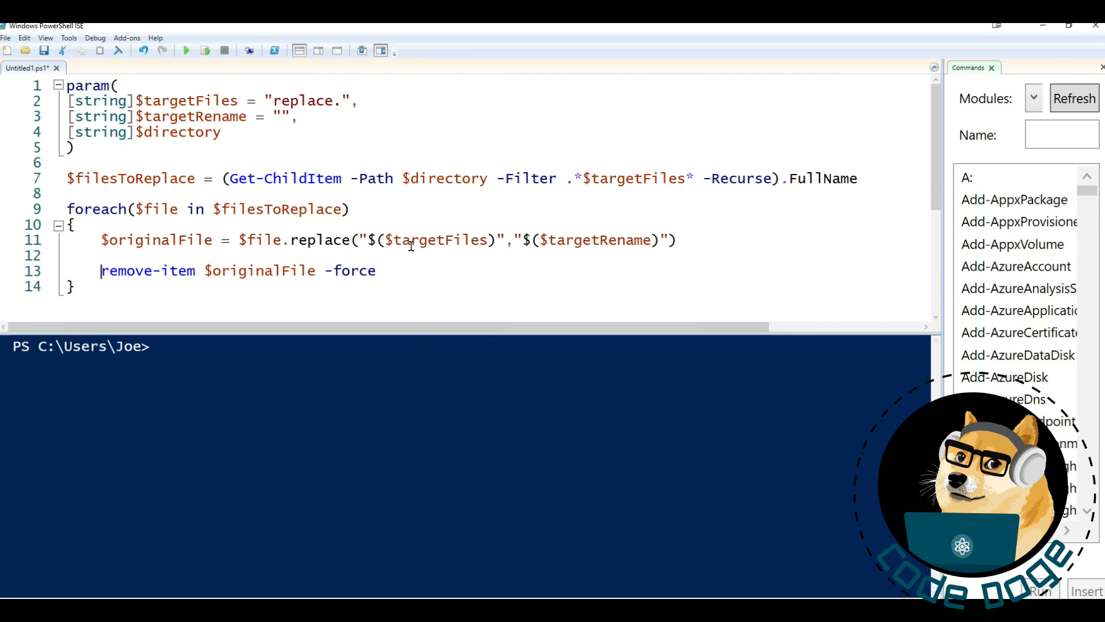
pyautogui.press('enter')
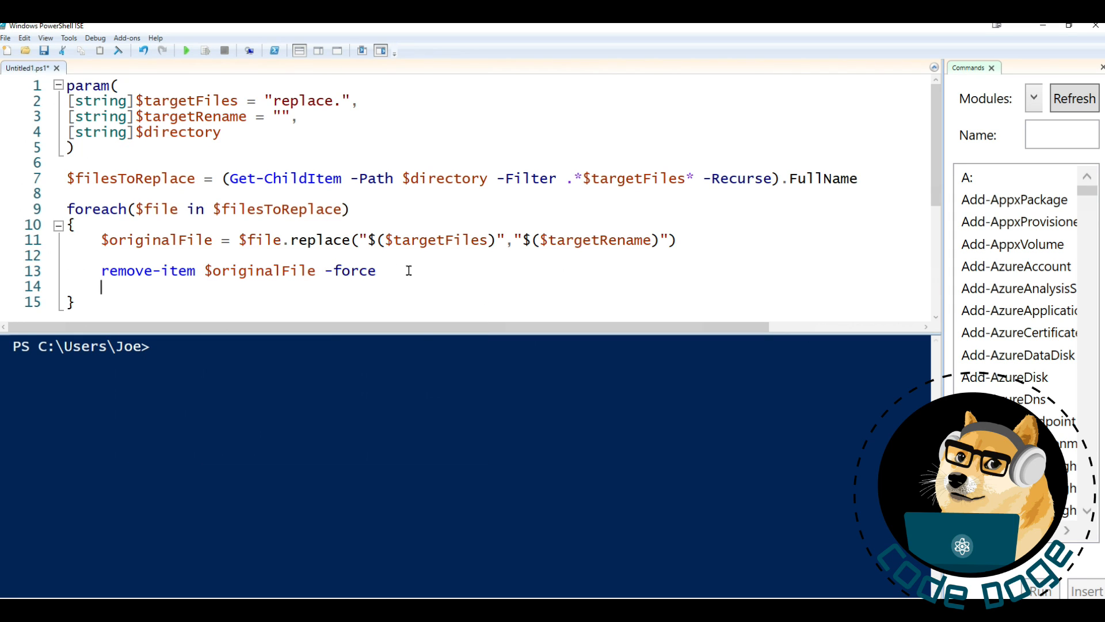
# Add the rename-item line renaming $file to $originalFile
pyautogui.write('re')
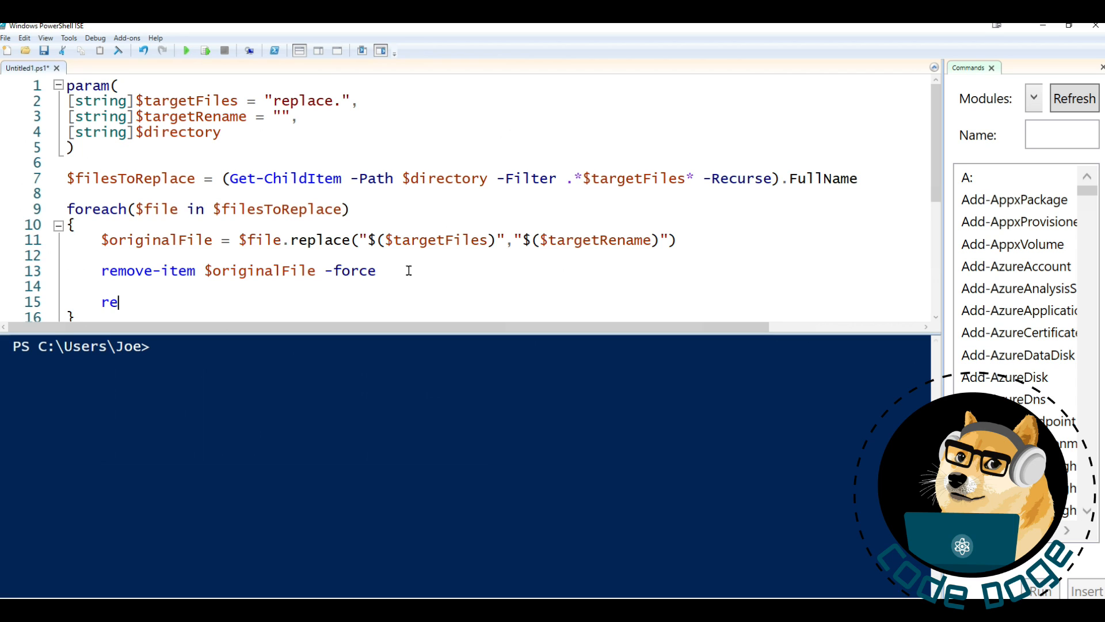
pyautogui.write('name-item $file')
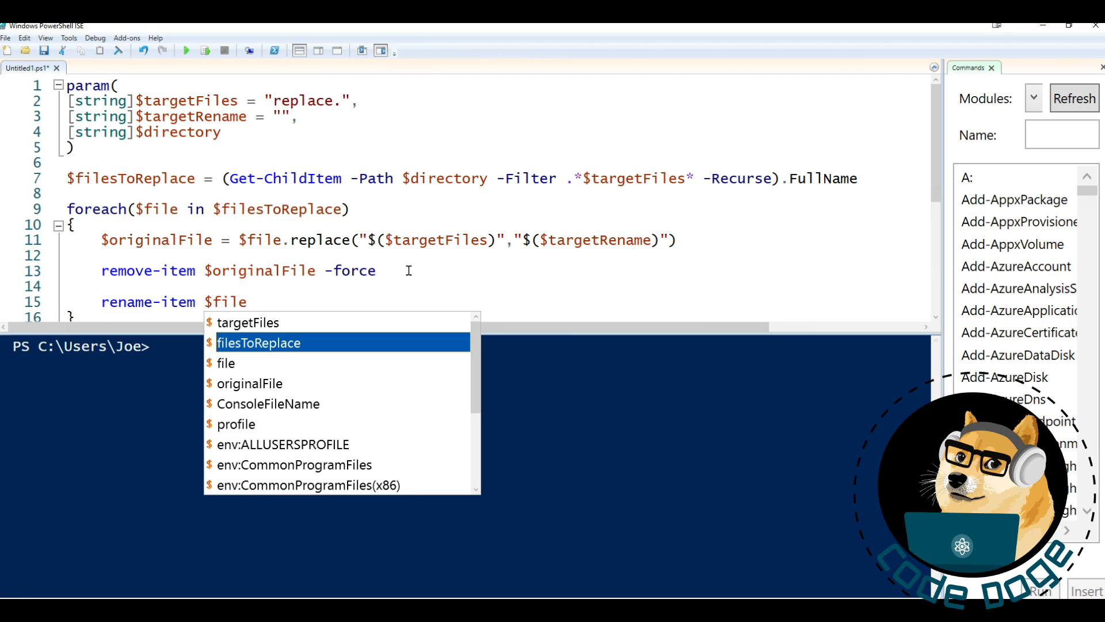
pyautogui.write('$ori')
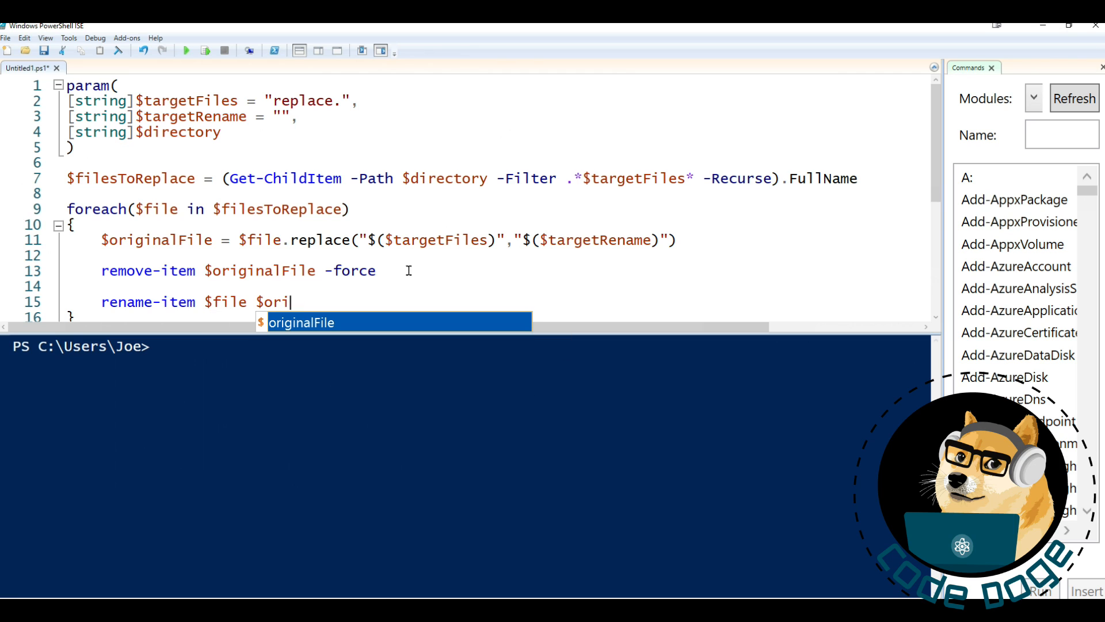
pyautogui.press('Tab')
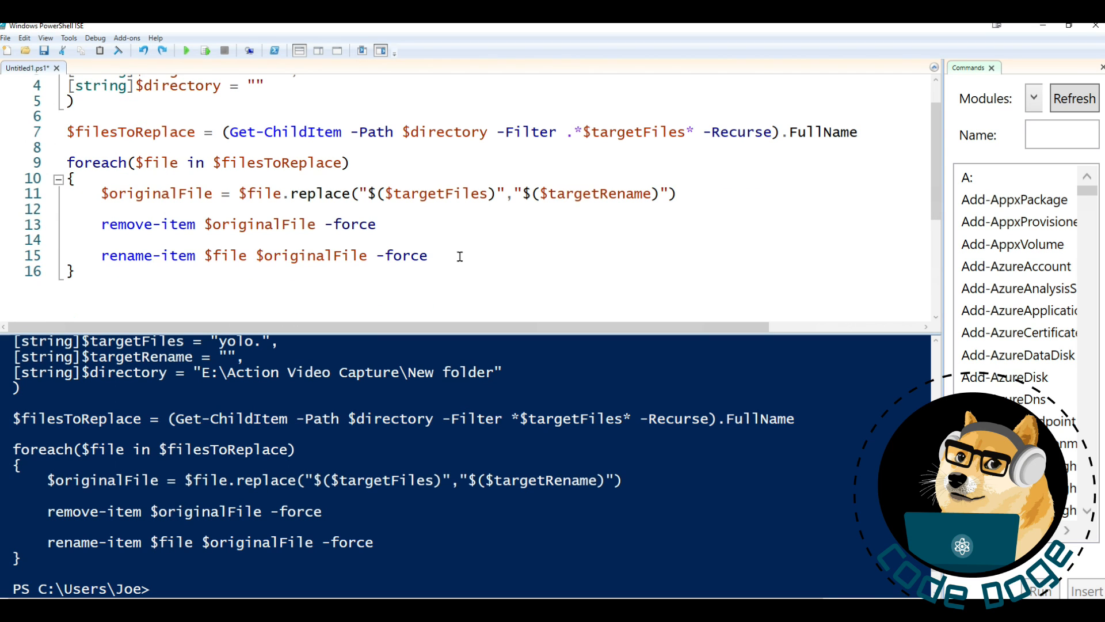
pyautogui.moveTo(304, 132)
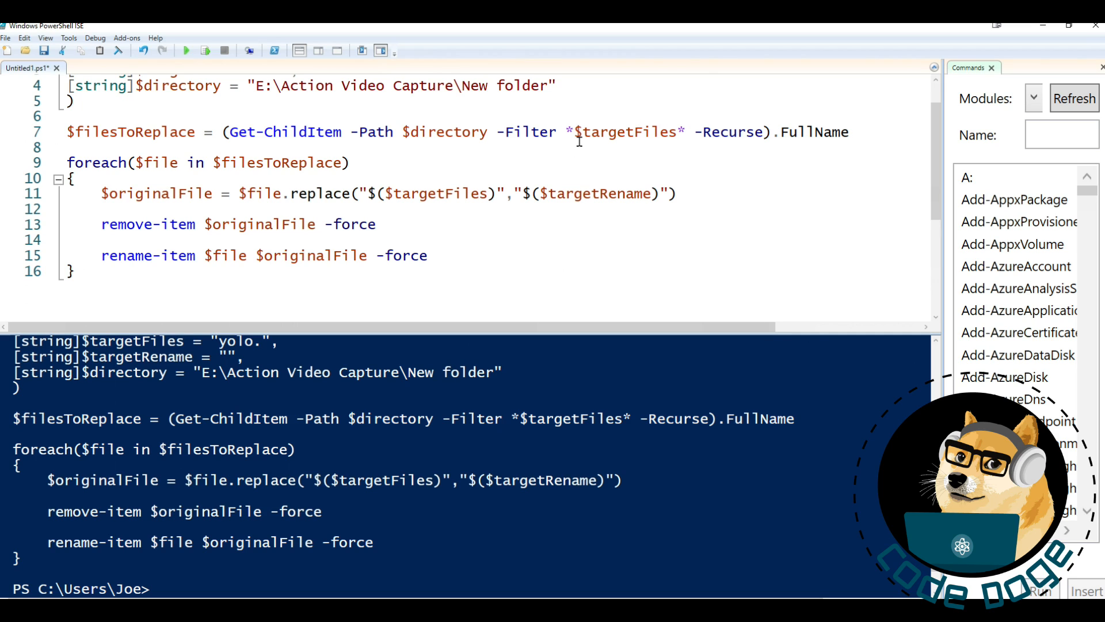
pyautogui.moveTo(401, 224)
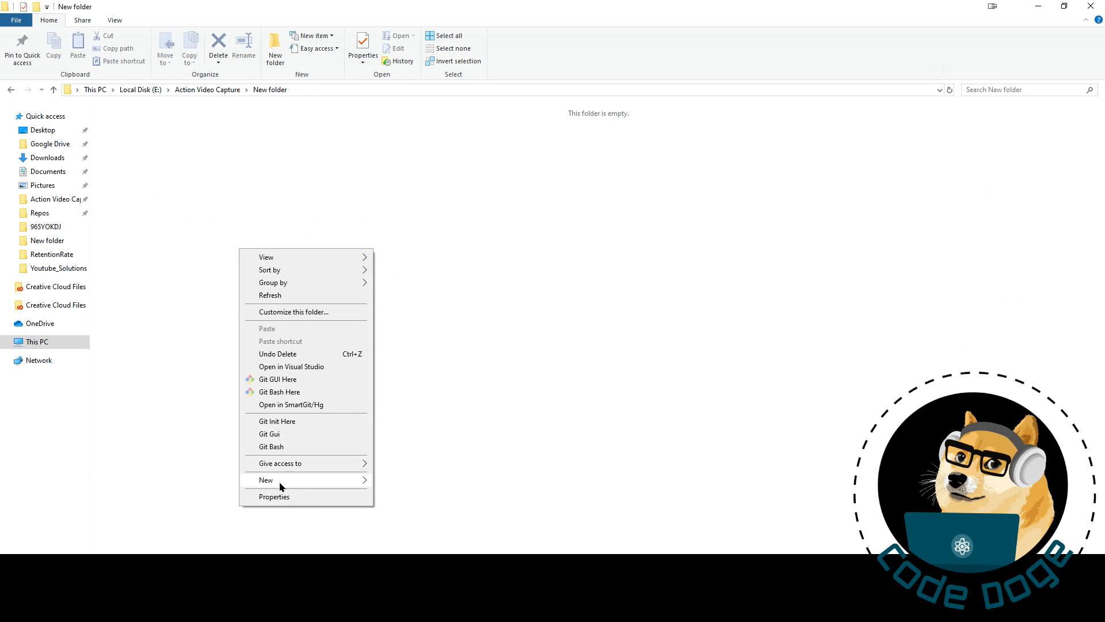
# Create a new File.txt containing 'Hello World'
pyautogui.click(266, 480)
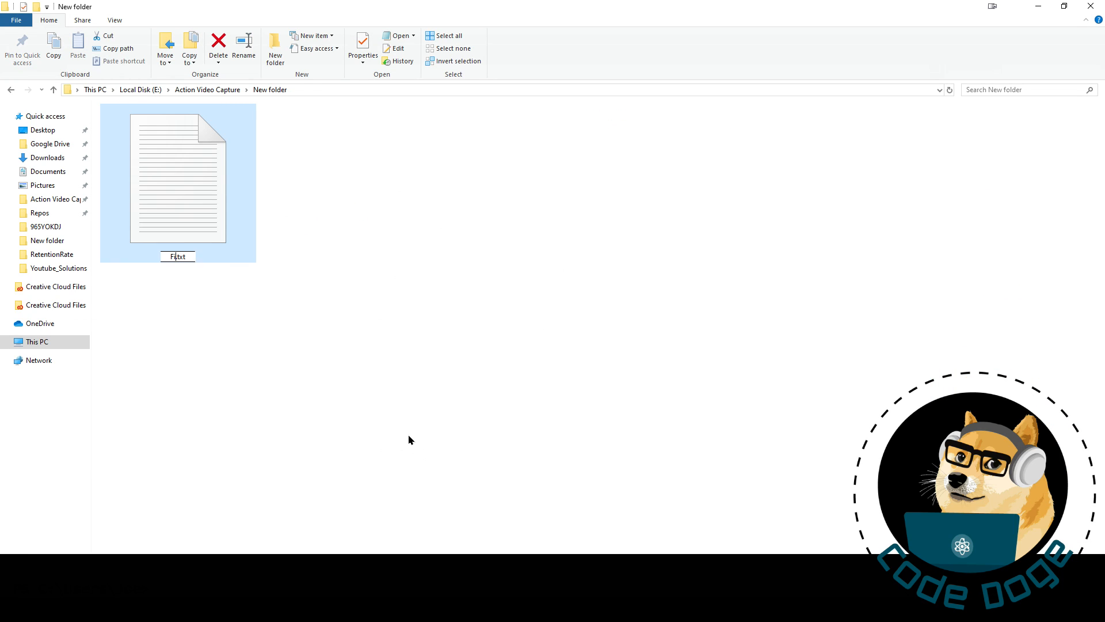
pyautogui.doubleClick(178, 176)
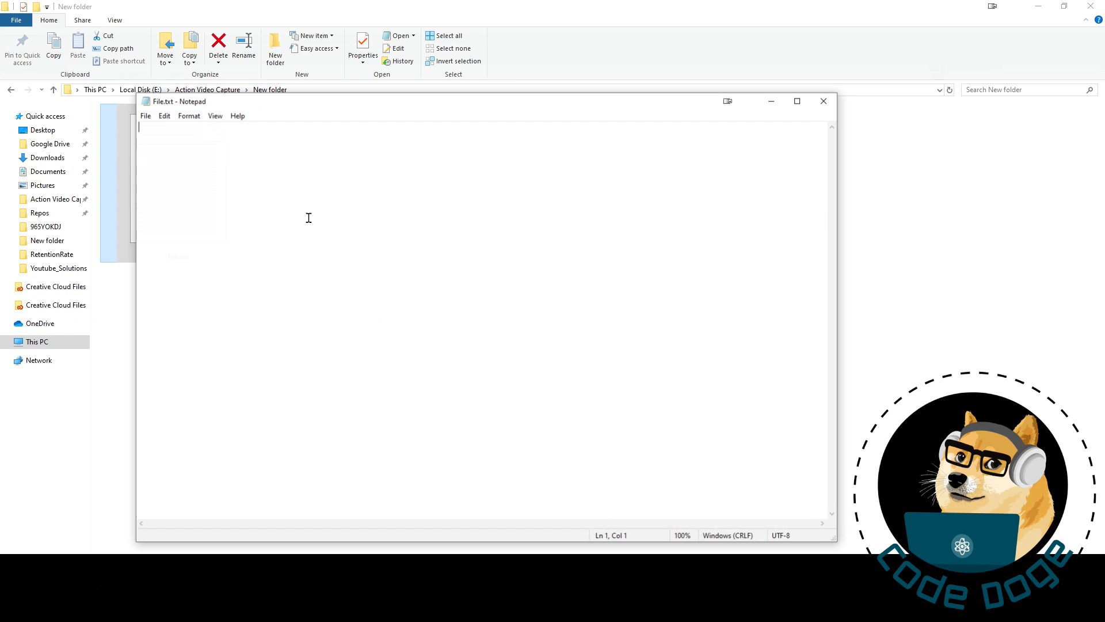
pyautogui.write('Hello World')
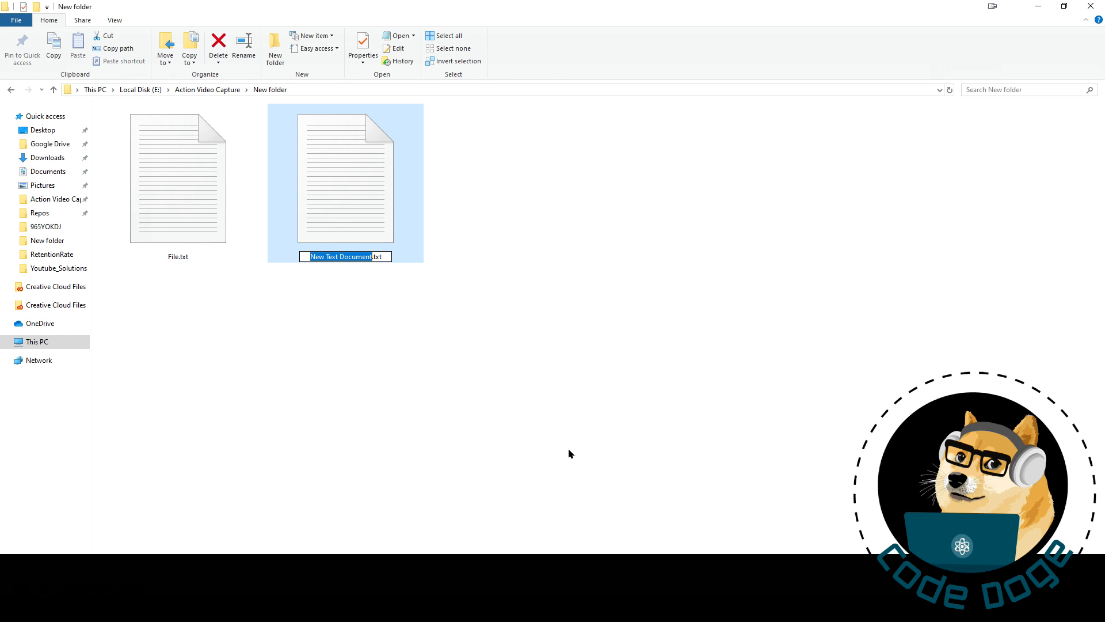
# Create FileSecond.txt with 'Im the 2nd File' and verify its text
pyautogui.write('FileSecond.txt')
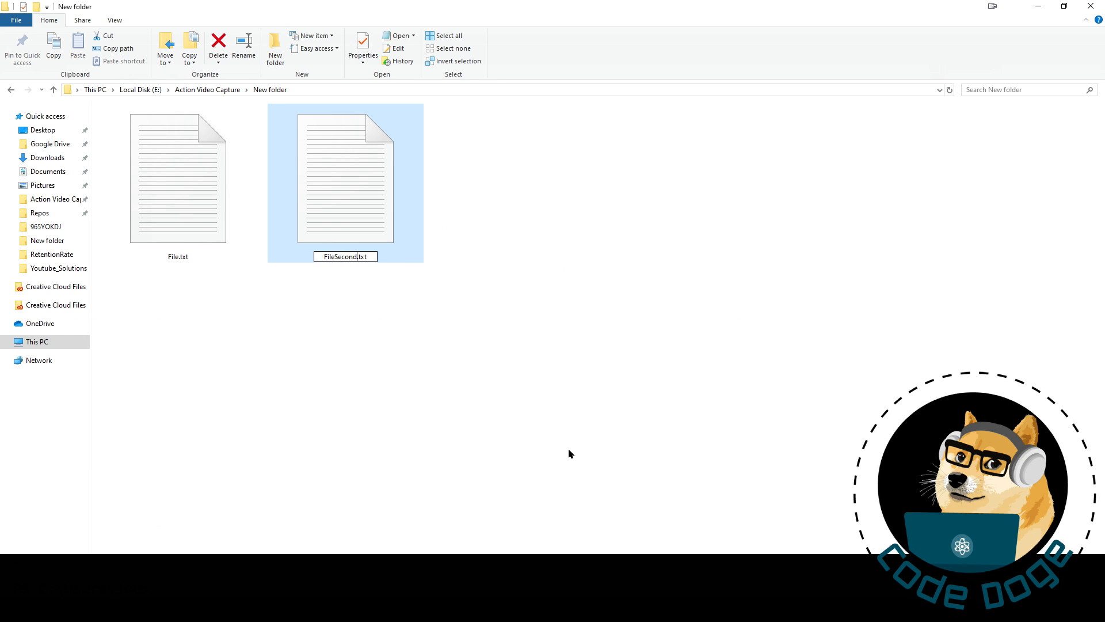
pyautogui.doubleClick(345, 176)
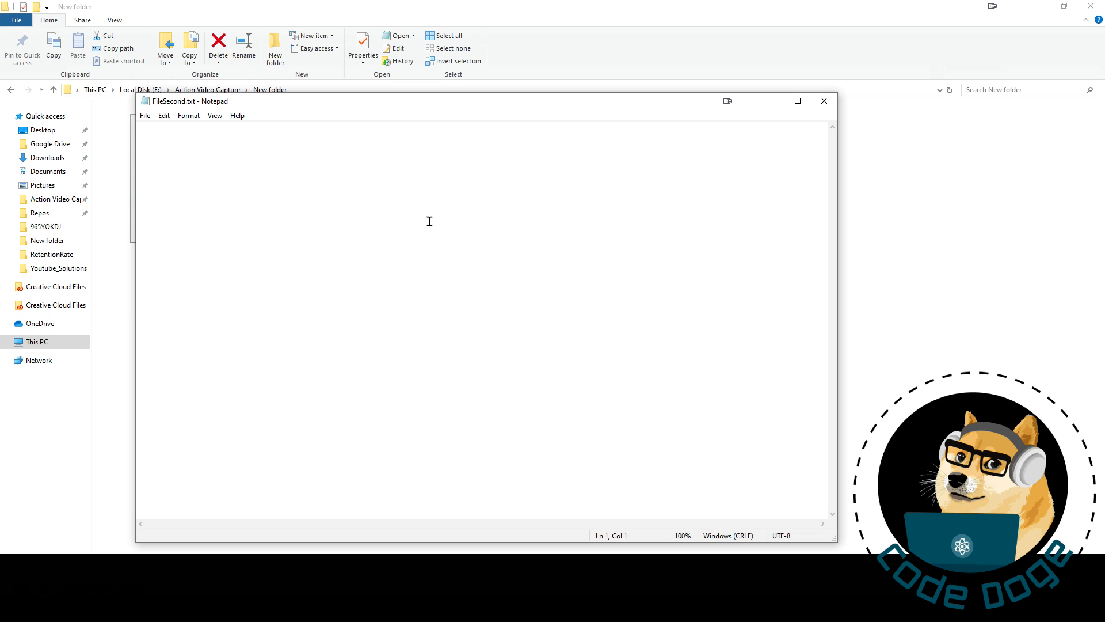
pyautogui.write('Im the 2nd File')
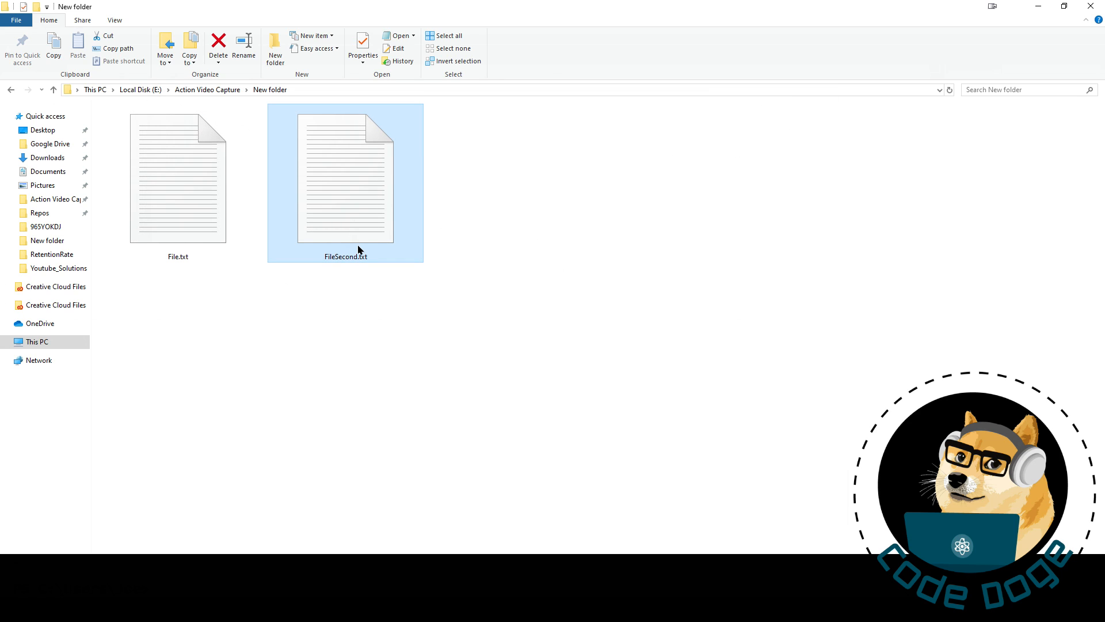
pyautogui.moveTo(361, 260)
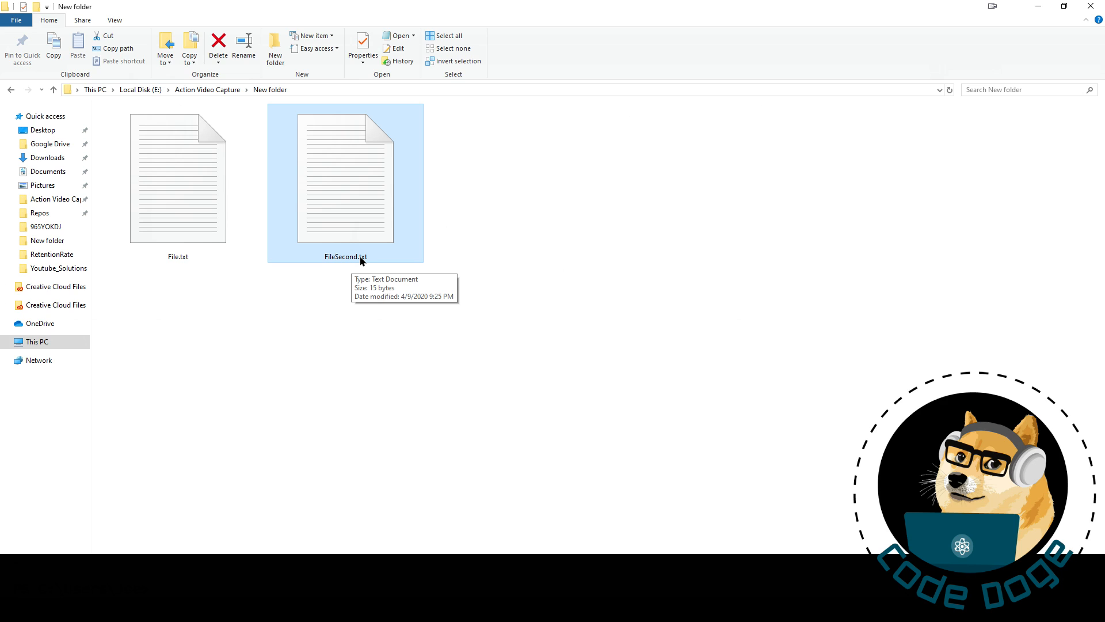
pyautogui.moveTo(360, 181)
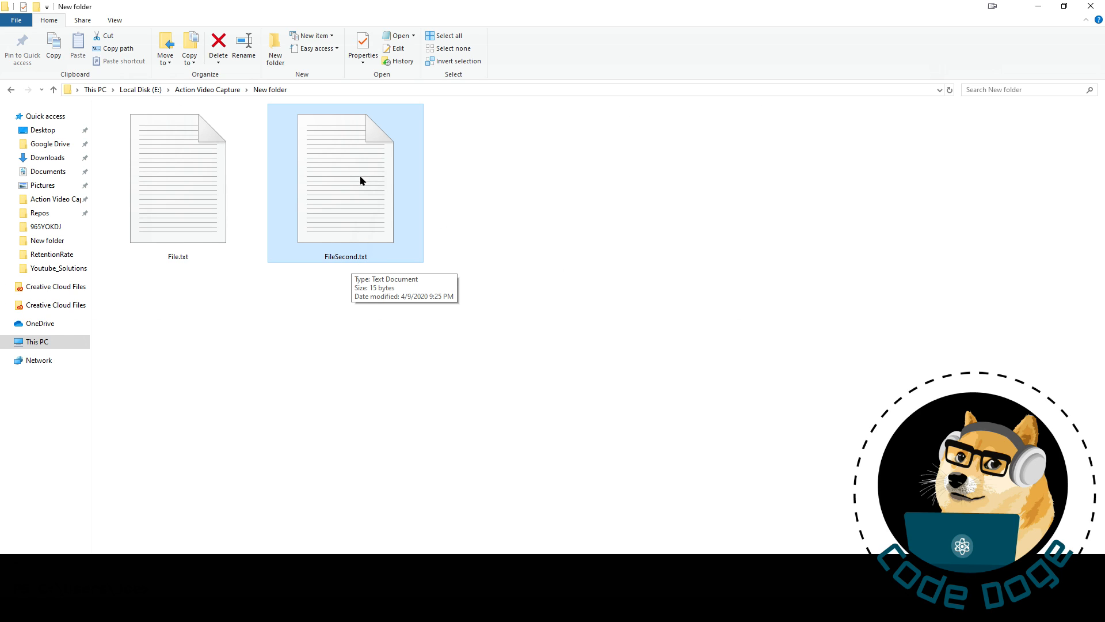
pyautogui.doubleClick(344, 176)
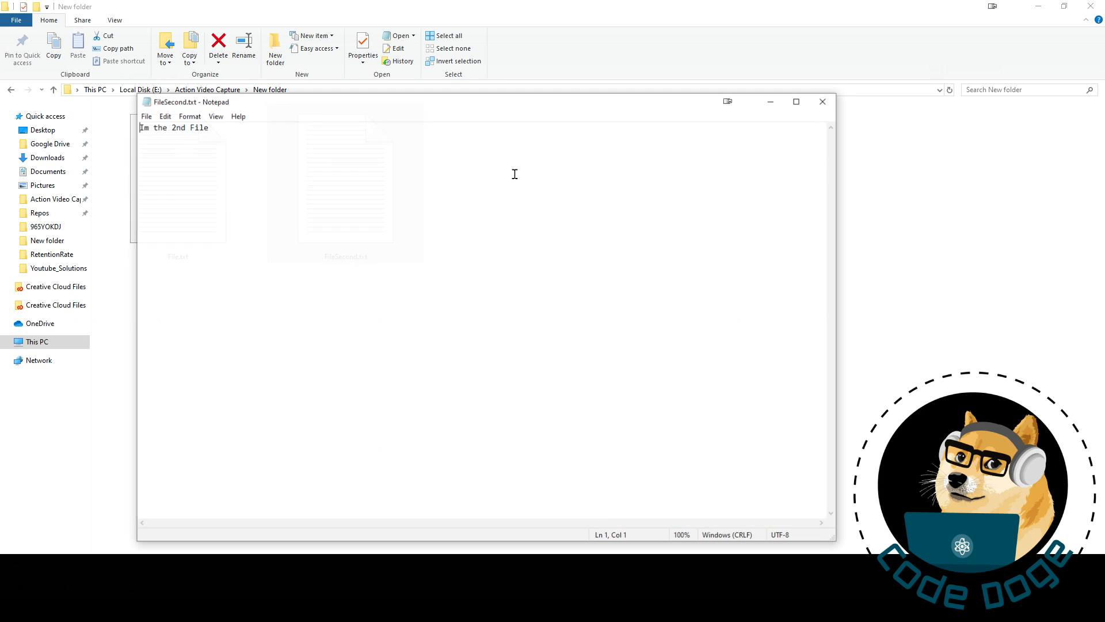
pyautogui.click(821, 101)
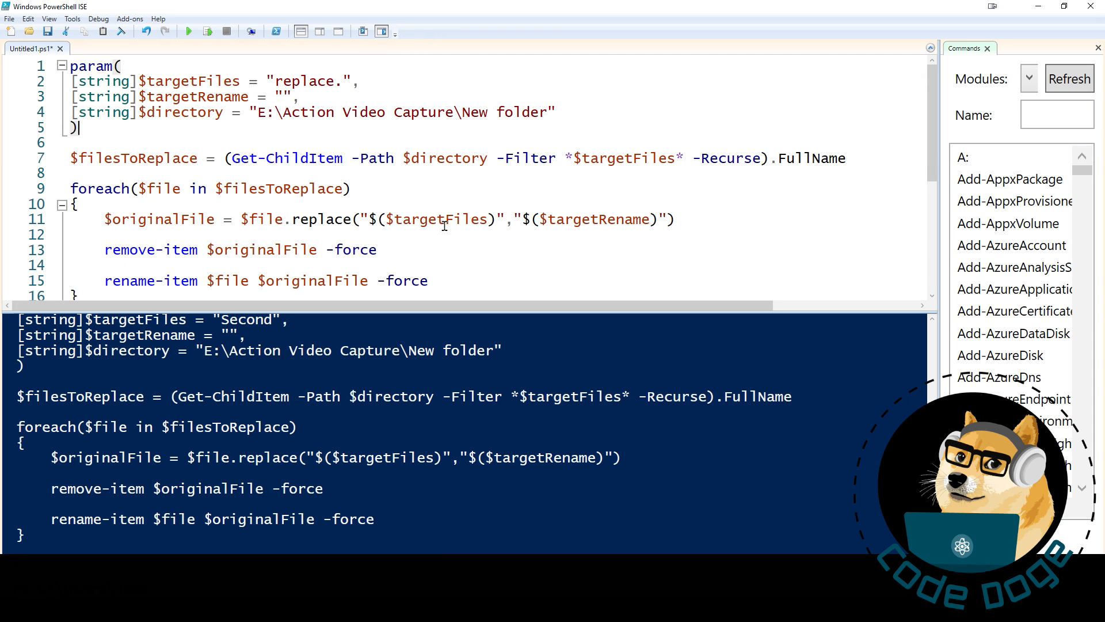
# Replace the word replace on line 2 with Second
pyautogui.doubleClick(316, 81)
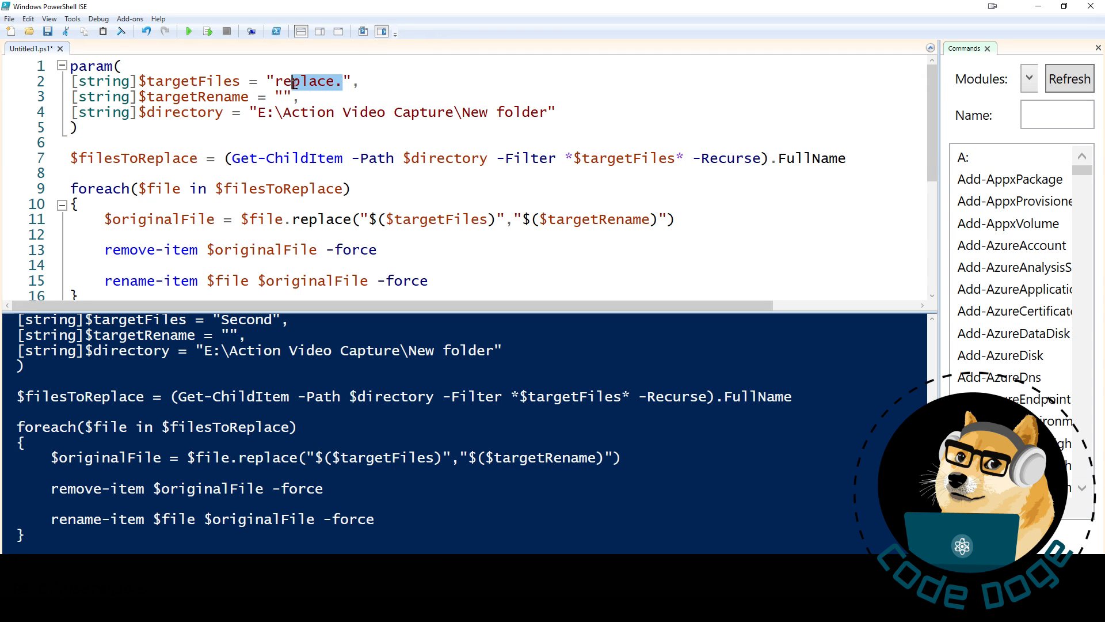
pyautogui.write('Seco')
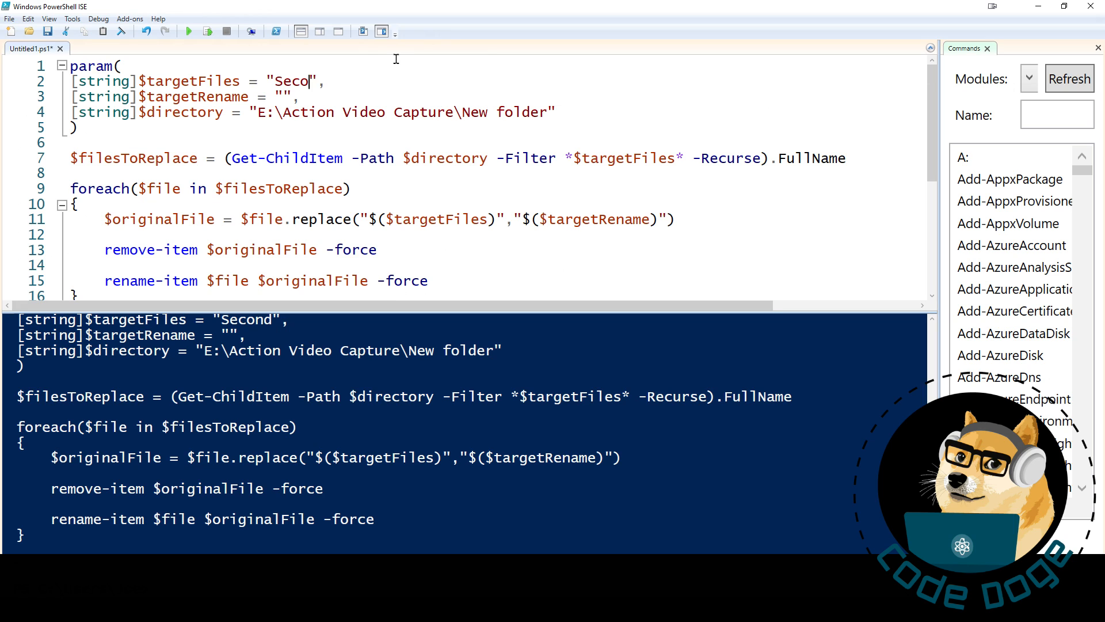
pyautogui.write('nd')
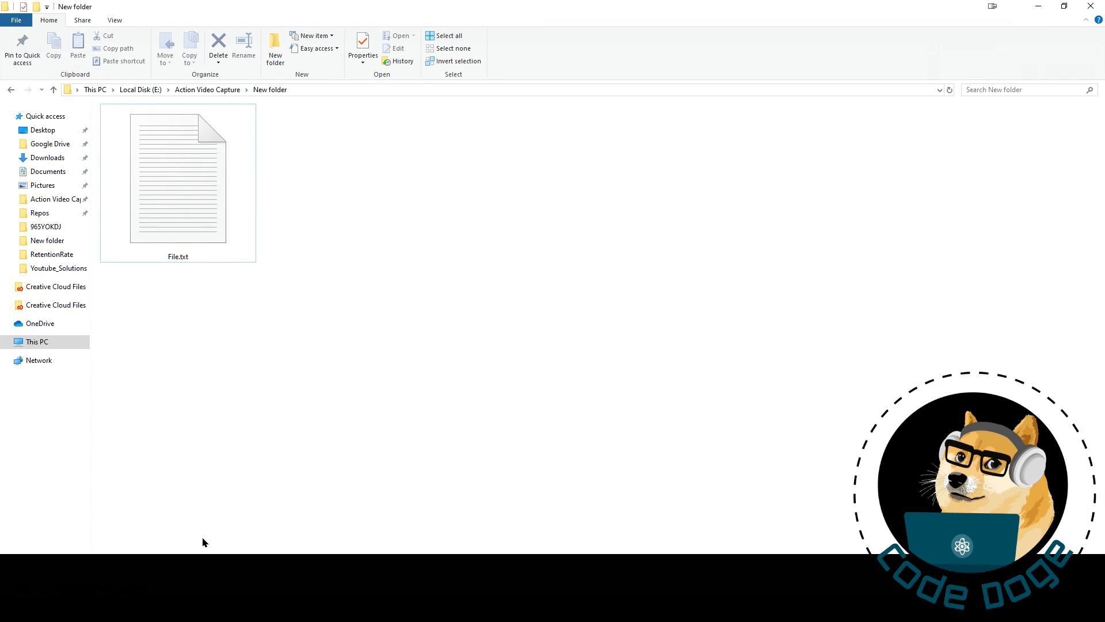
# Open File.txt in Notepad, check it reads 'Im the 2nd File', then close it
pyautogui.click(178, 176)
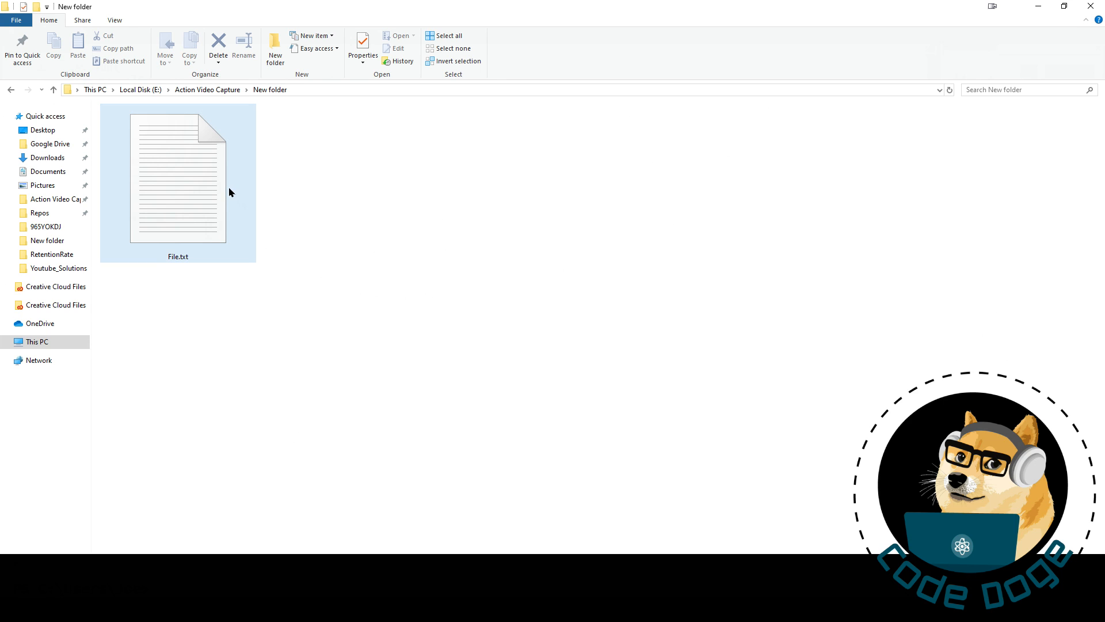
pyautogui.doubleClick(178, 176)
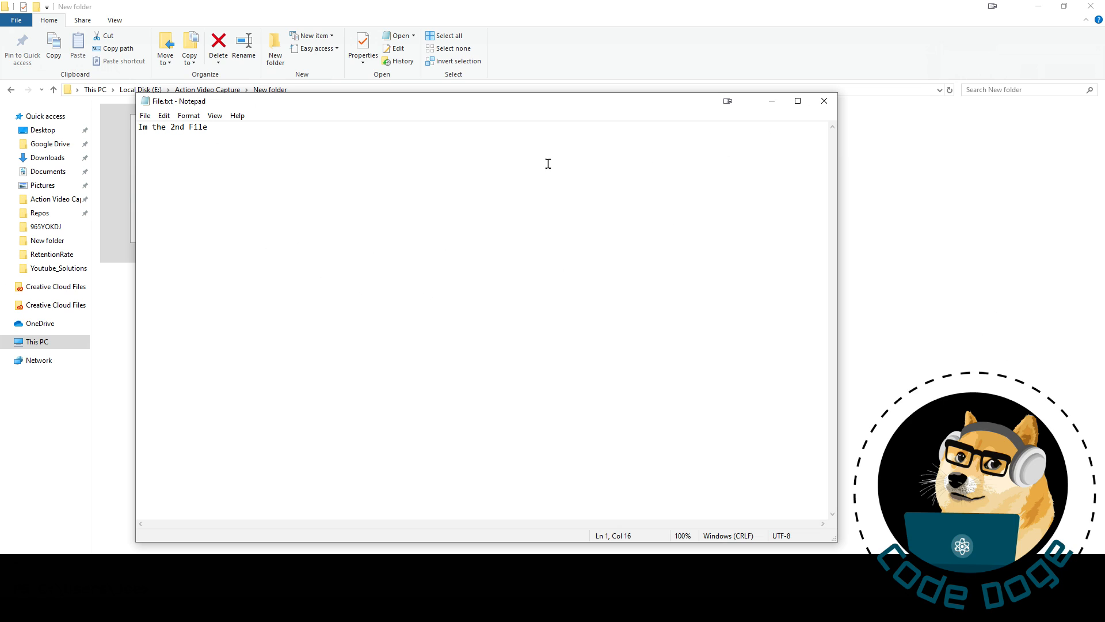
pyautogui.click(823, 101)
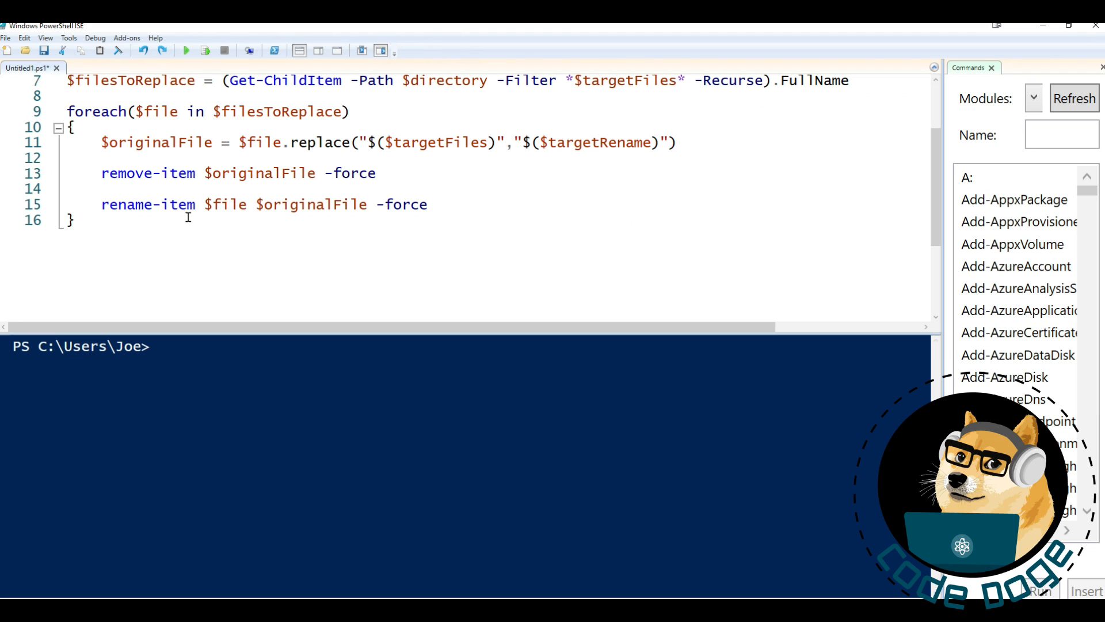
# Insert a blank line above remove-item, discarding a partial write-host start
pyautogui.click(66, 158)
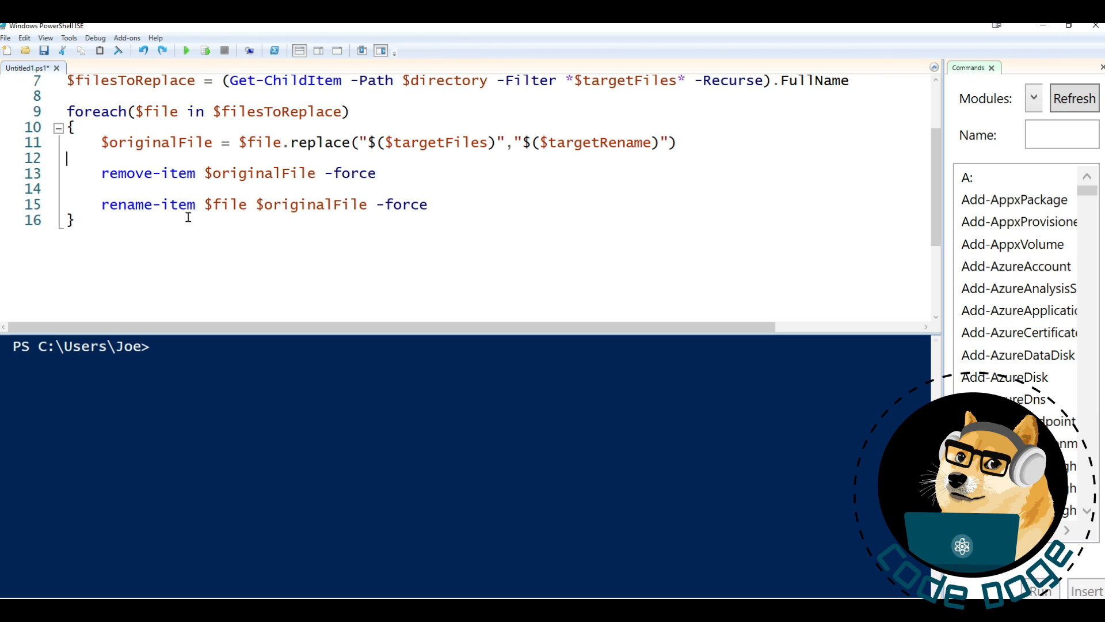
pyautogui.moveTo(201, 182)
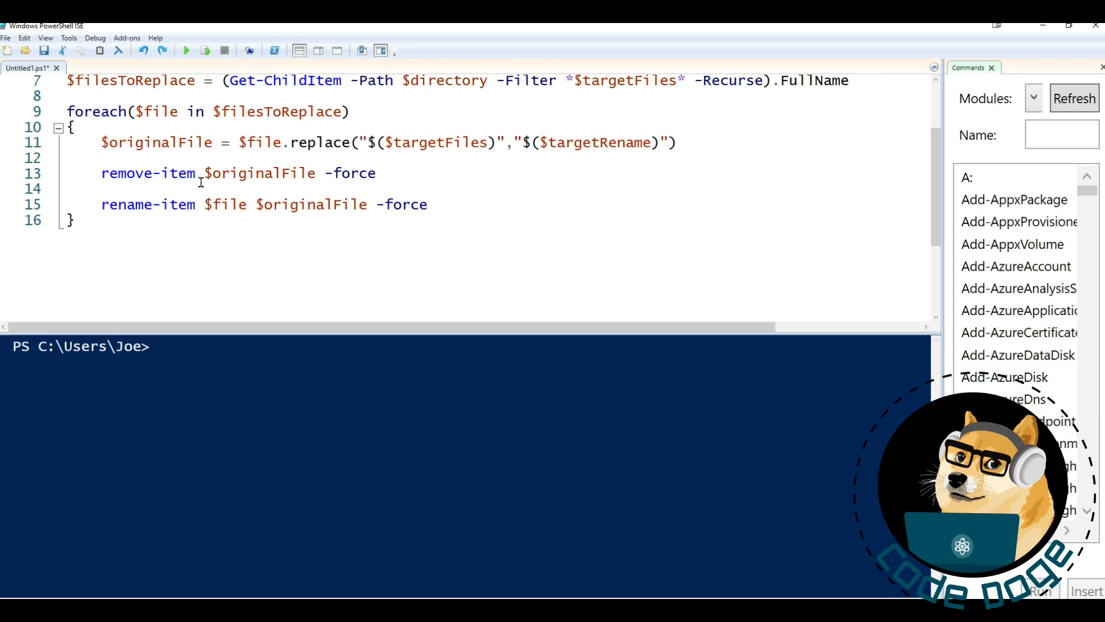
pyautogui.press('Enter')
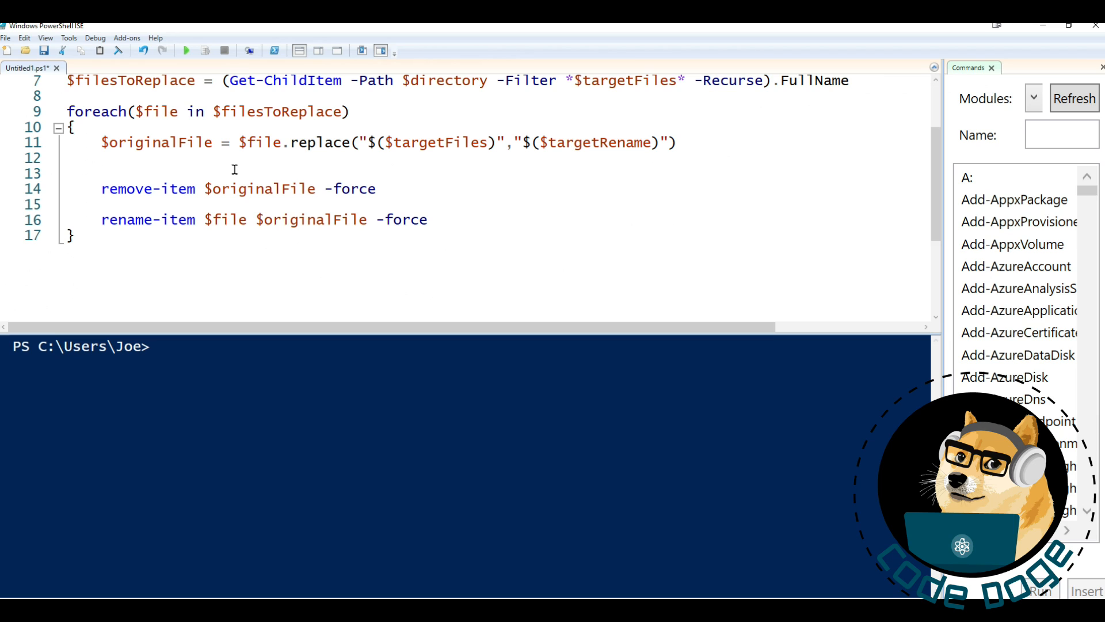
pyautogui.write('wir')
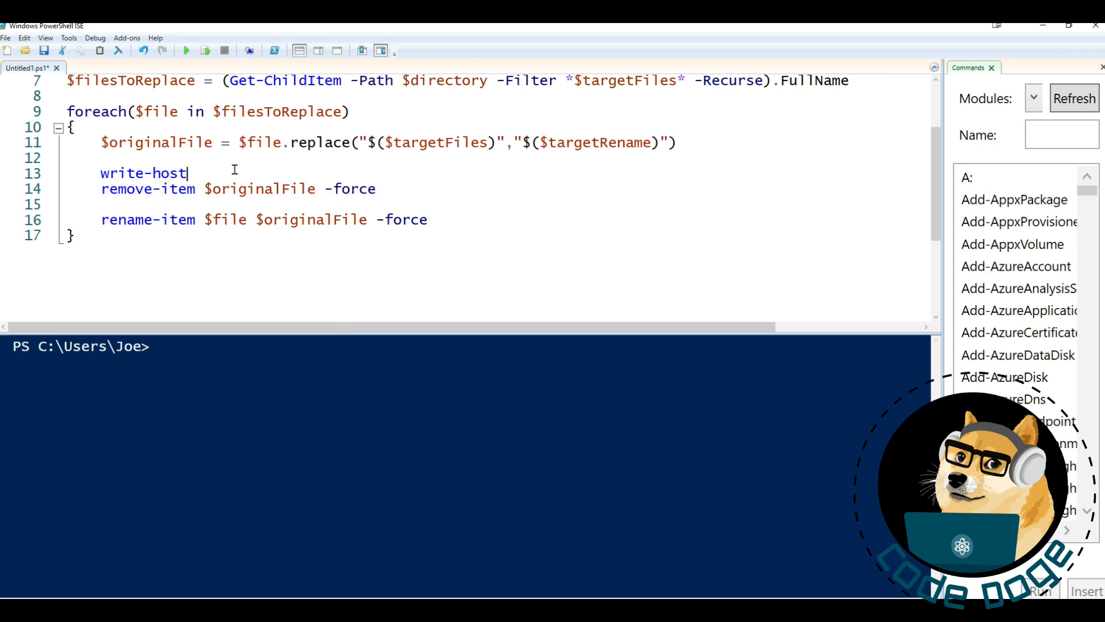
pyautogui.write('(')
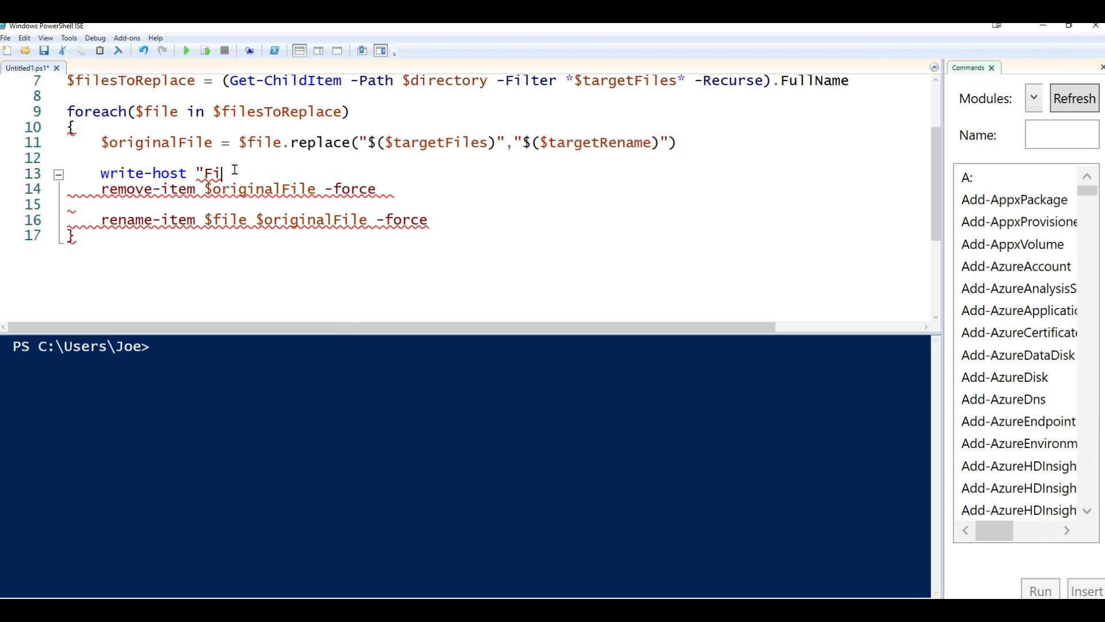
pyautogui.press('BackSpace')
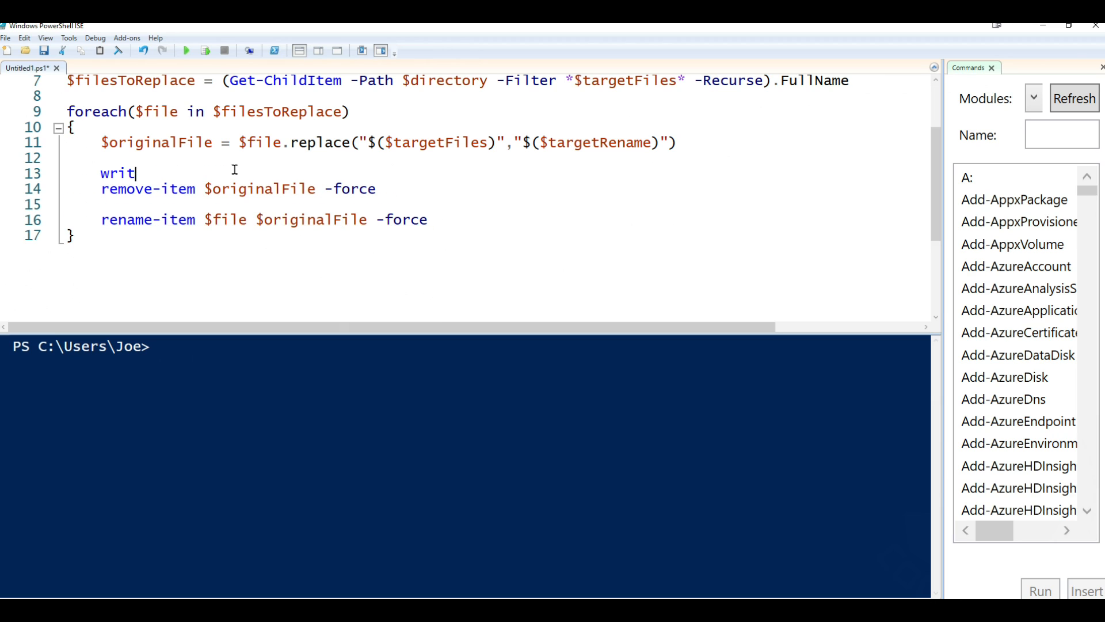
# Add if(test-path $originalFile) with else write-host "Could not find the file"
pyautogui.write('testi')
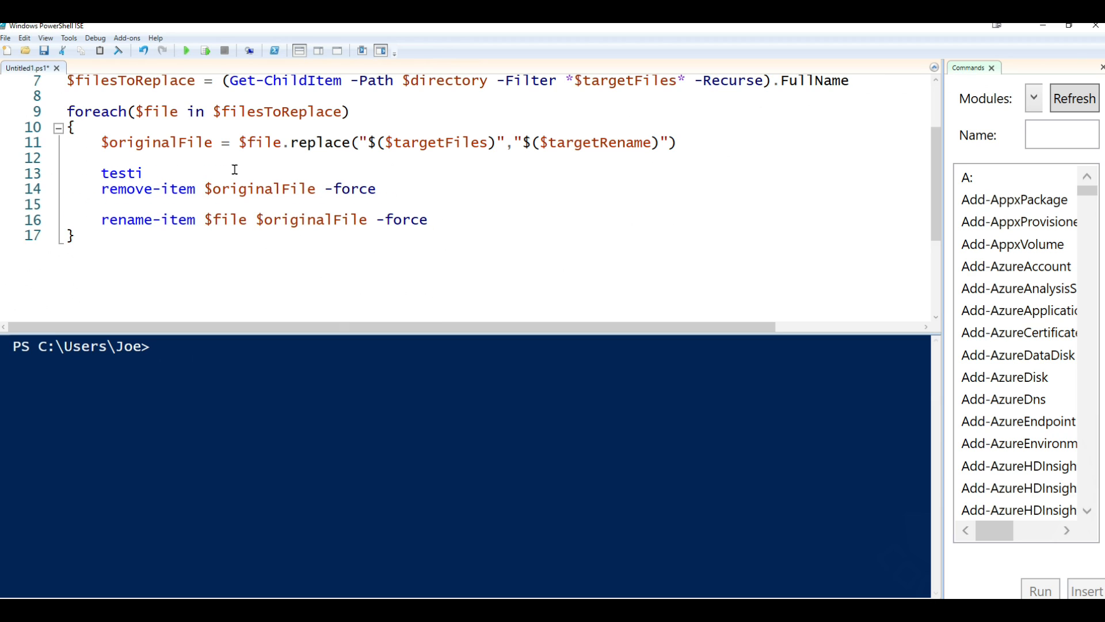
pyautogui.write('if')
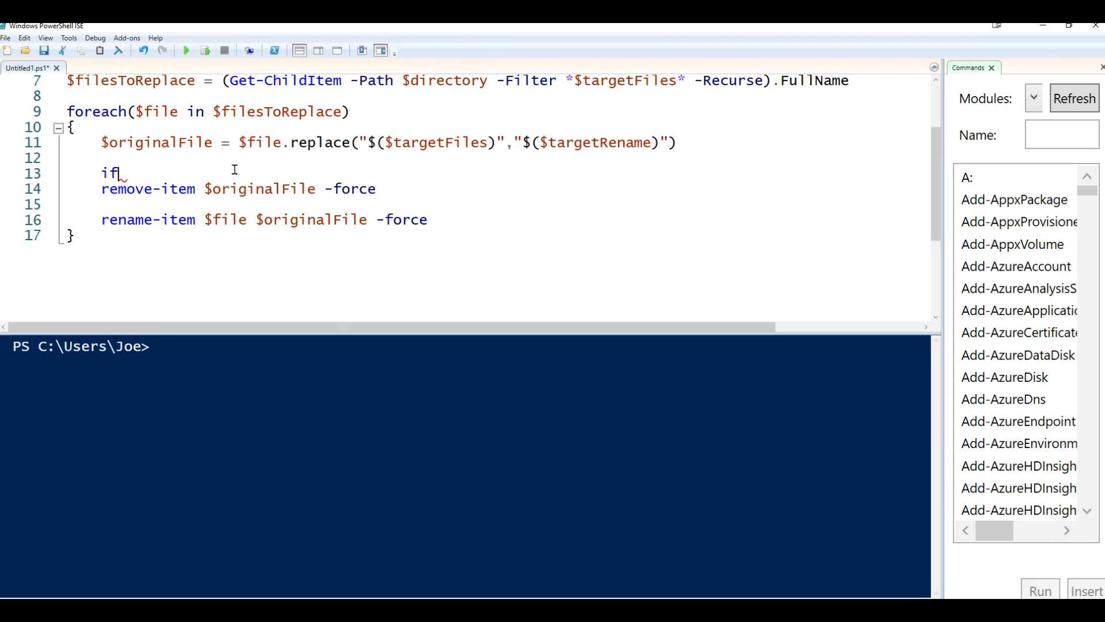
pyautogui.write('(test-path')
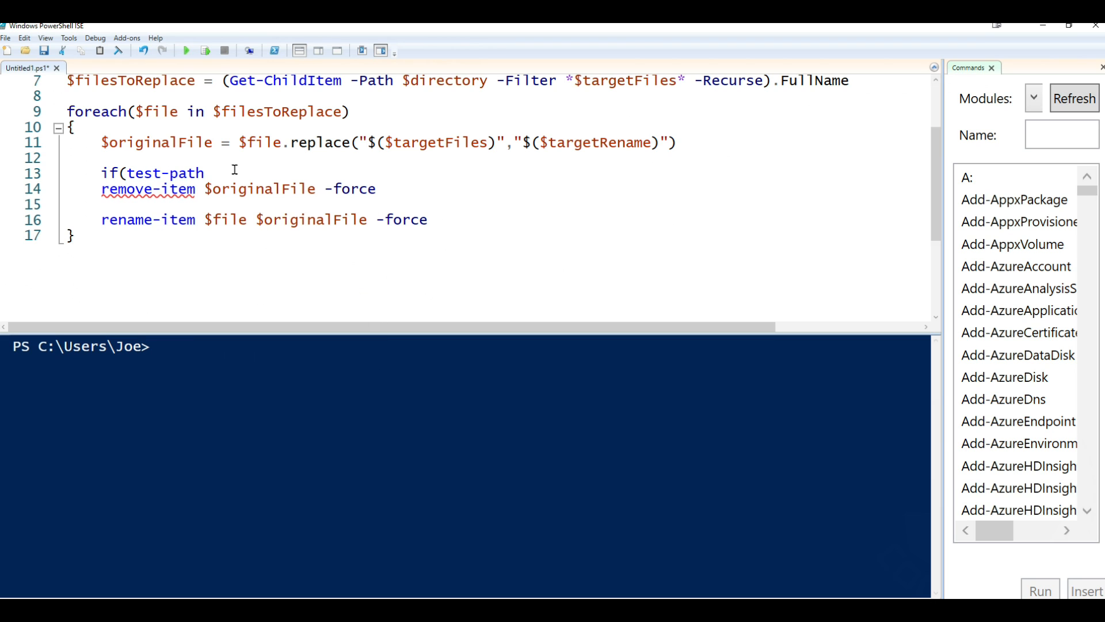
pyautogui.write('$originalFile)')
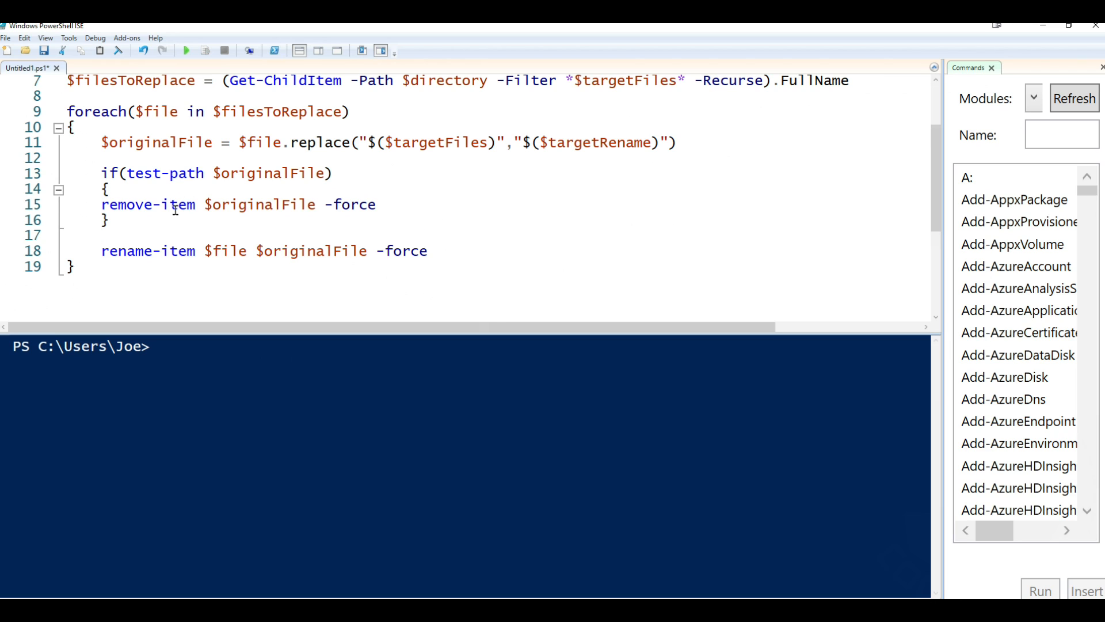
pyautogui.write('e')
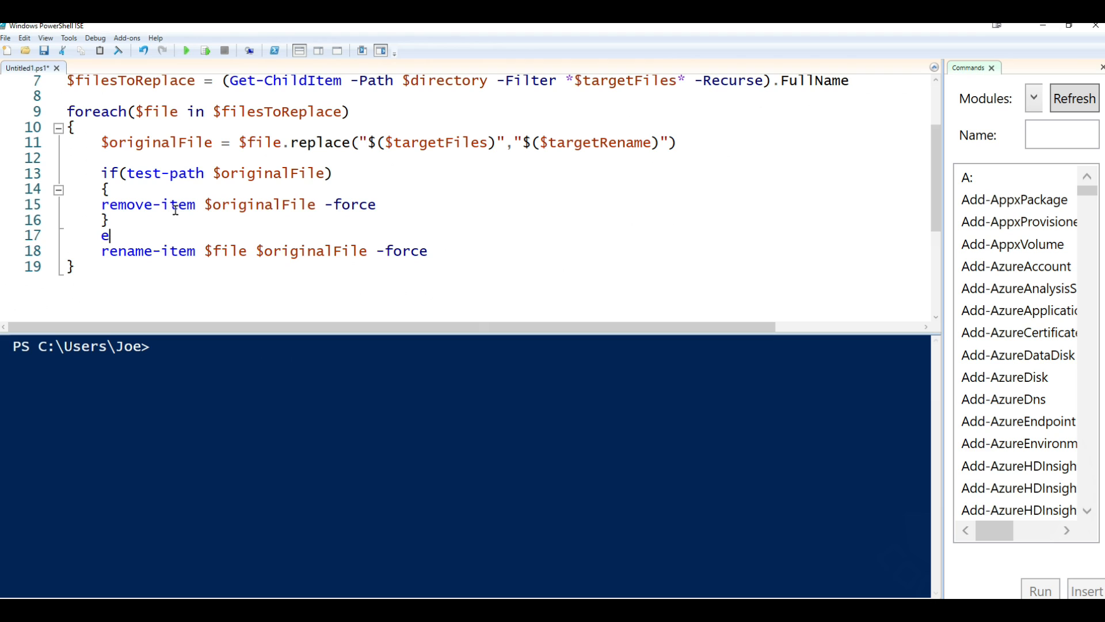
pyautogui.write('lse')
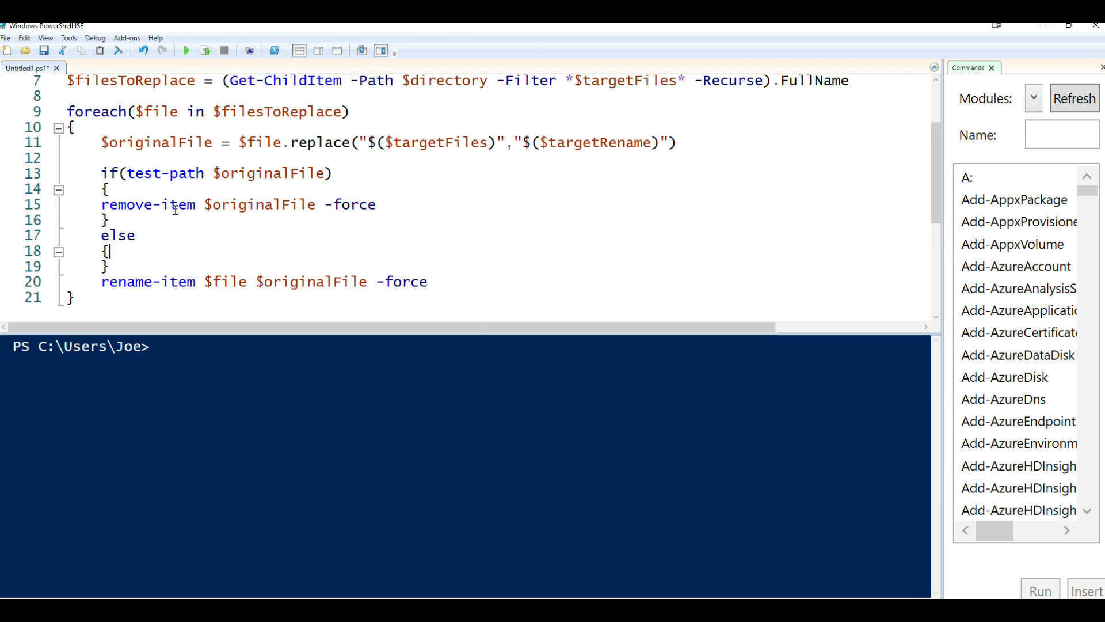
pyautogui.write('write-host "')
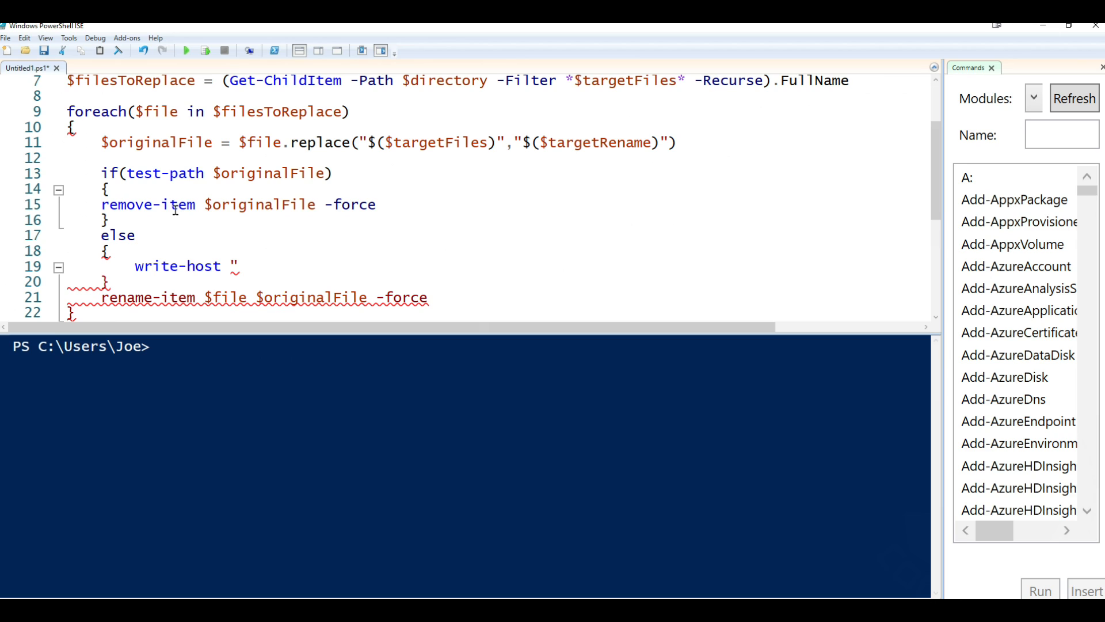
pyautogui.write('Could not find th')
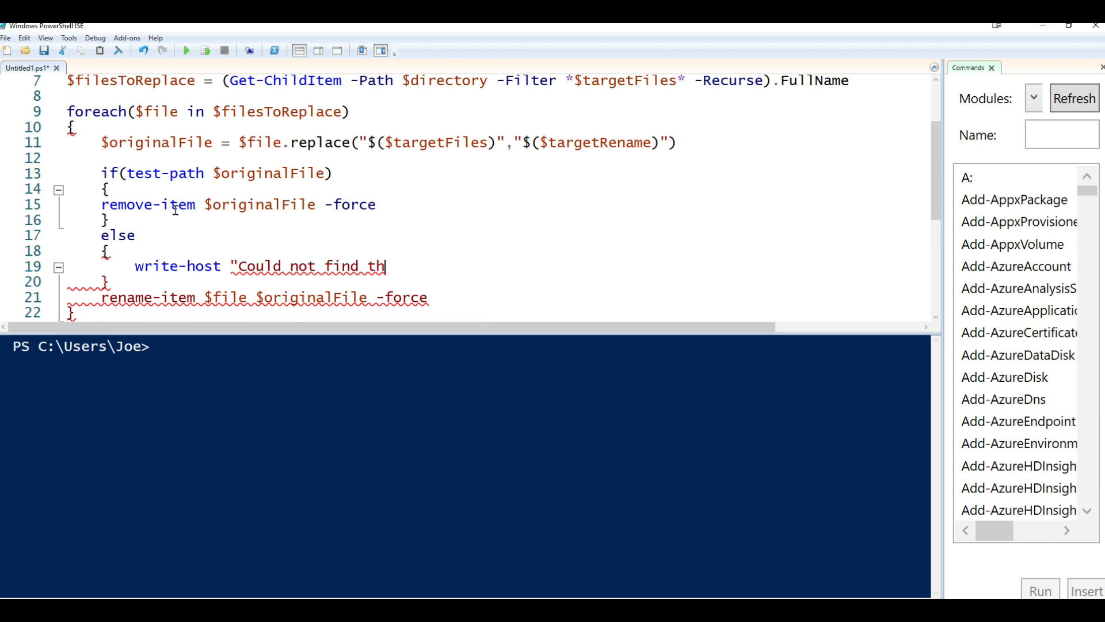
pyautogui.write('e file"')
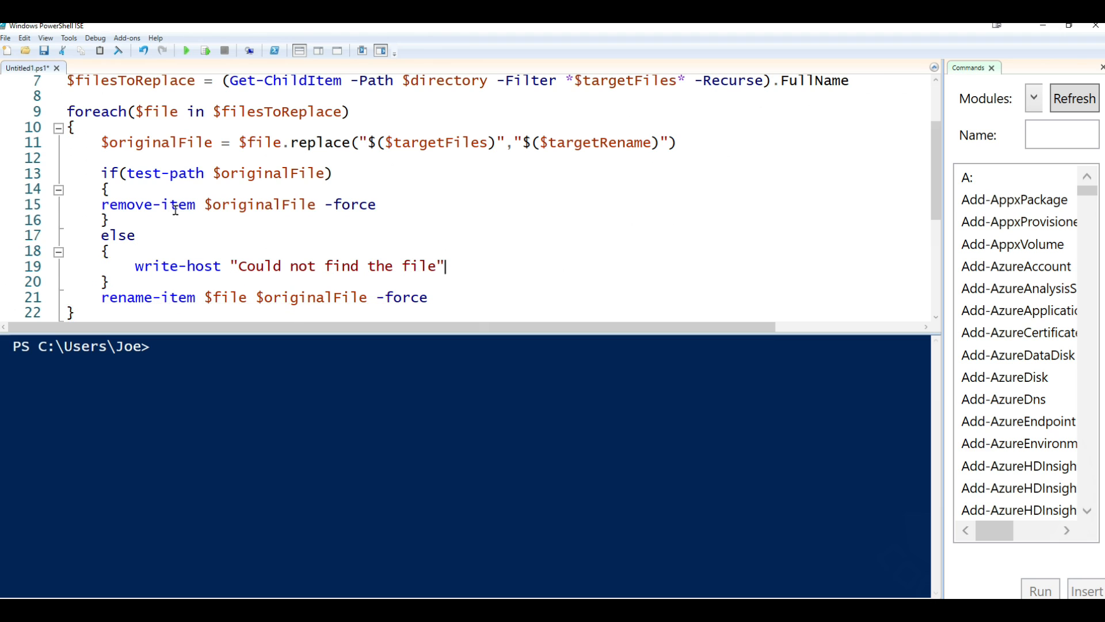
pyautogui.scroll(-3)
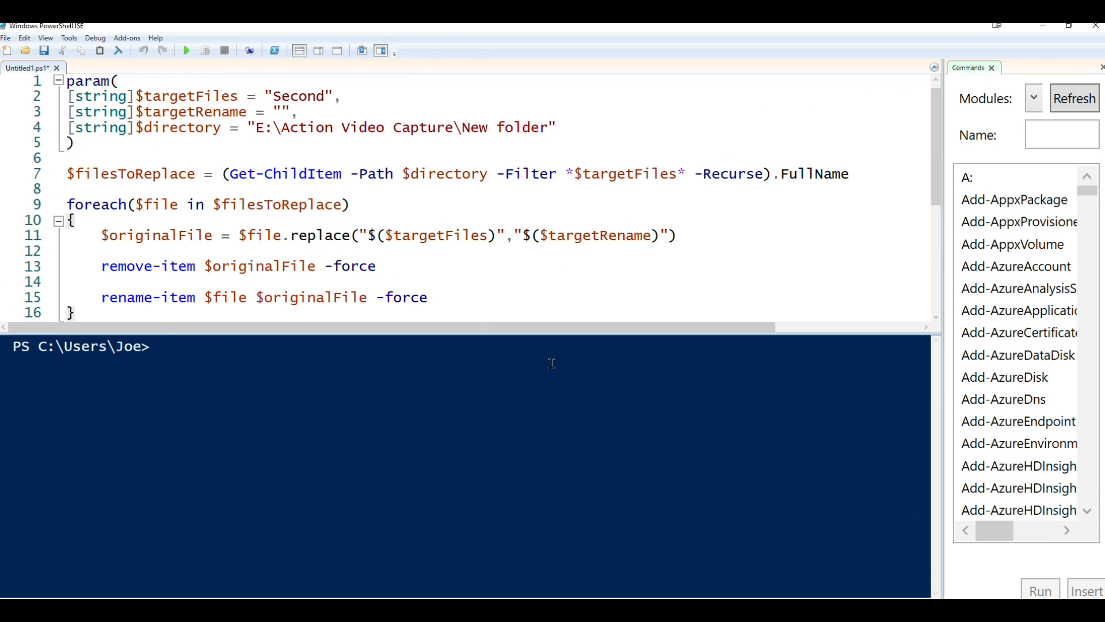
pyautogui.click(159, 346)
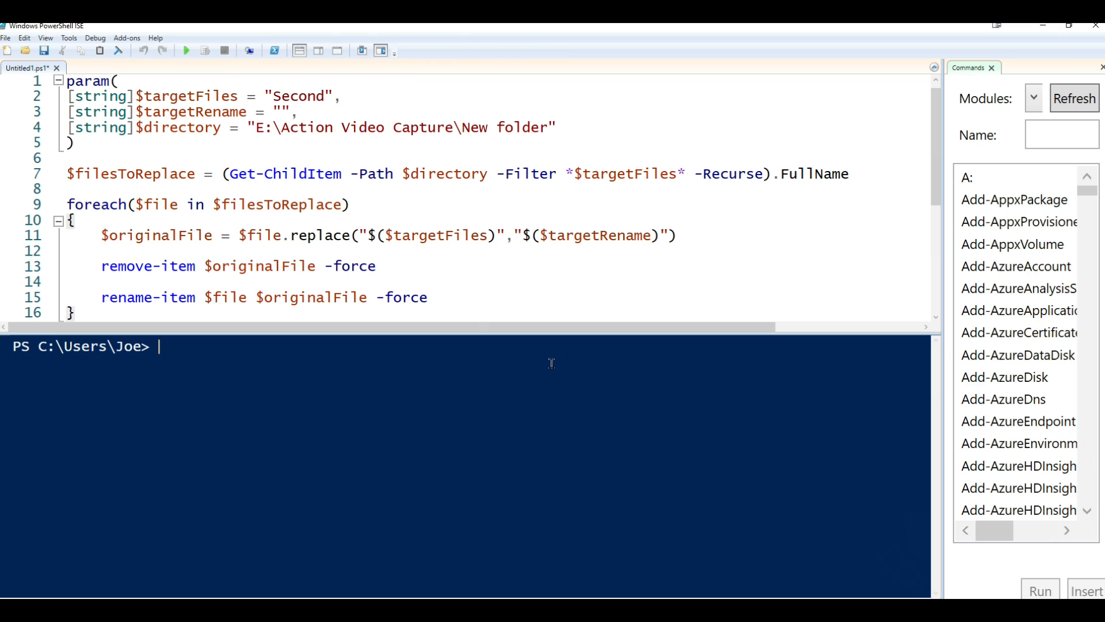